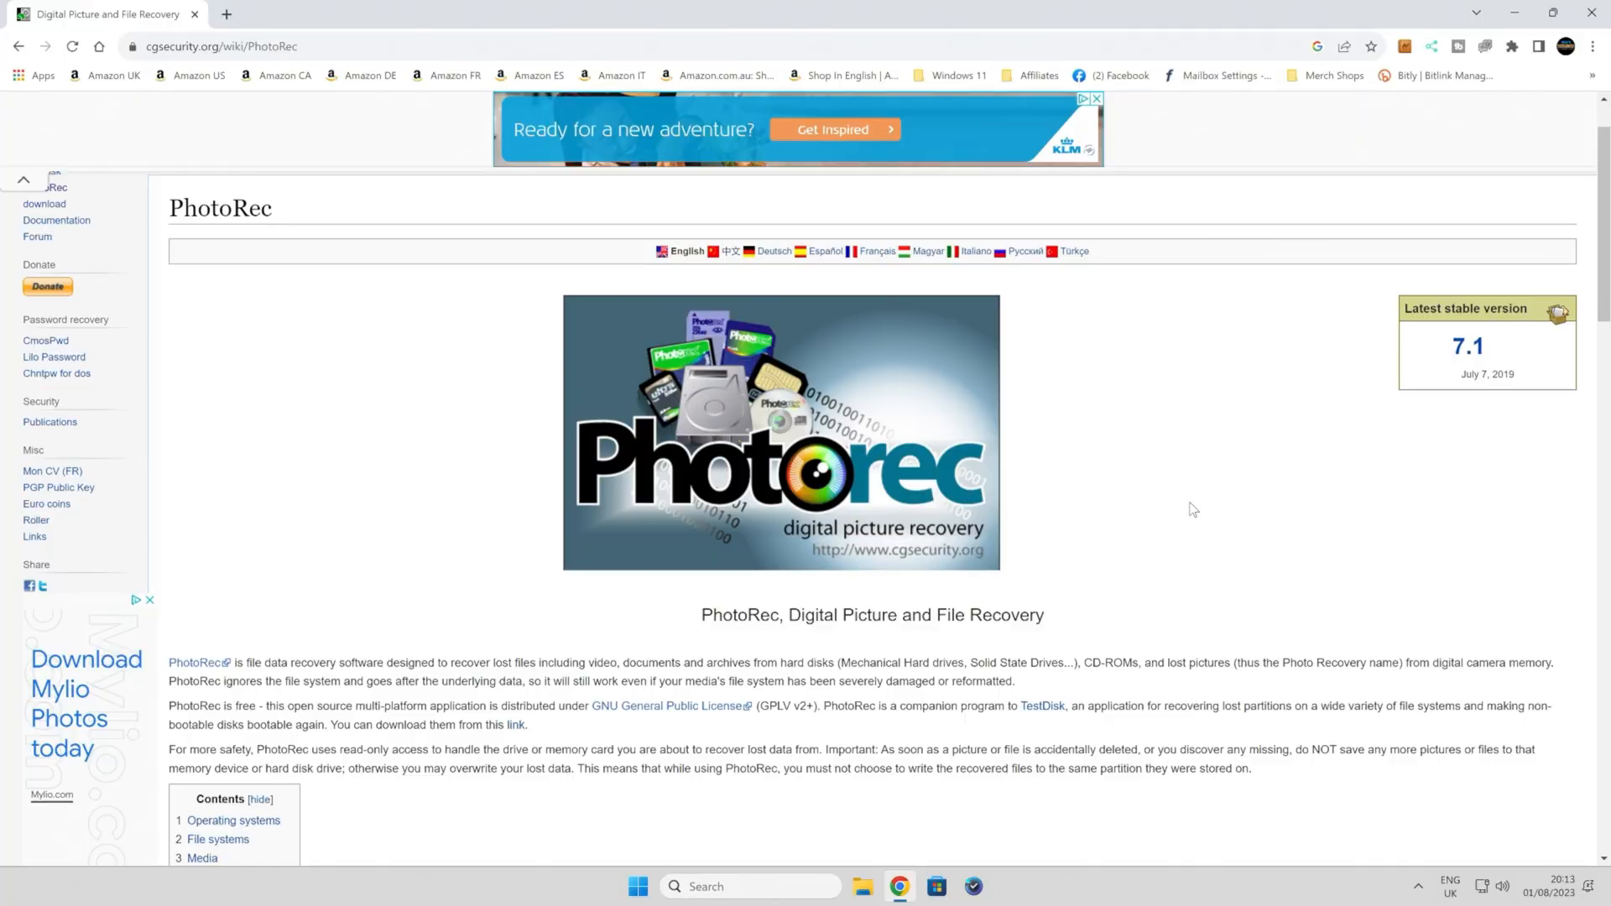
pyautogui.moveTo(265, 192)
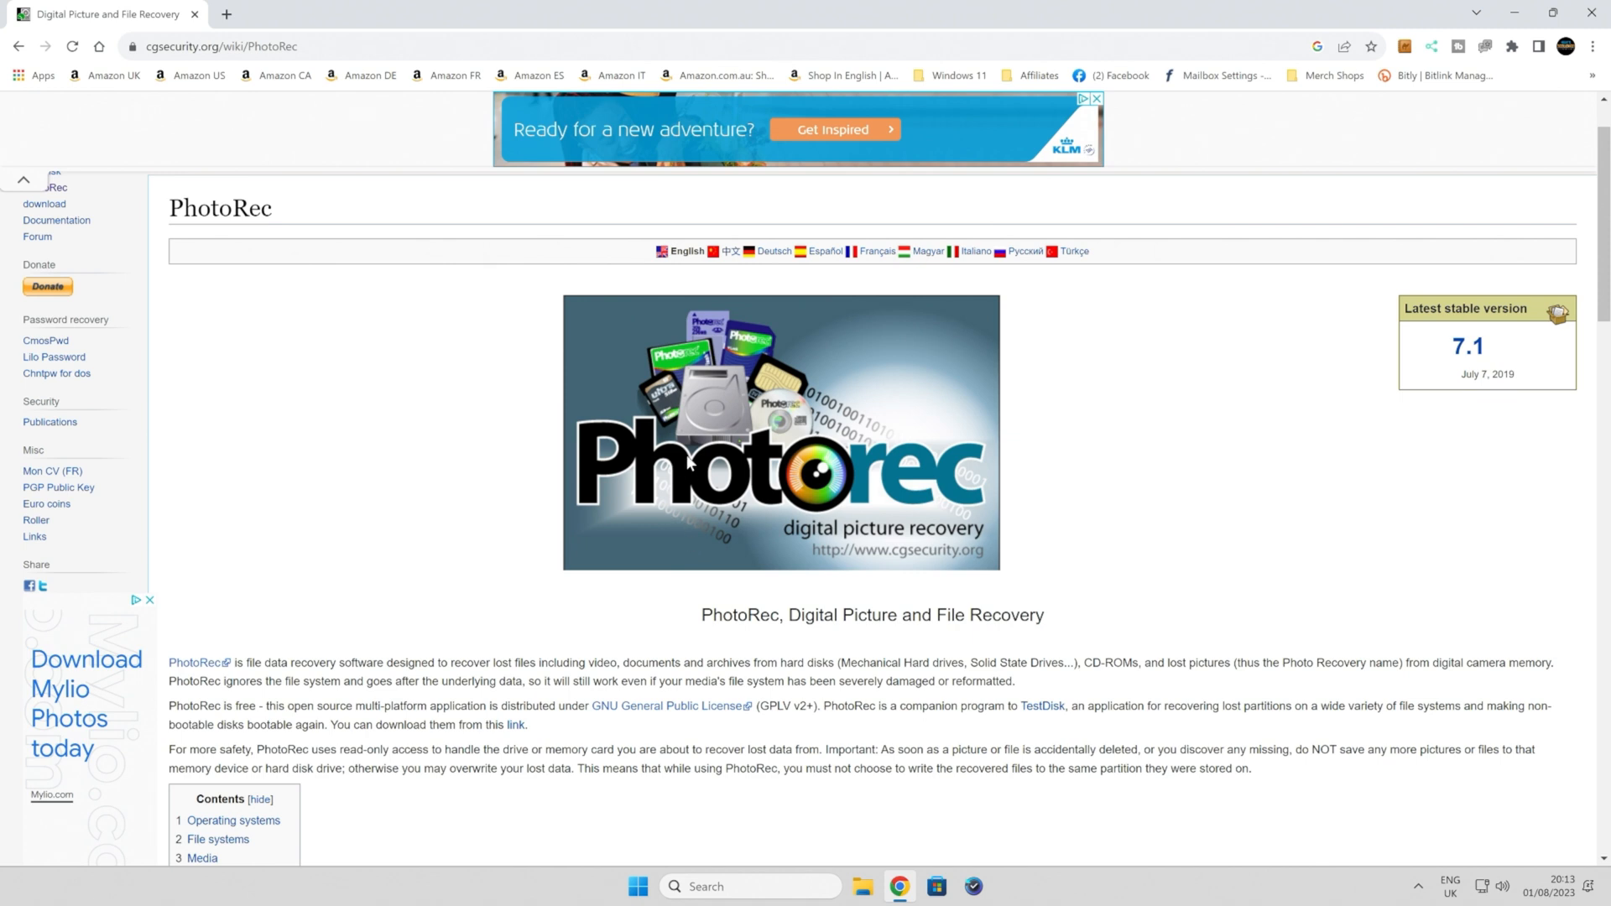
pyautogui.moveTo(735, 555)
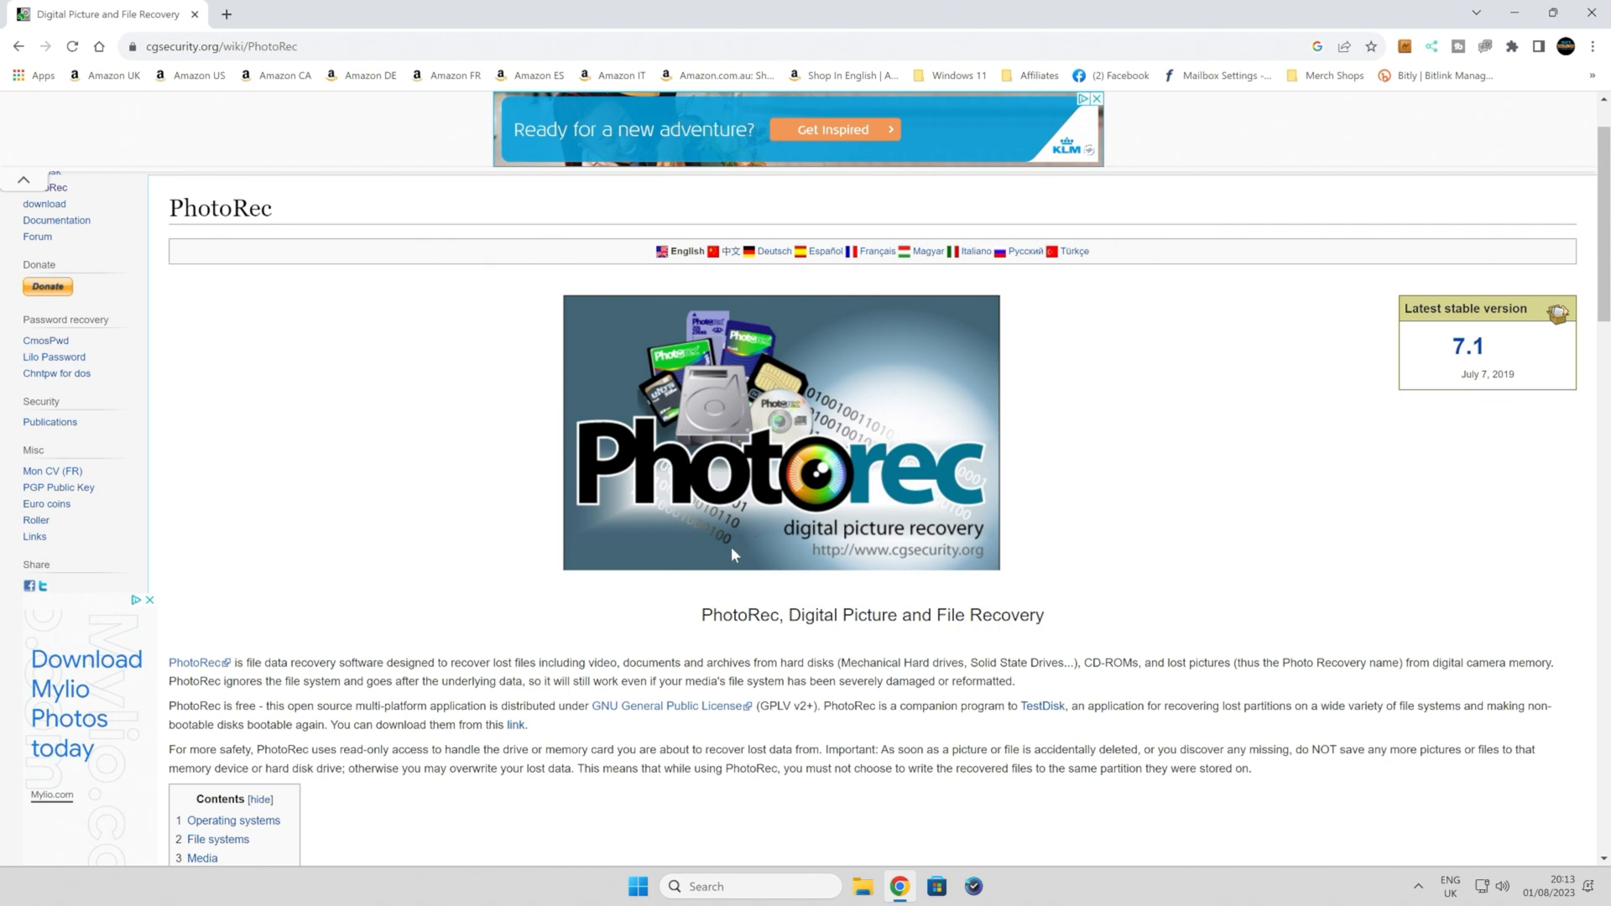
pyautogui.moveTo(1041, 709)
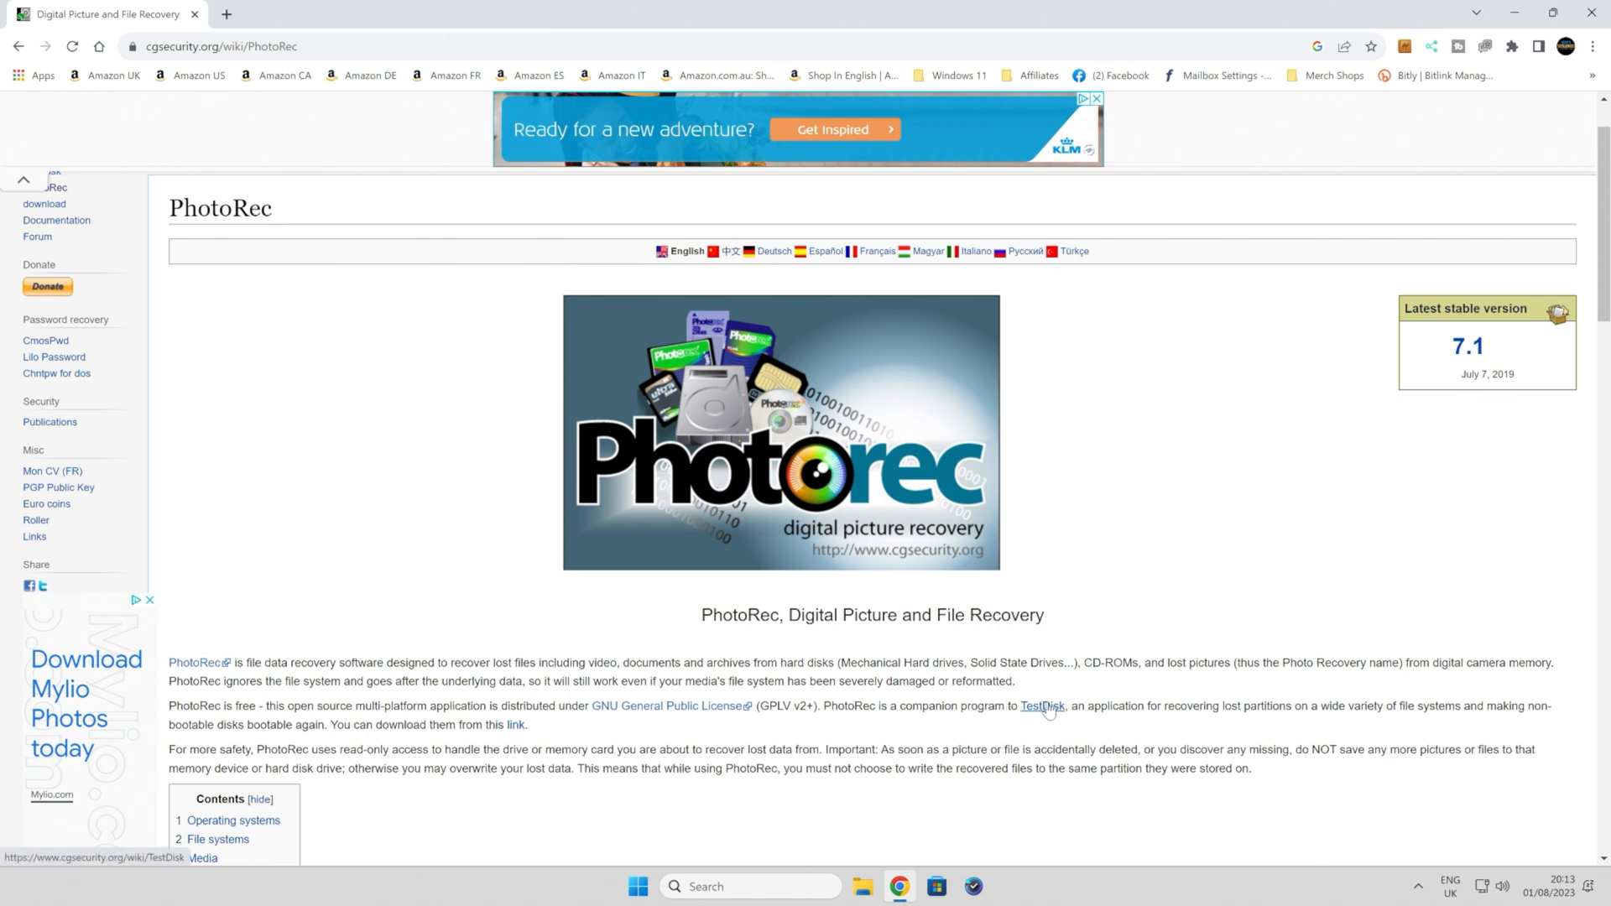
pyautogui.moveTo(1043, 706)
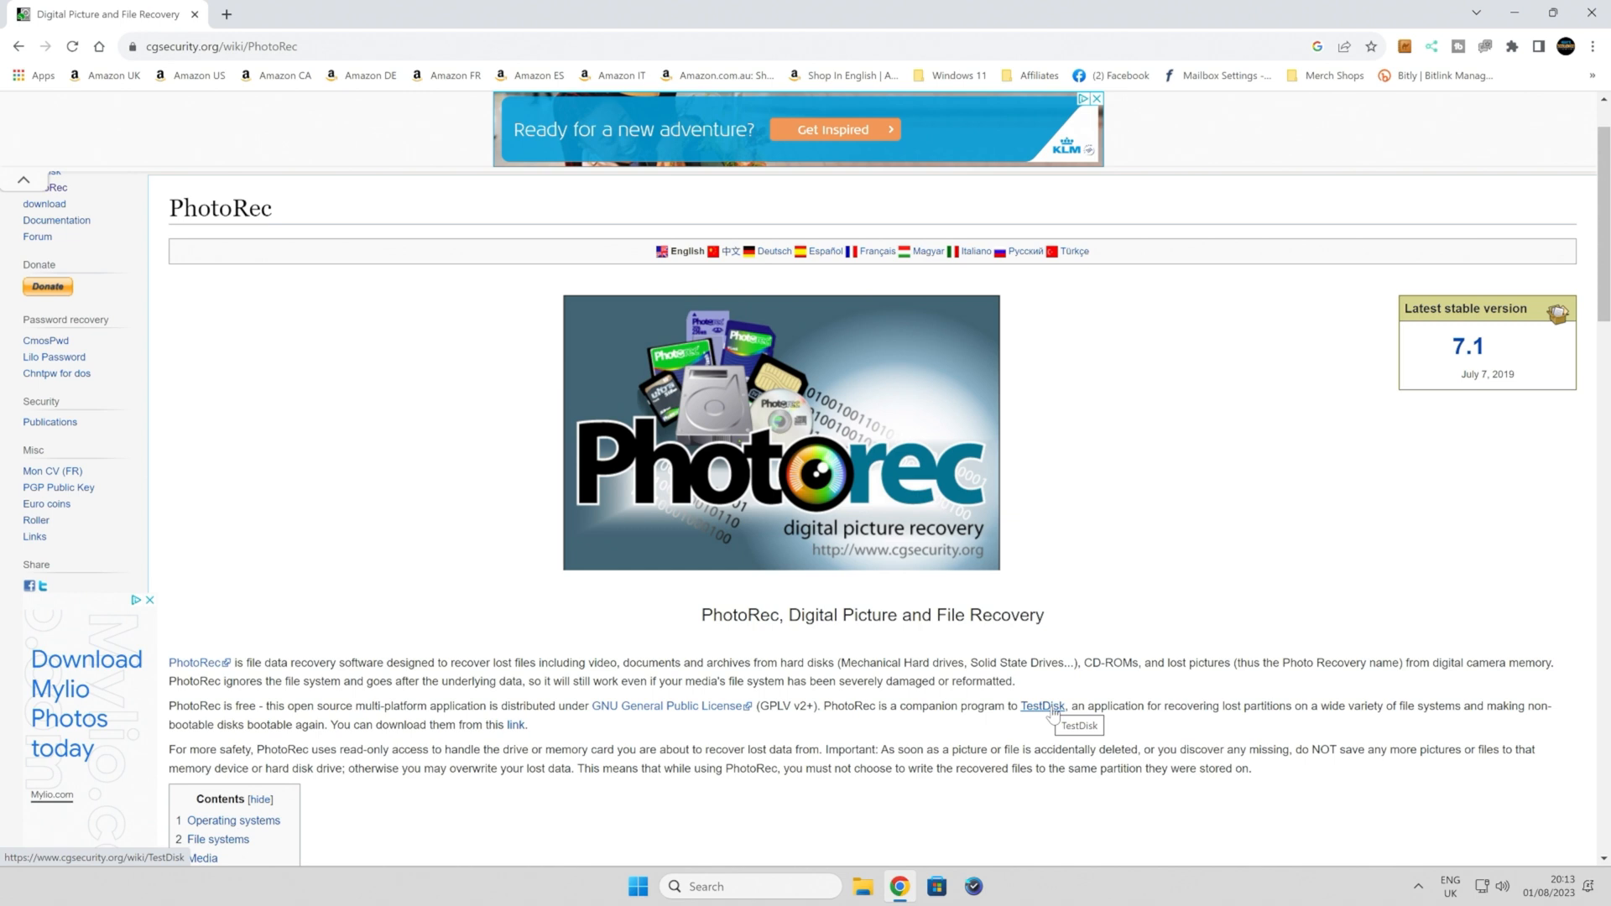
pyautogui.moveTo(1074, 707)
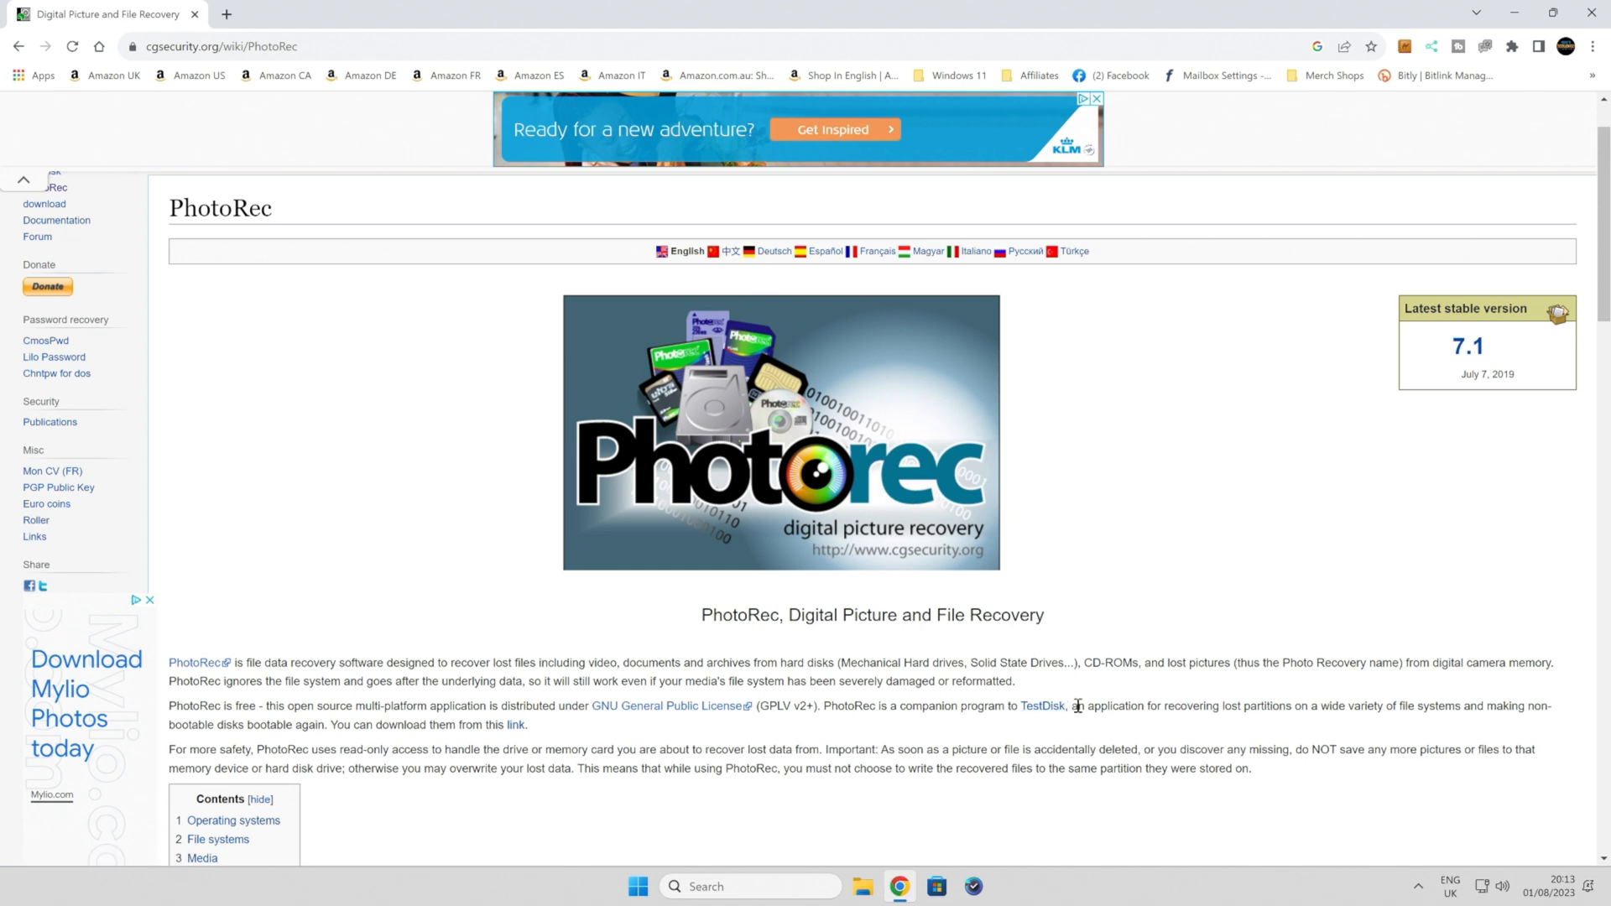
pyautogui.moveTo(1091, 706)
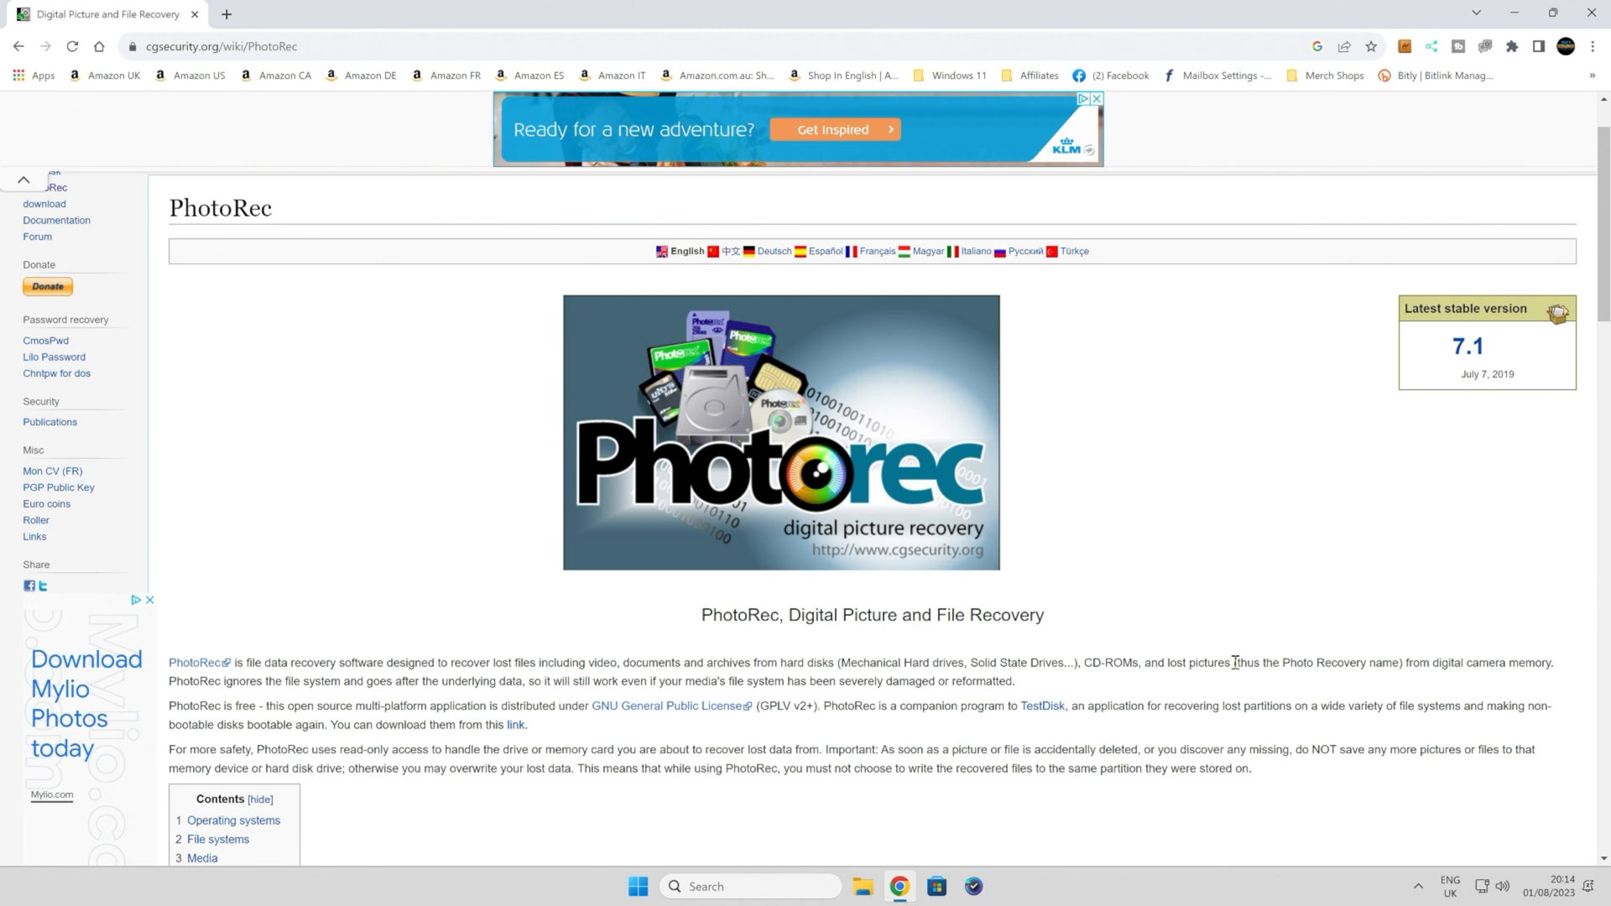
pyautogui.moveTo(373, 608)
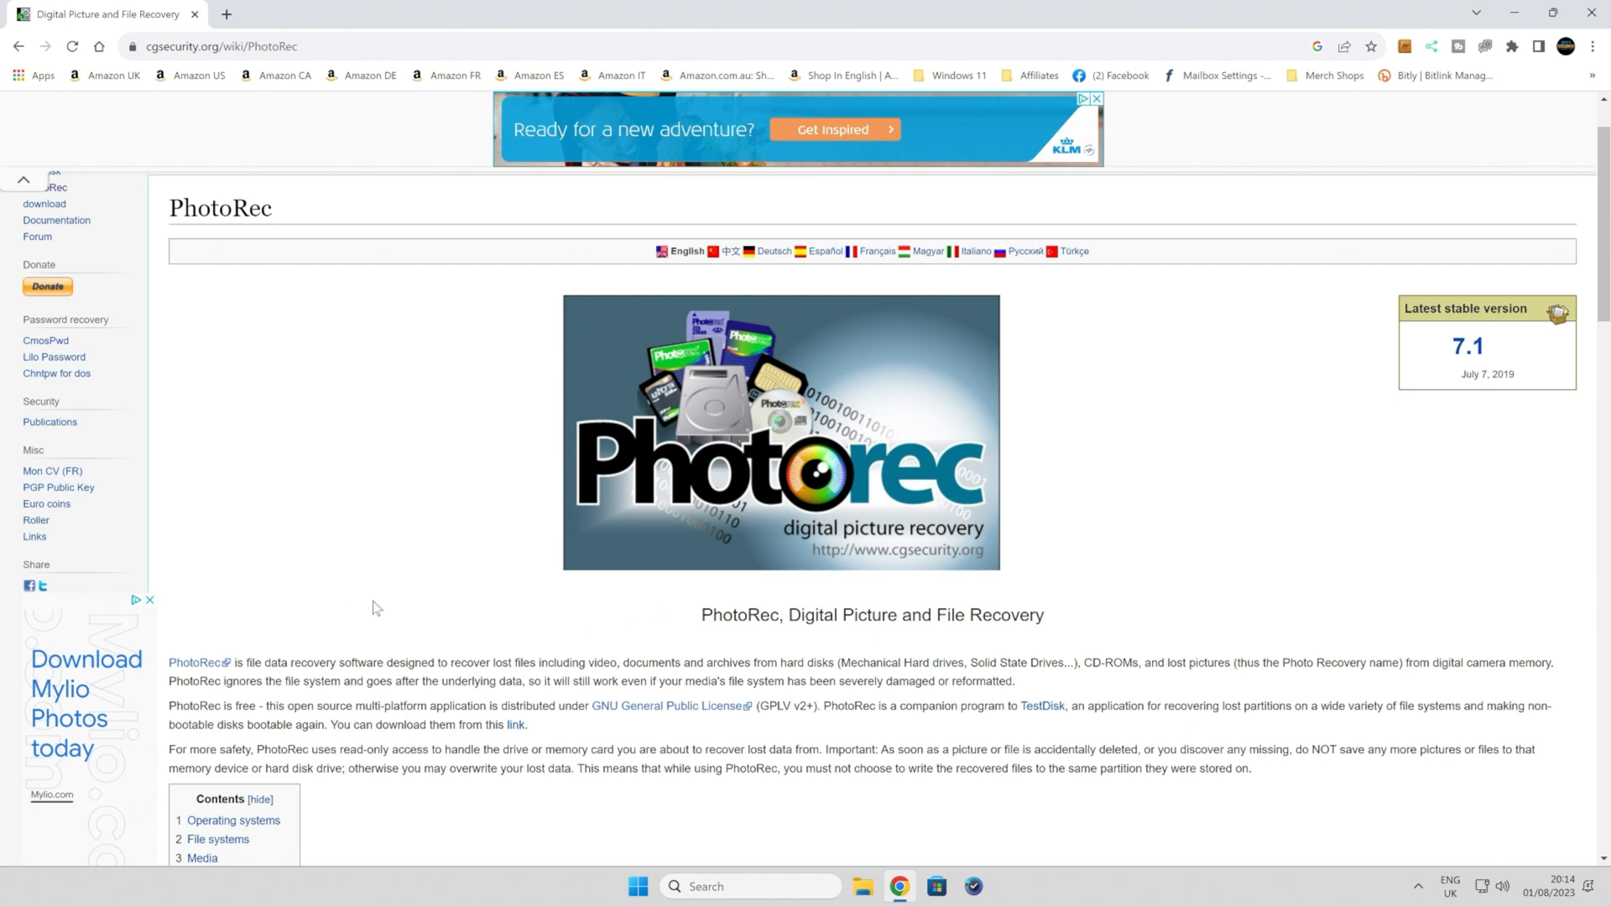
pyautogui.moveTo(137, 414)
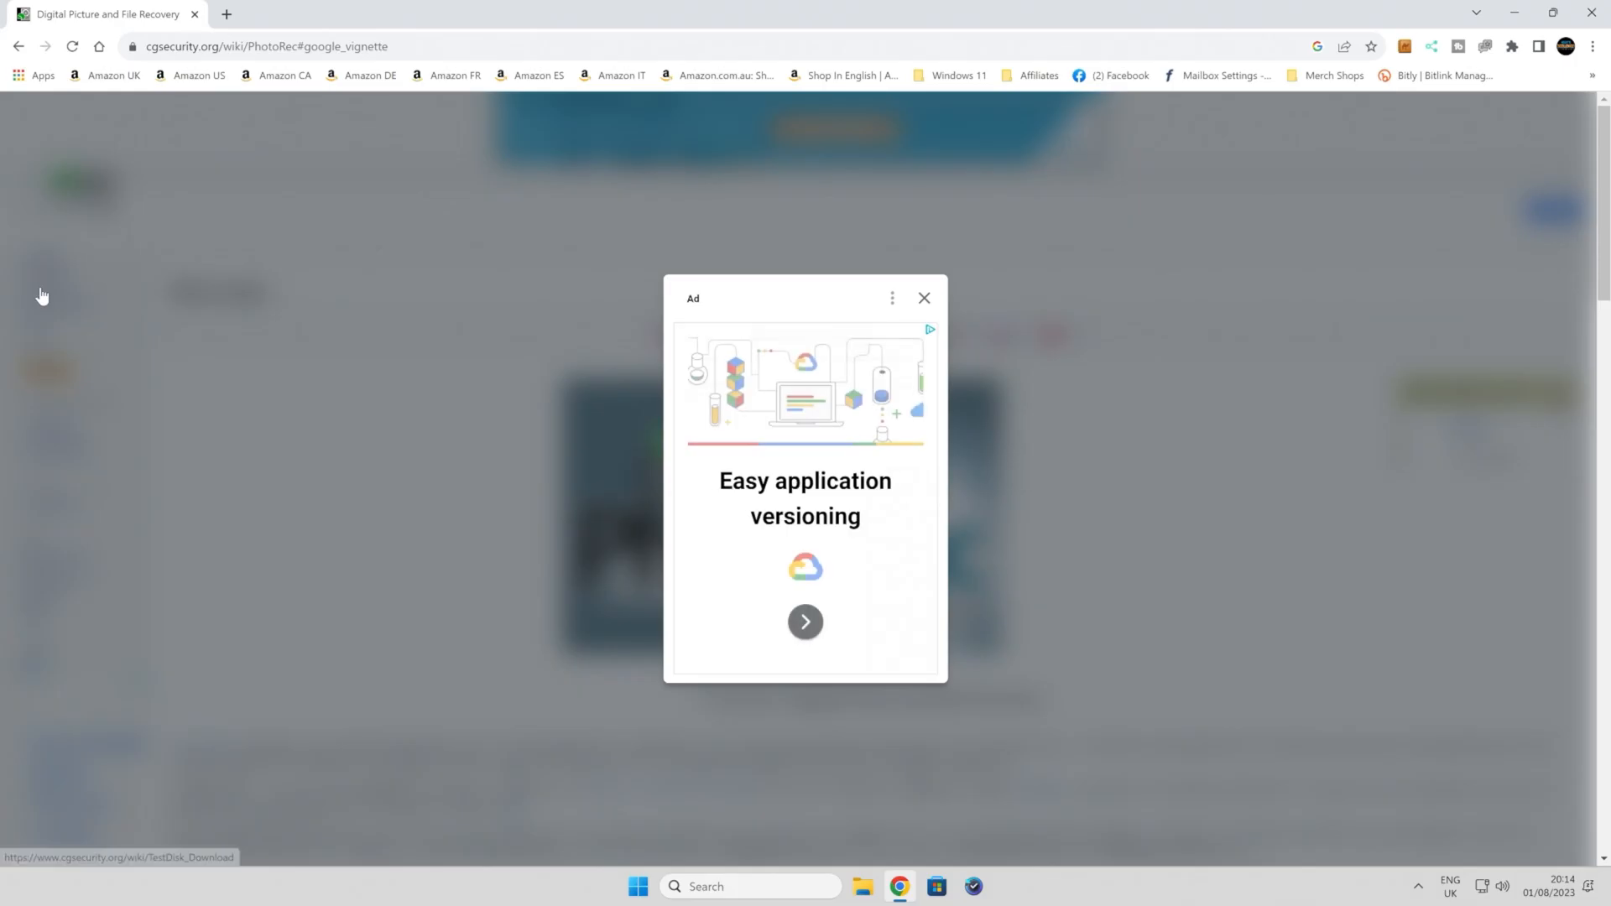
# Step: Dismiss the ad and download the Windows 64-bit TestDisk & PhotoRec 7.2-WIP beta
pyautogui.click(921, 298)
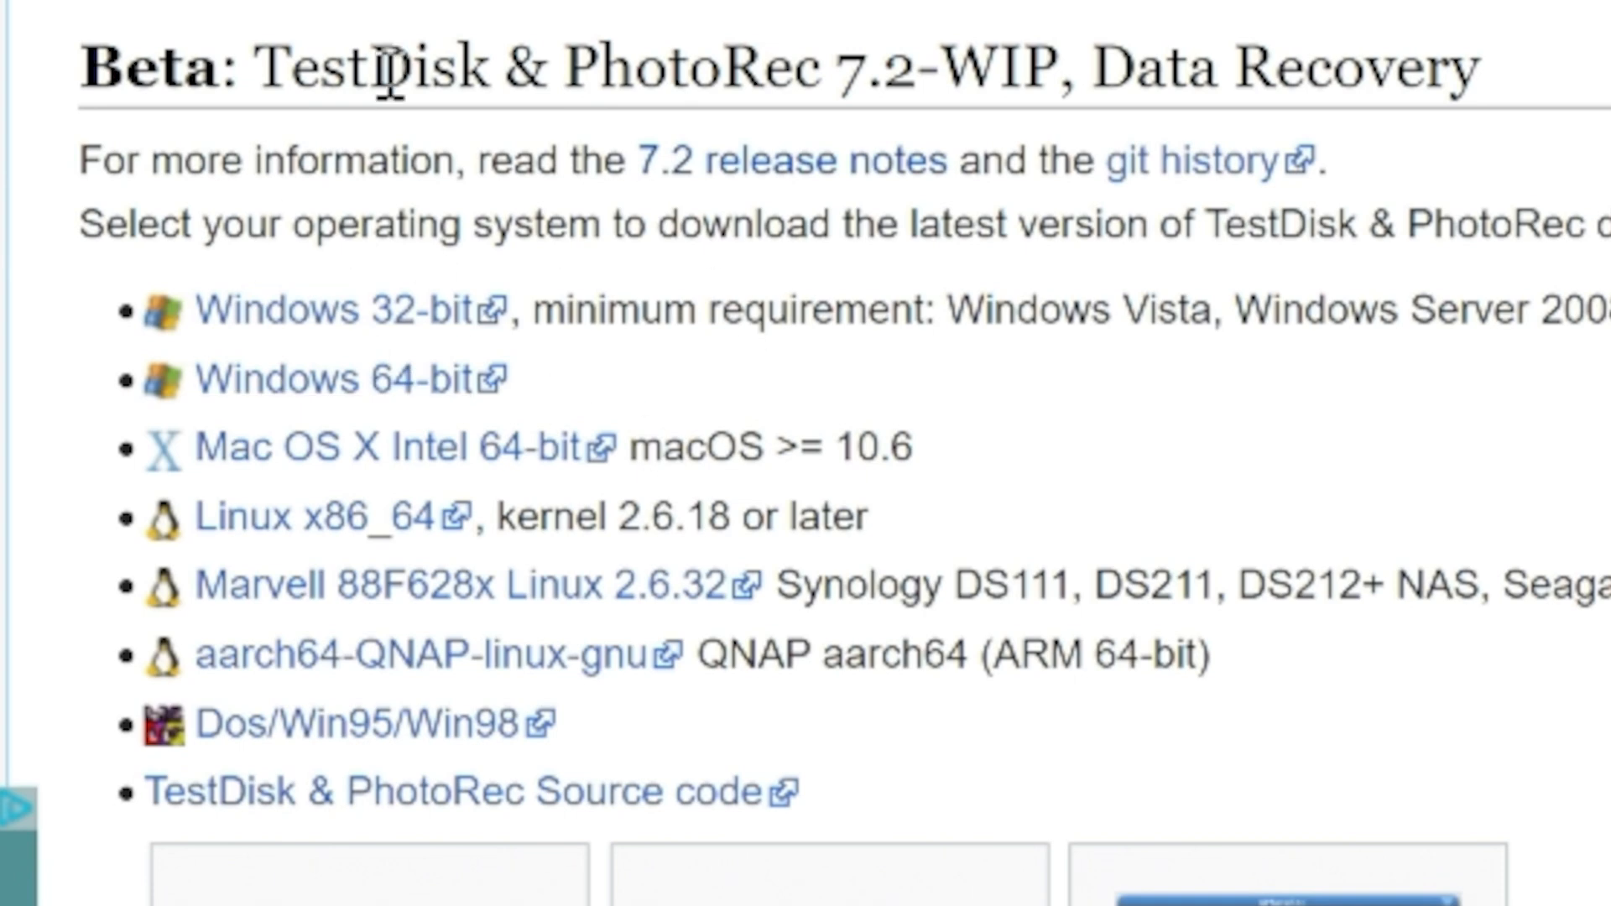
pyautogui.moveTo(918, 79)
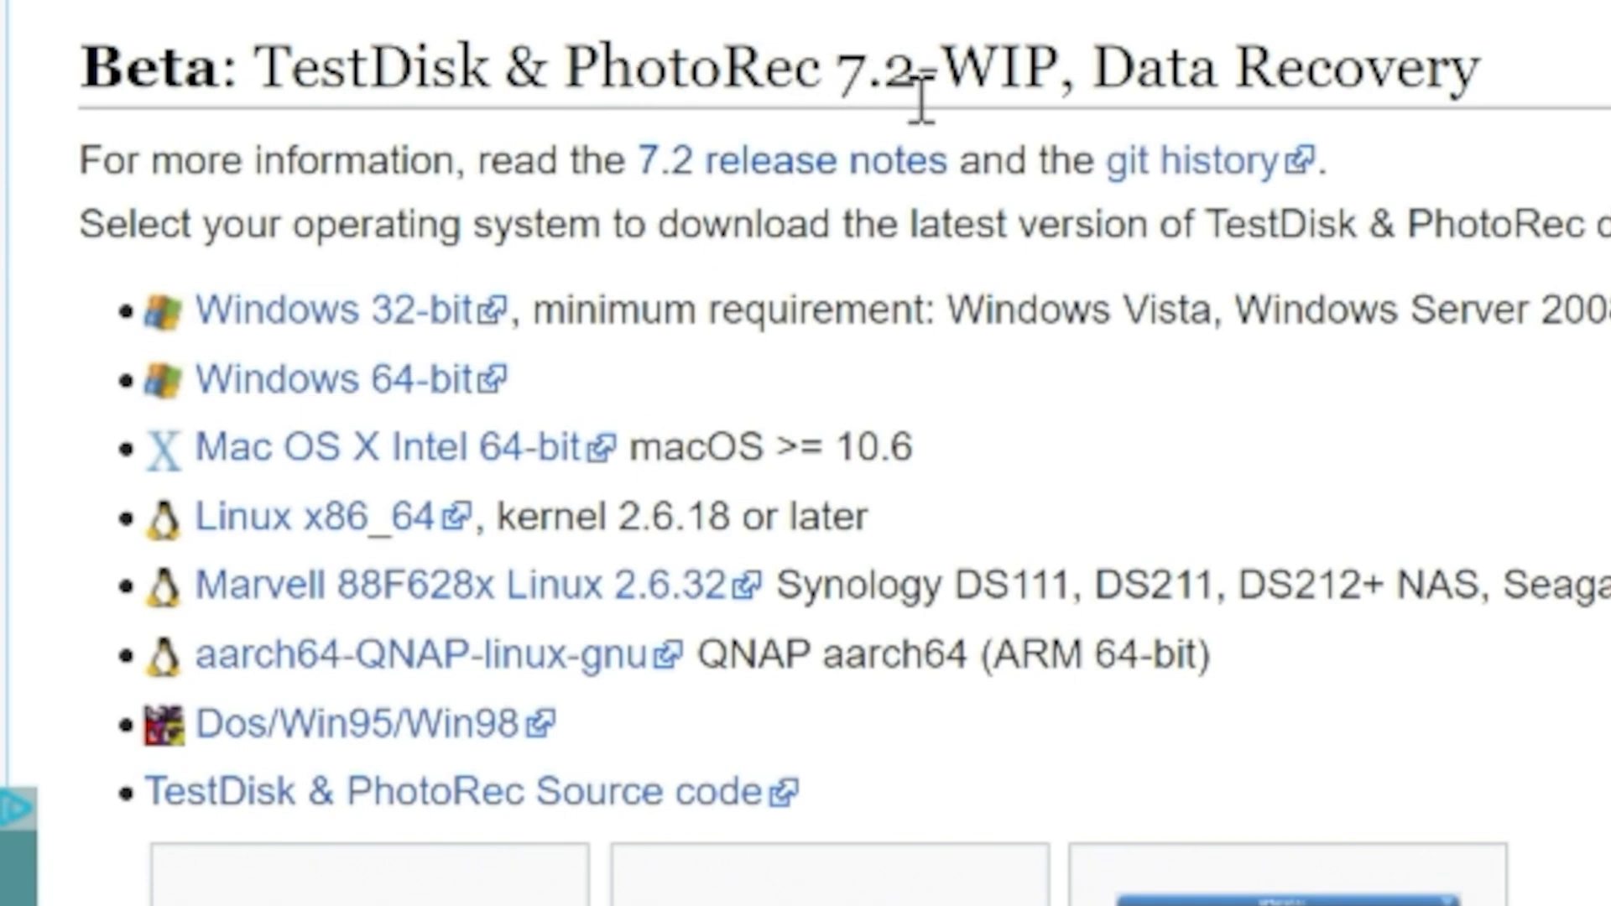
pyautogui.moveTo(1475, 159)
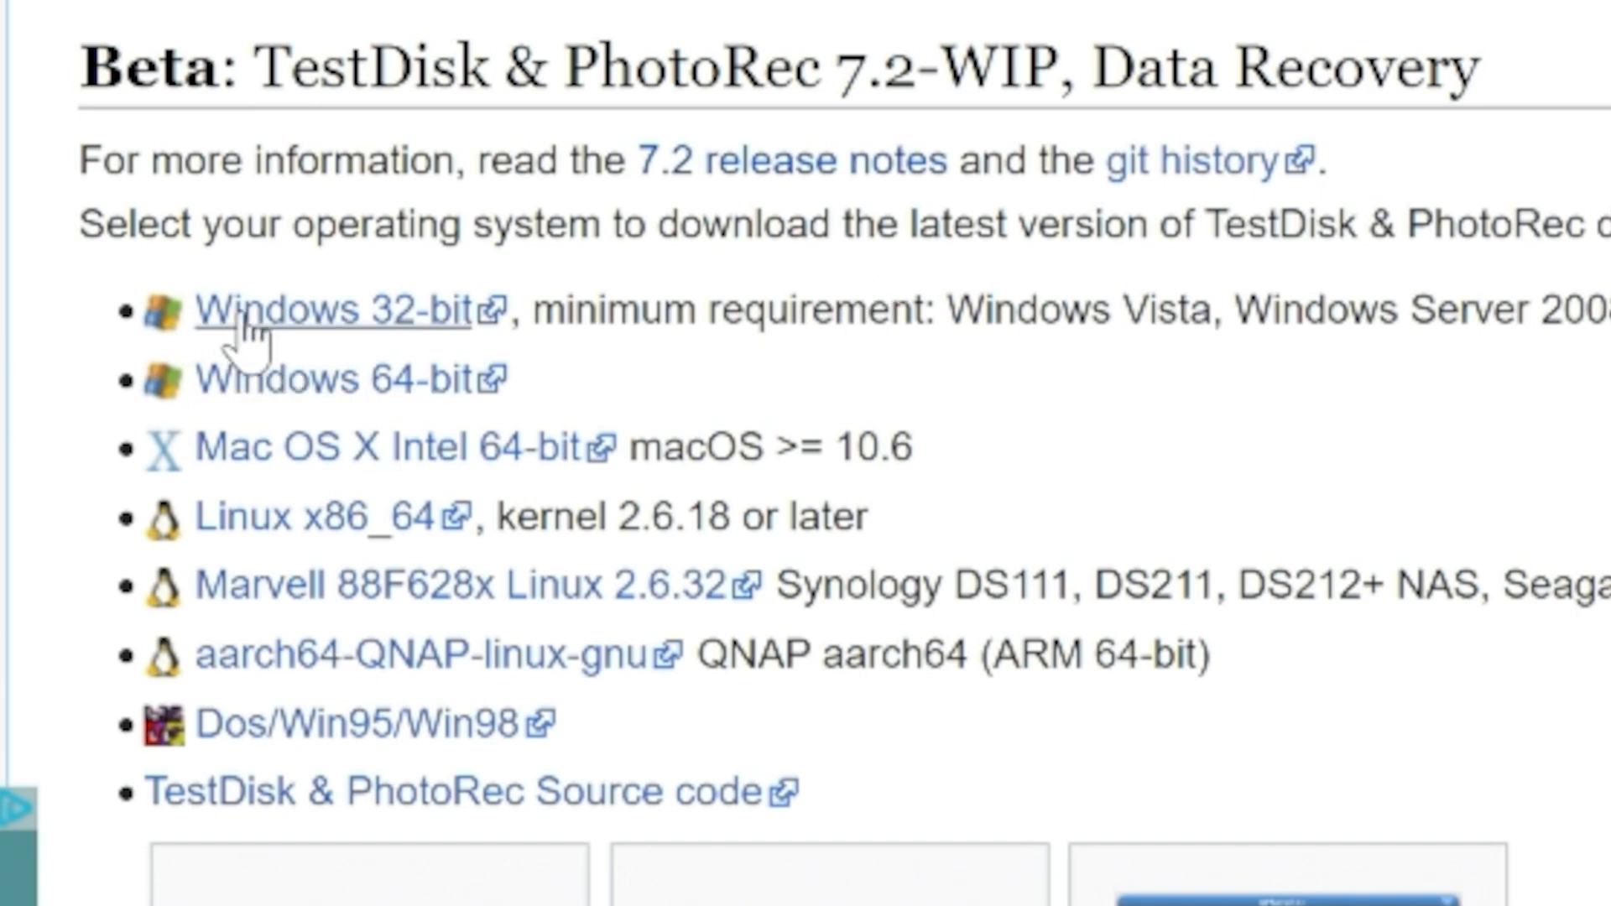
pyautogui.moveTo(298, 488)
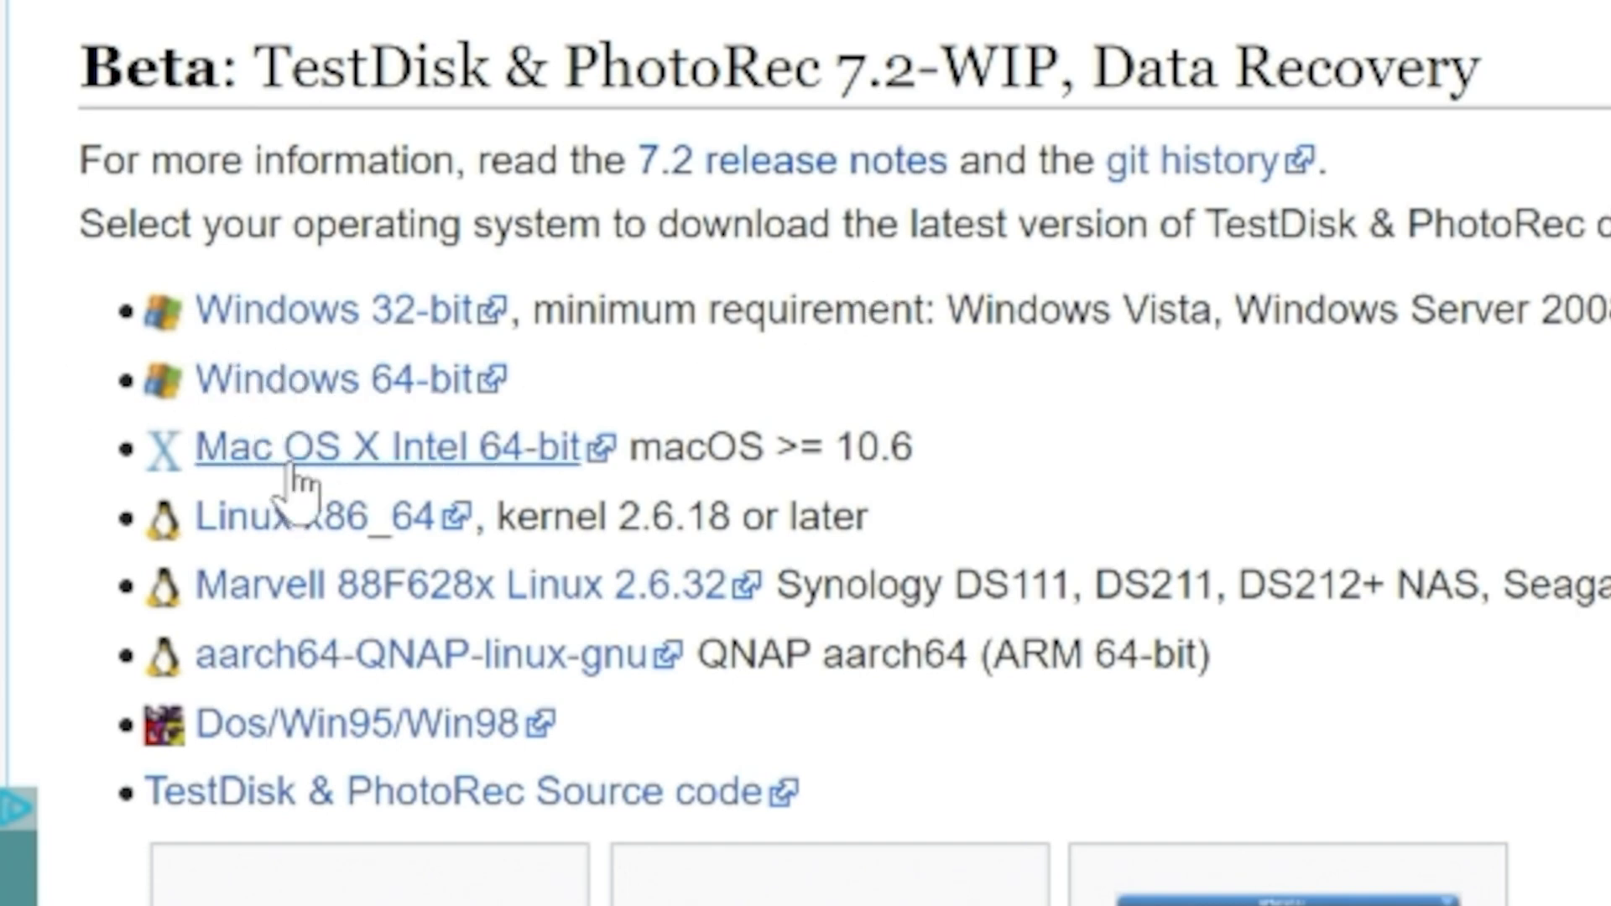
pyautogui.moveTo(499, 504)
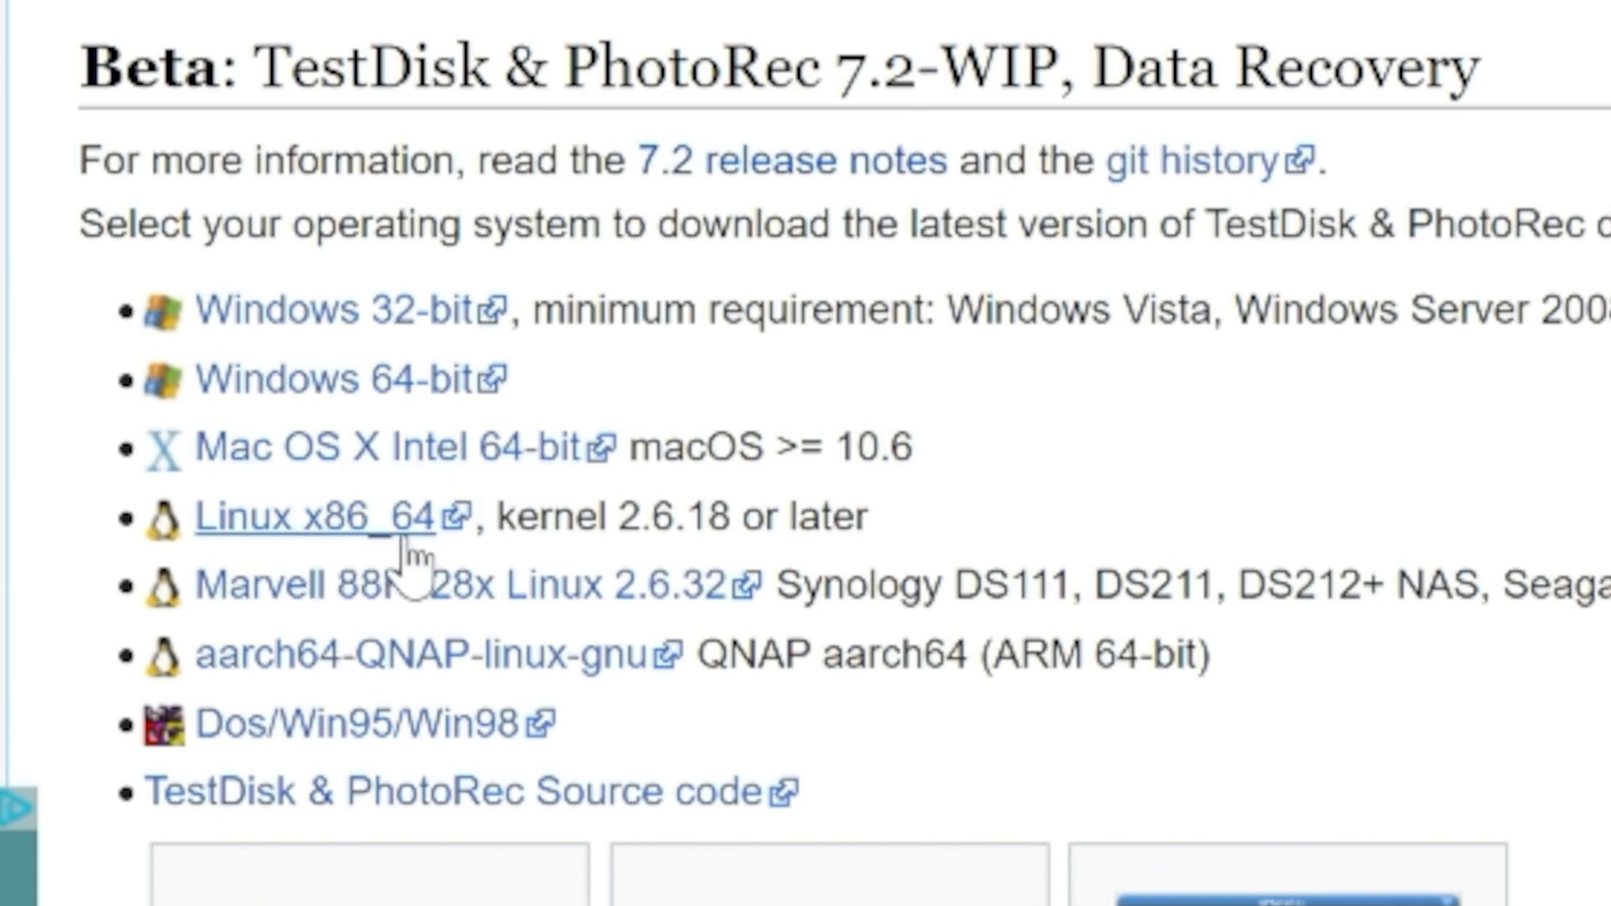
pyautogui.moveTo(277, 760)
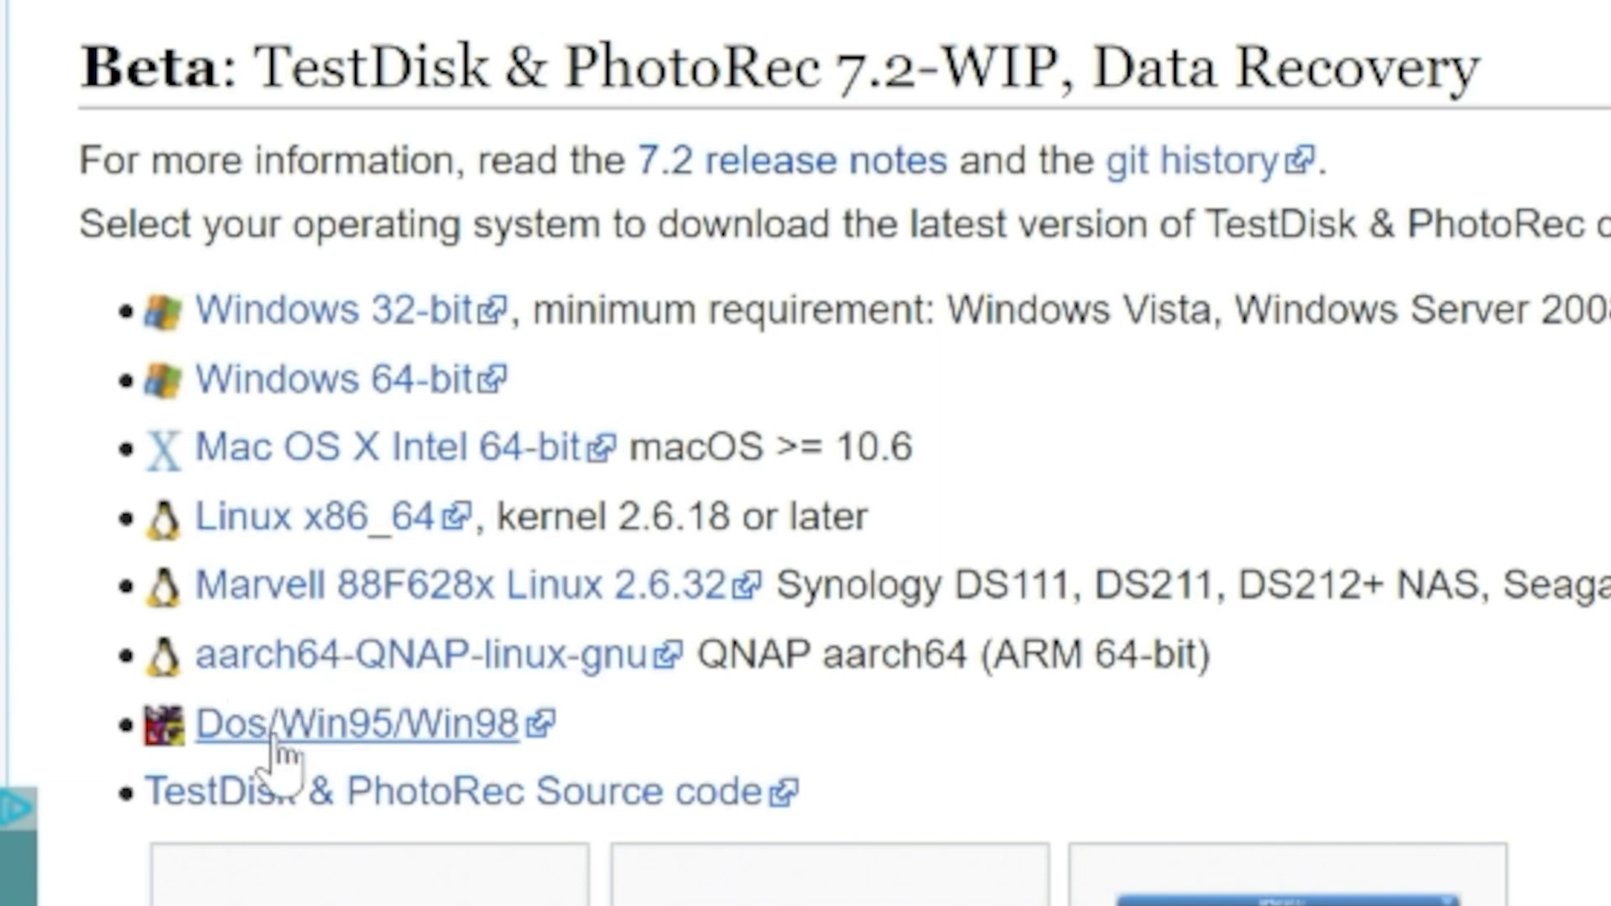
pyautogui.moveTo(442, 730)
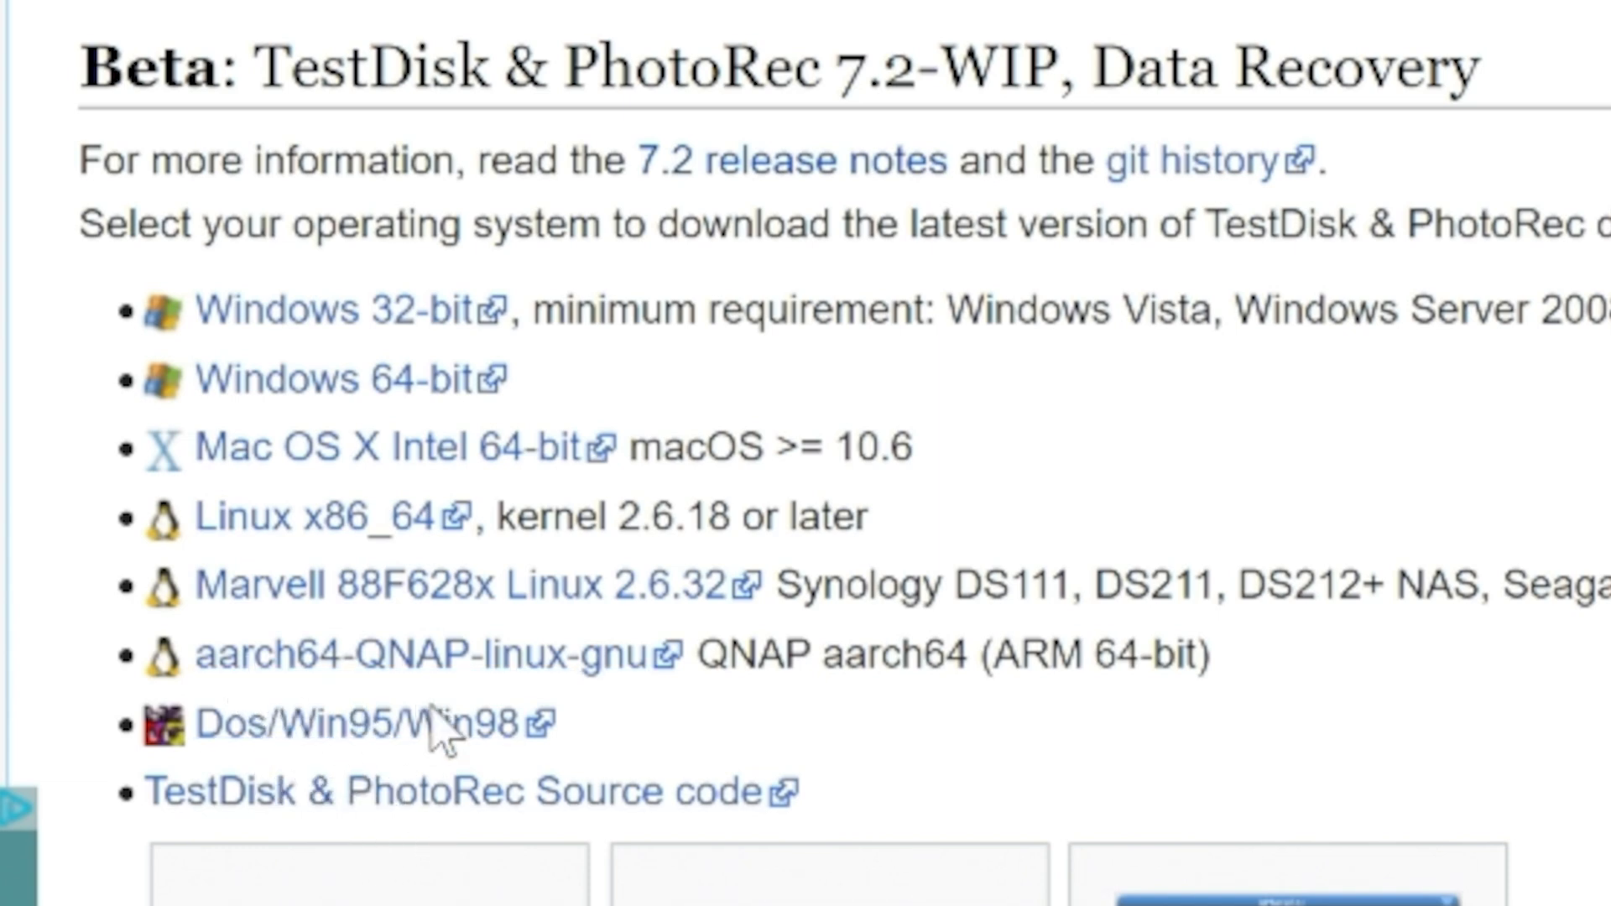
pyautogui.moveTo(297, 444)
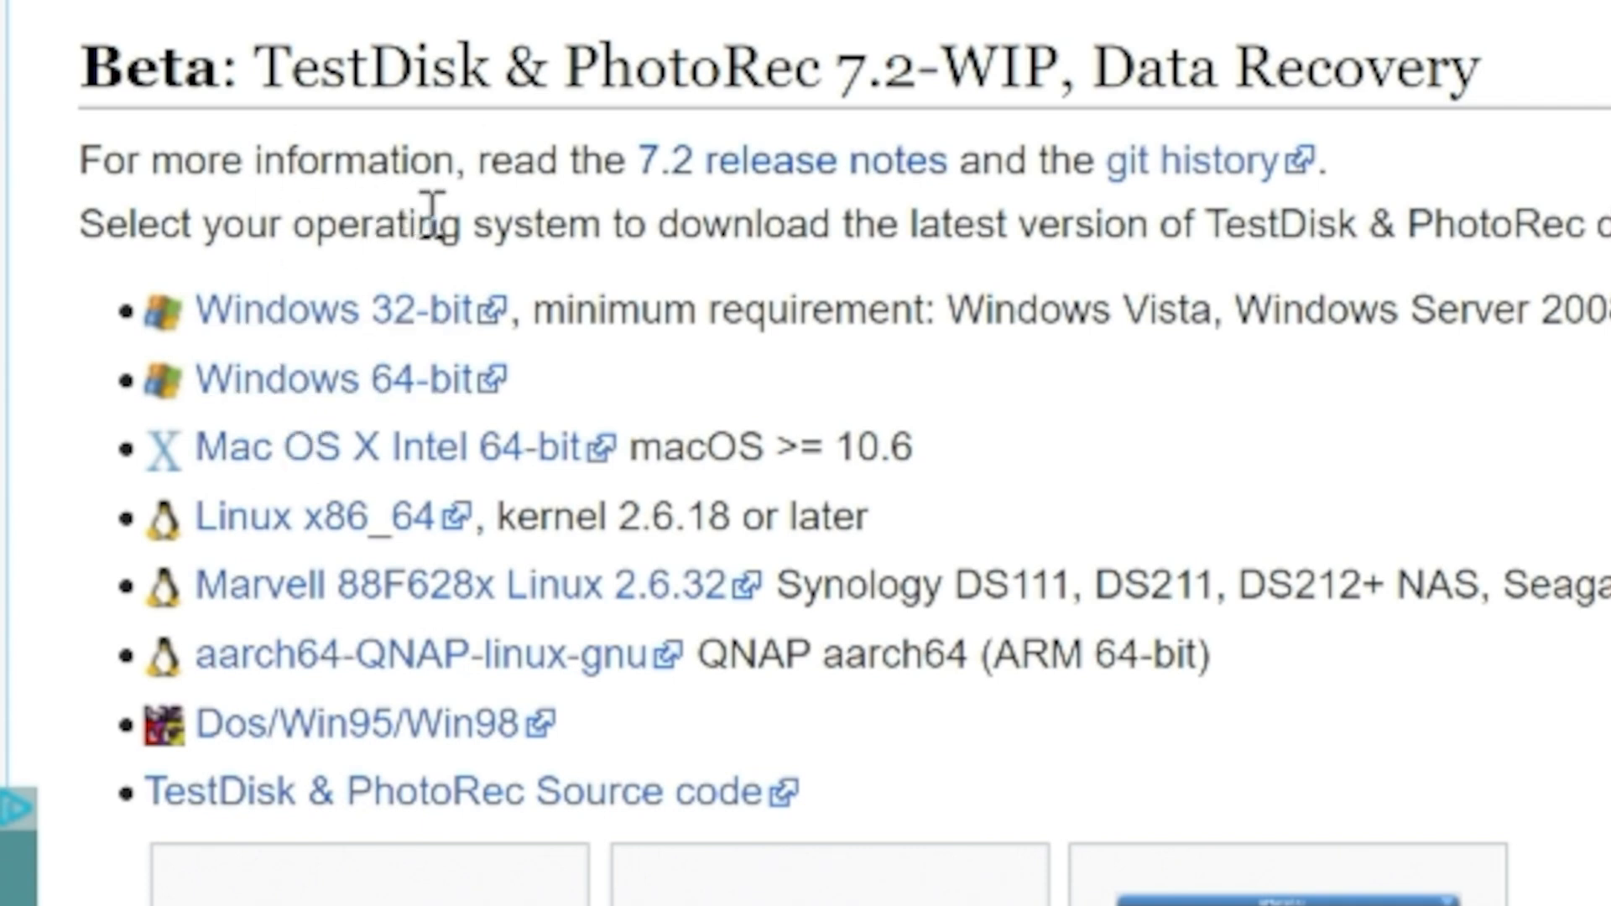
pyautogui.moveTo(329, 381)
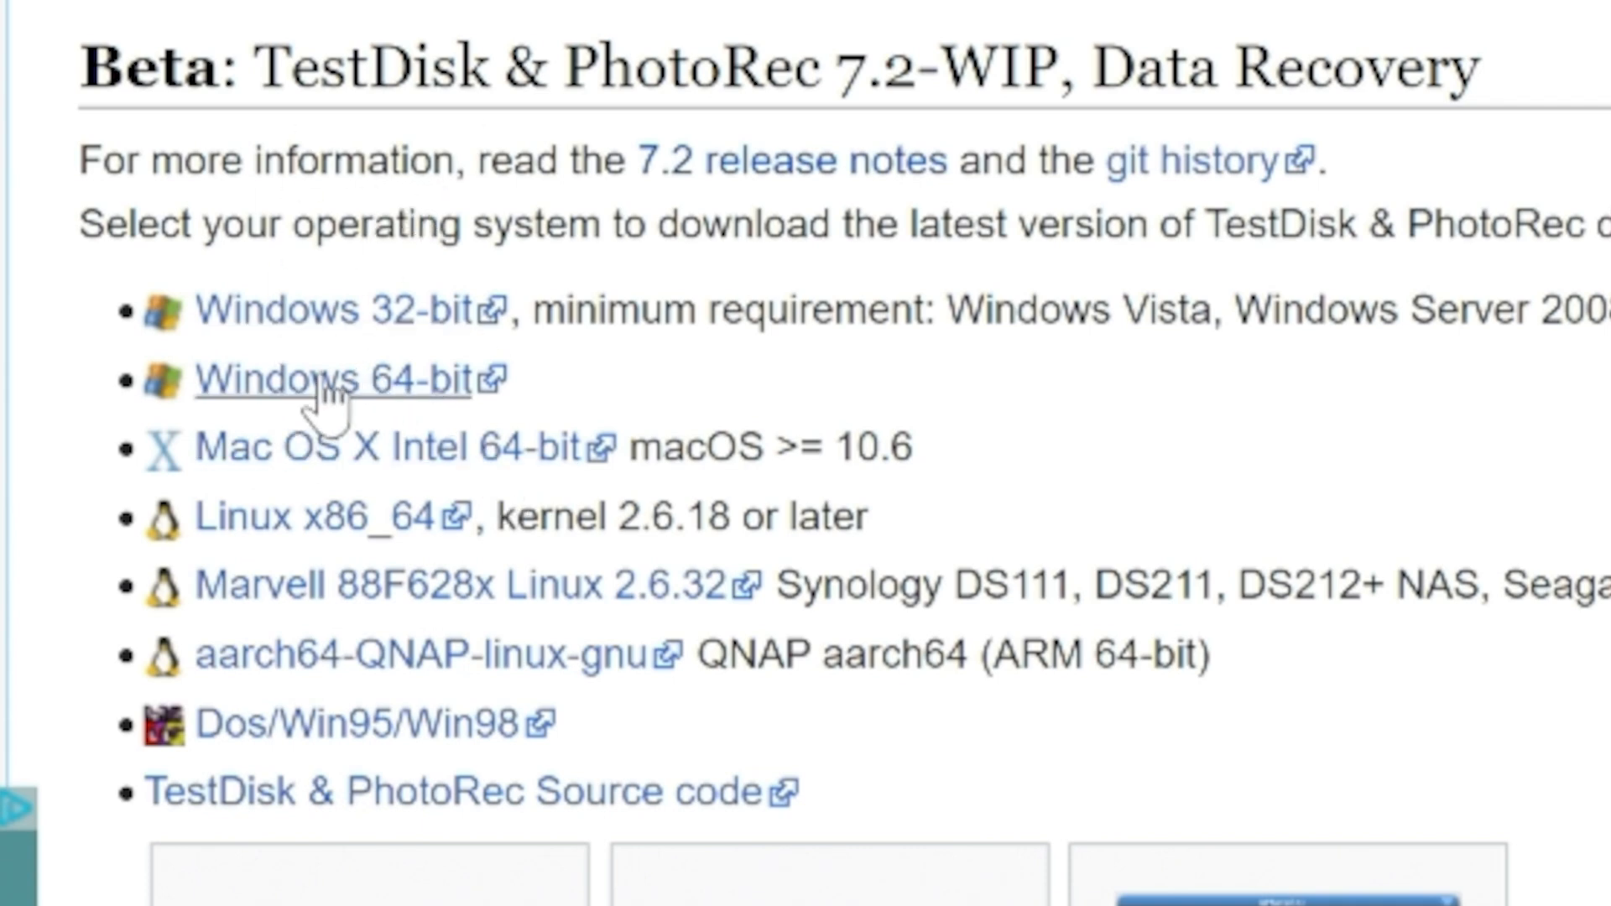
pyautogui.click(333, 379)
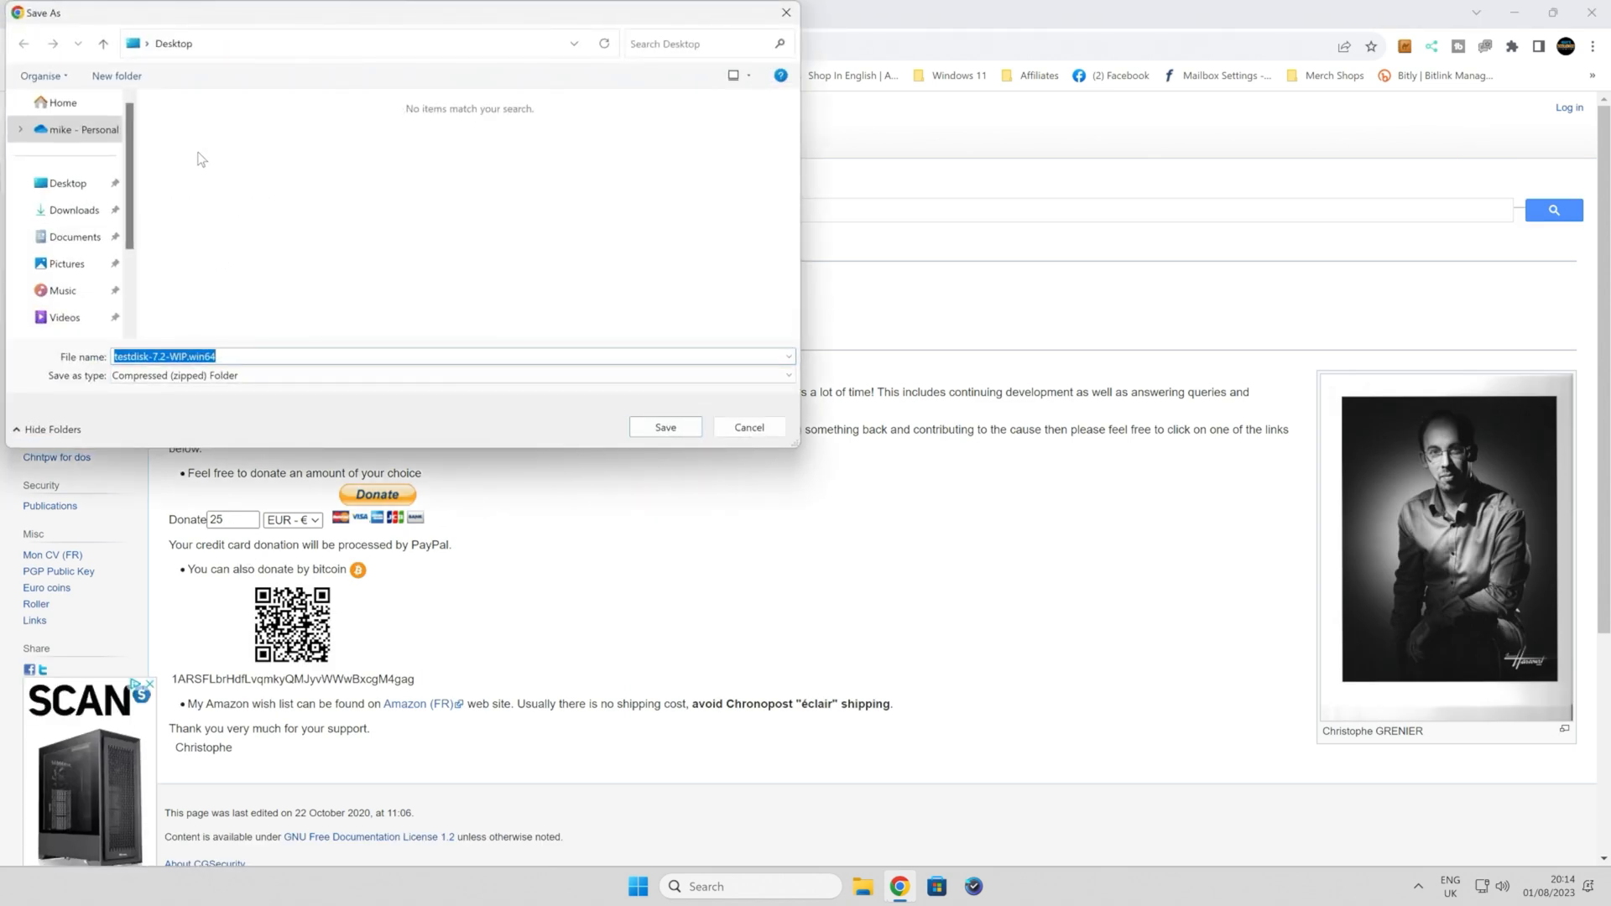
pyautogui.moveTo(666, 427)
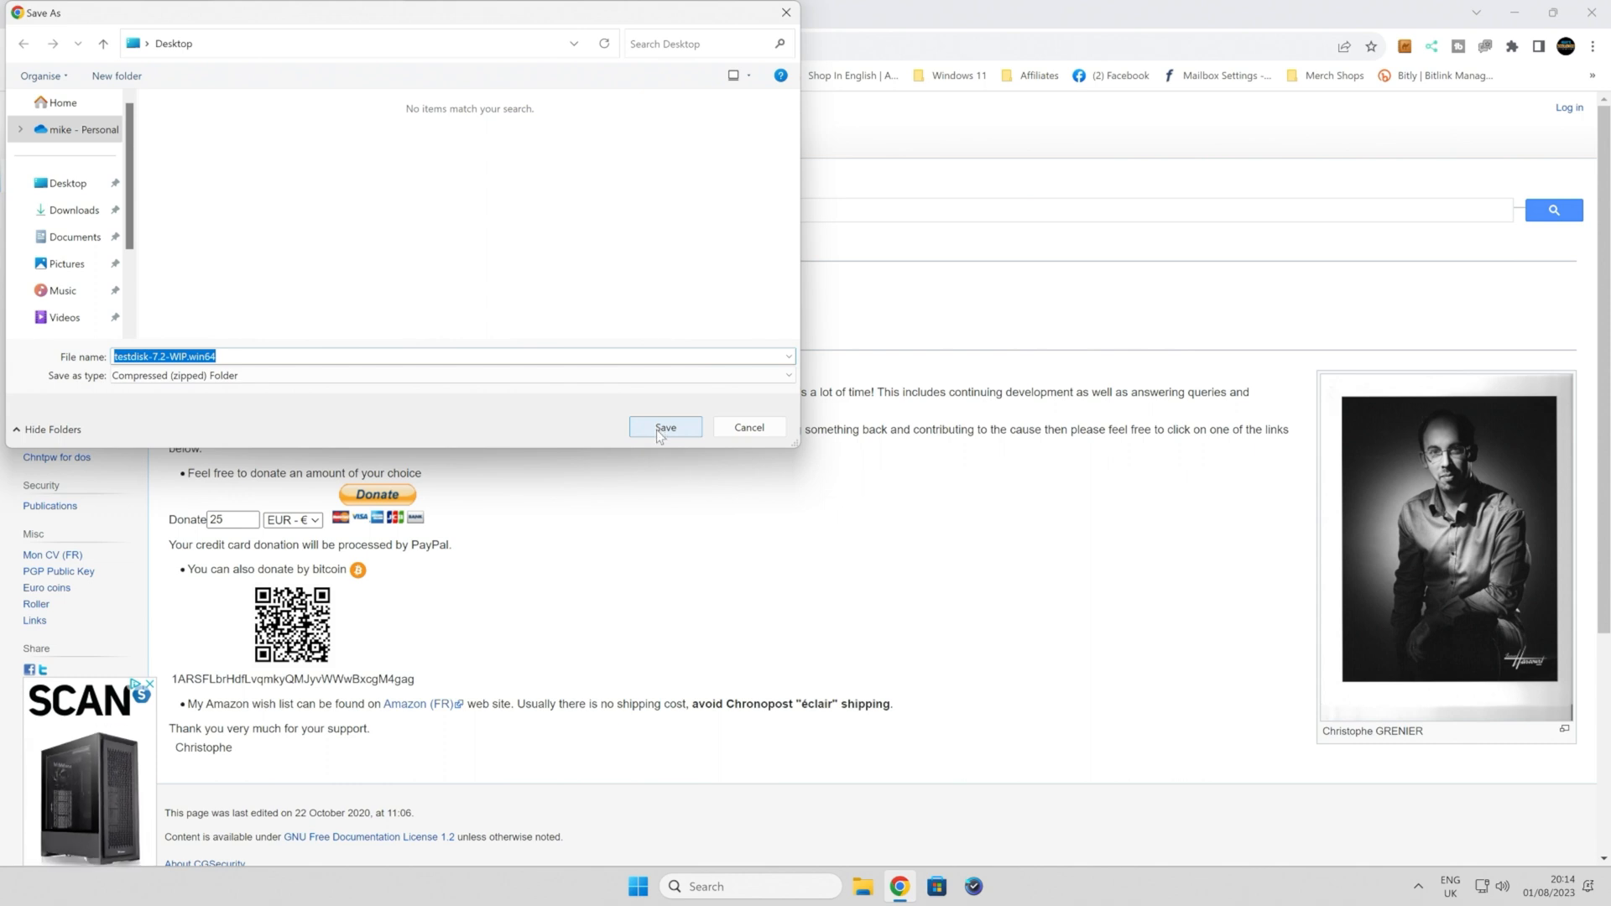
# Step: Save testdisk-7.2-WIP.win64 to the Desktop
pyautogui.click(665, 427)
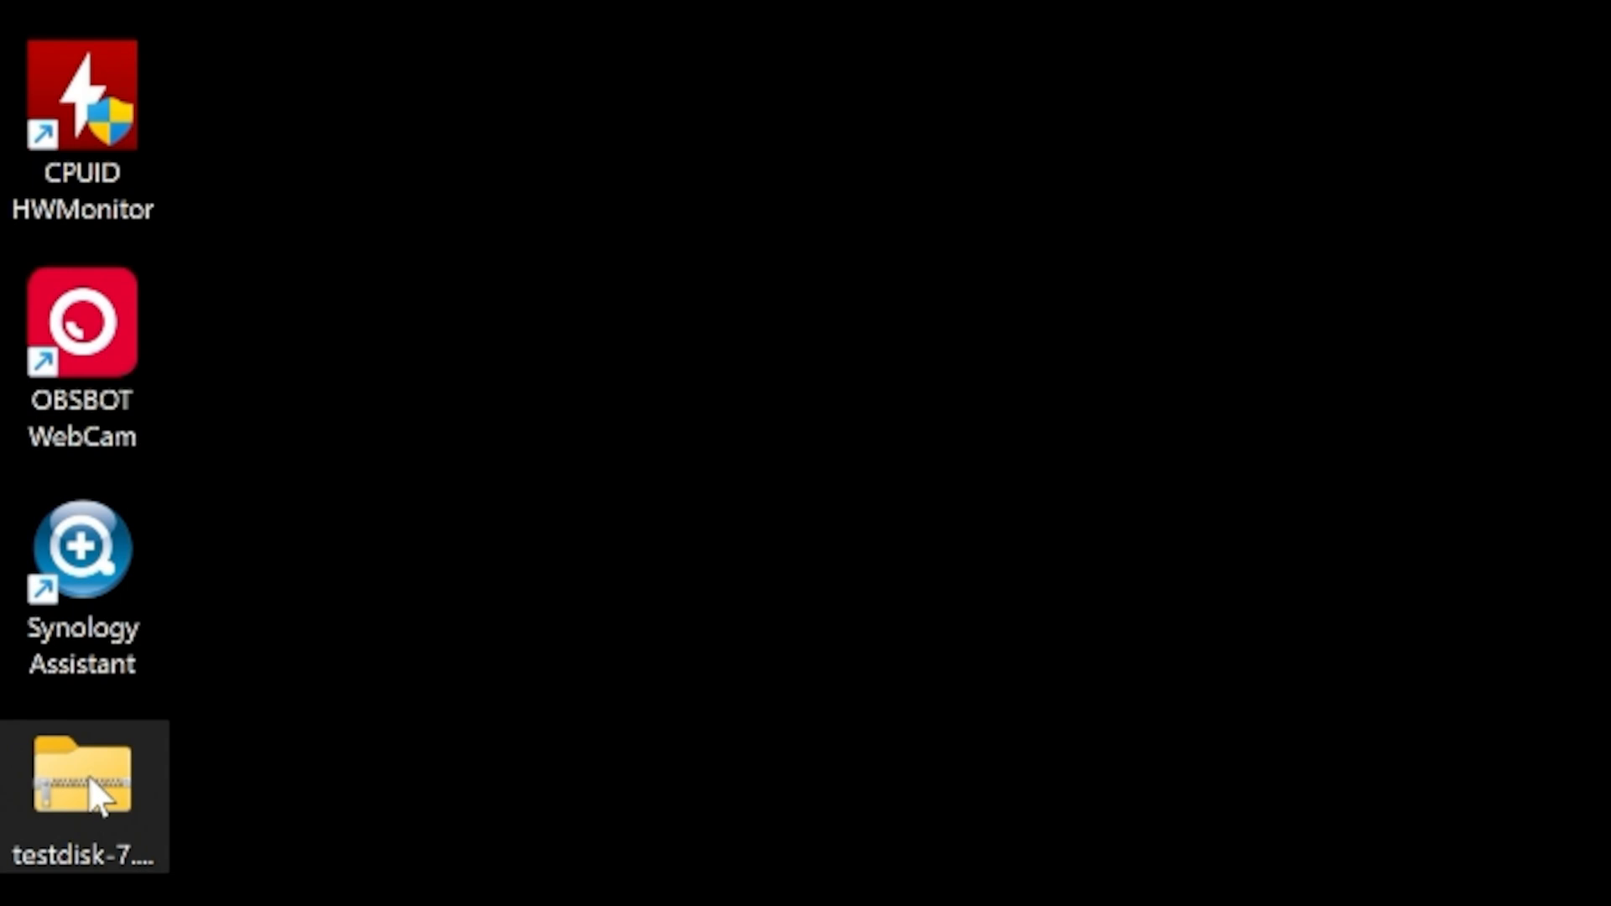
# Step: Extract the TestDisk zip into its default testdisk-7.2-WIP.win64 Desktop folder
pyautogui.rightClick(84, 776)
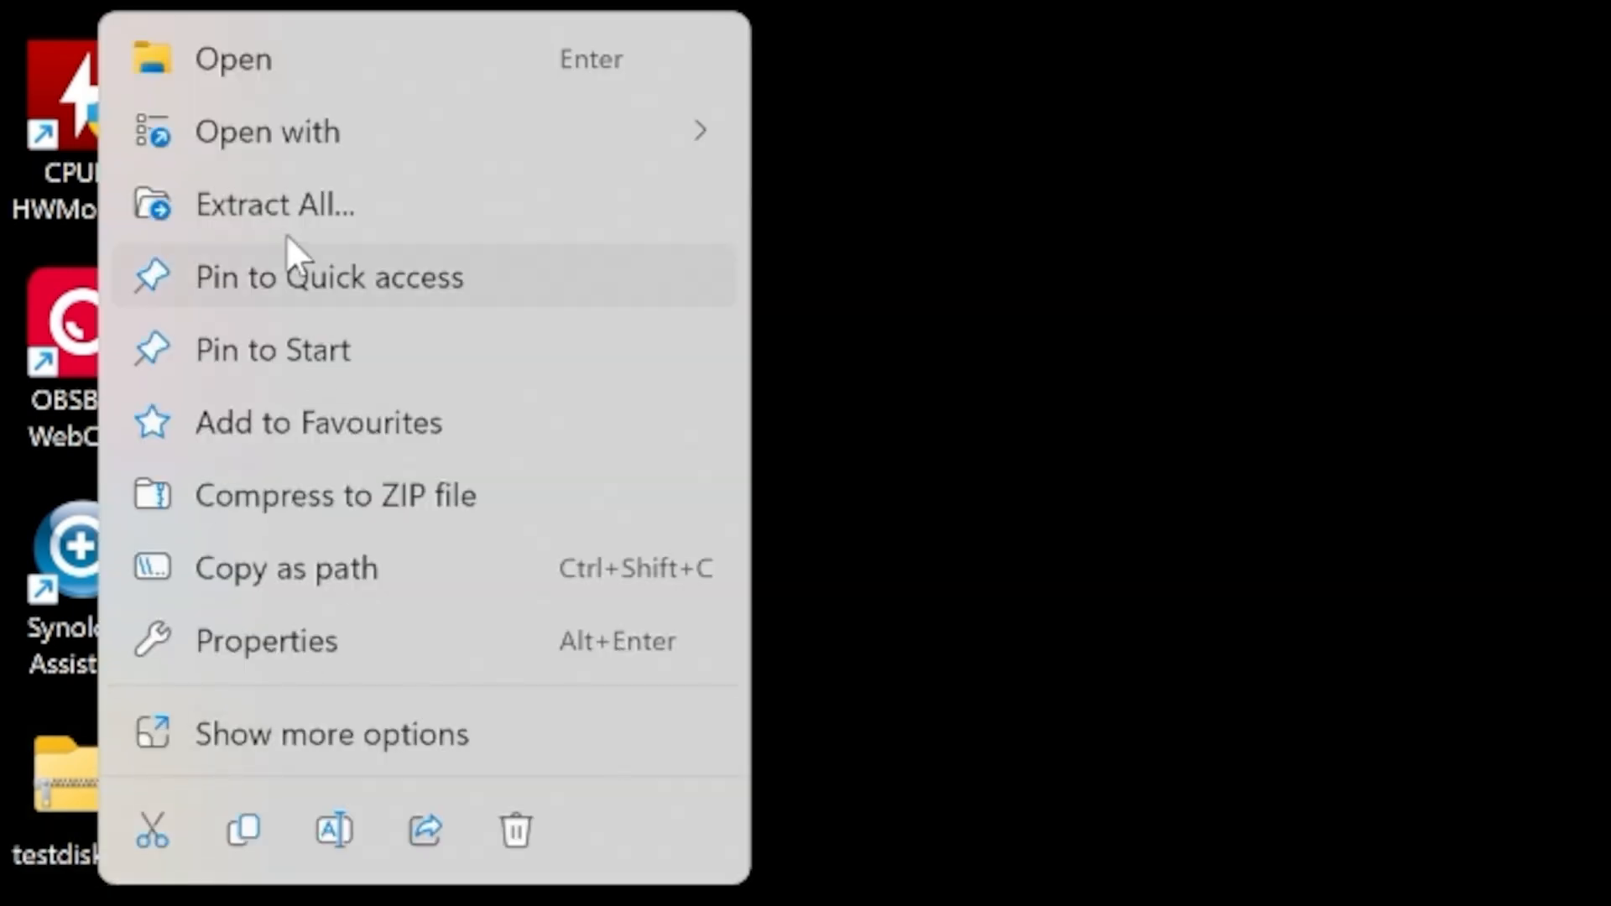
pyautogui.click(275, 205)
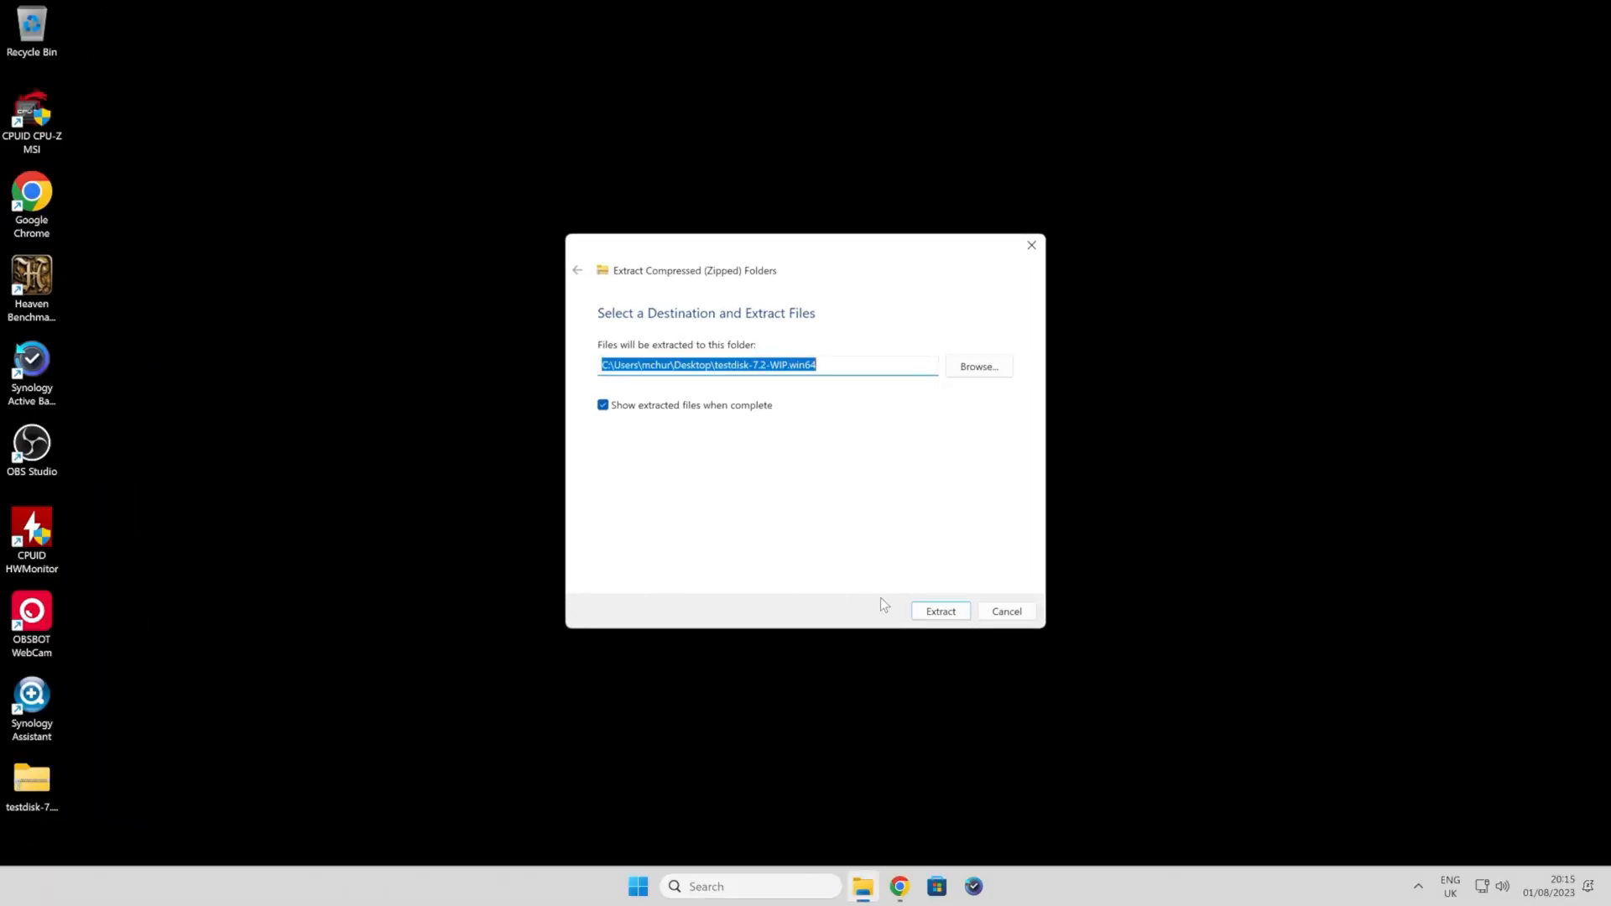
pyautogui.click(938, 610)
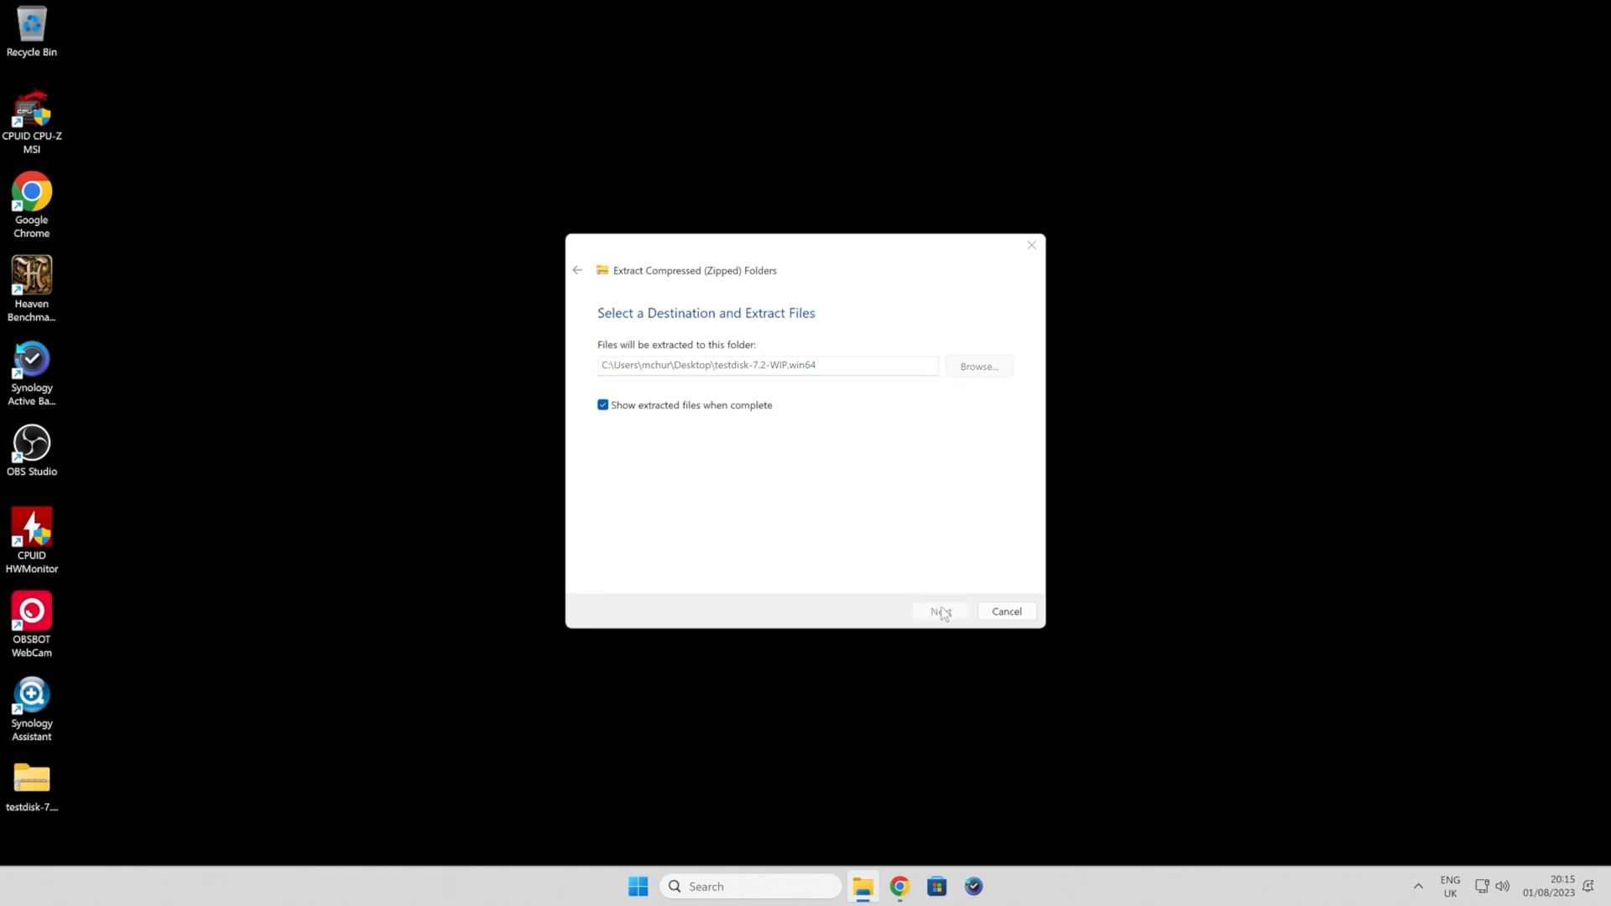
pyautogui.click(939, 612)
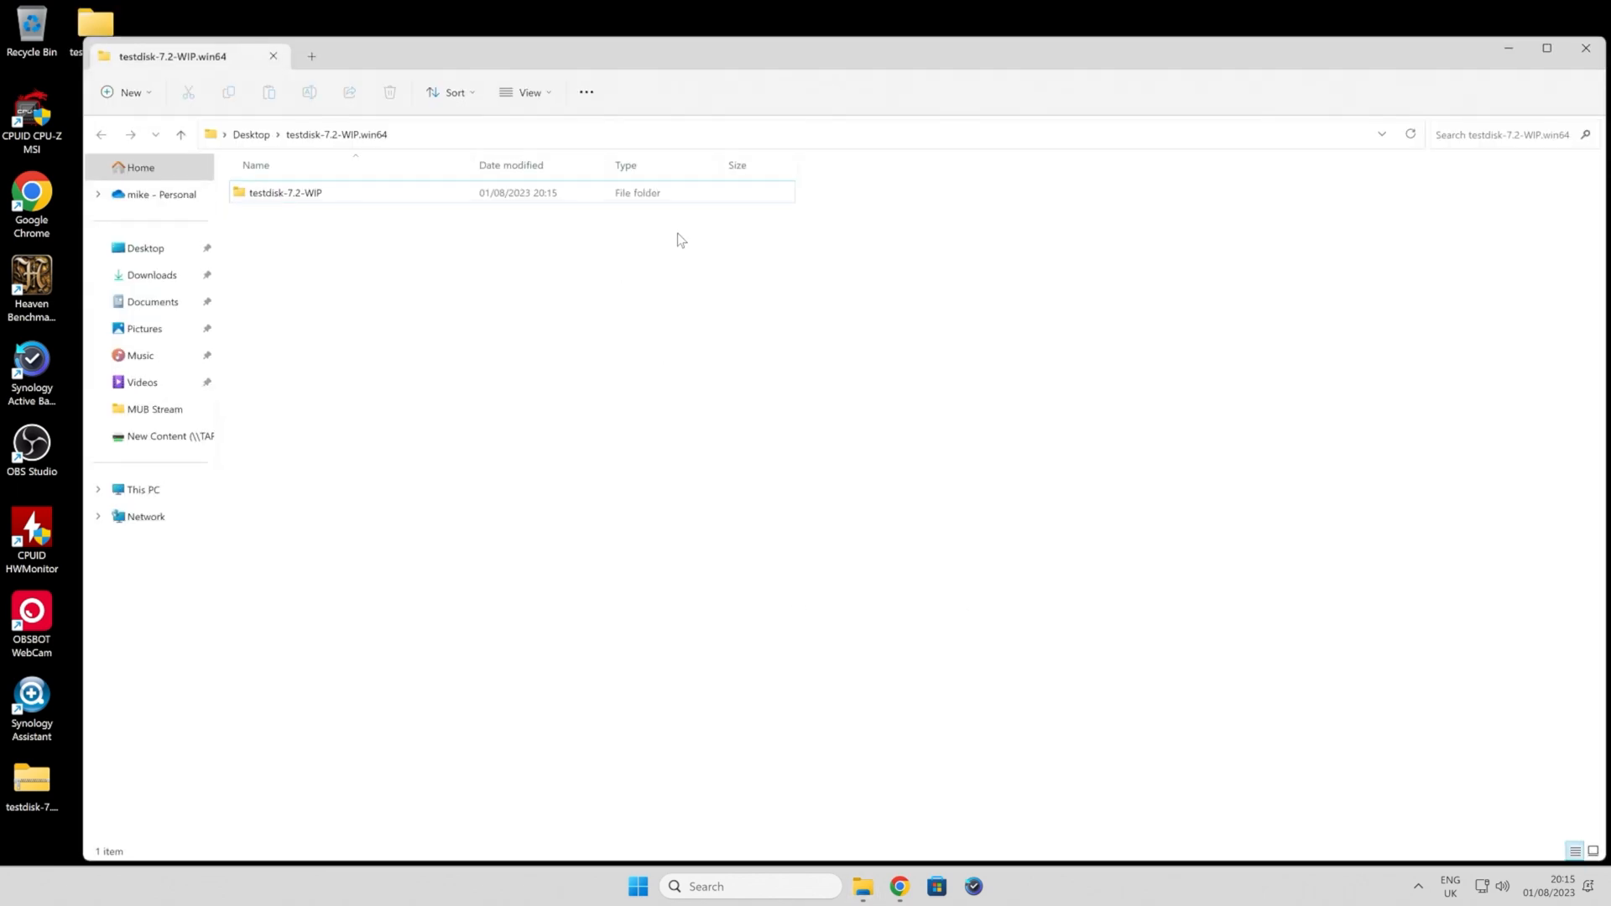
# Step: Open the testdisk-7.2-WIP subfolder and select the photorec_win application
pyautogui.doubleClick(285, 192)
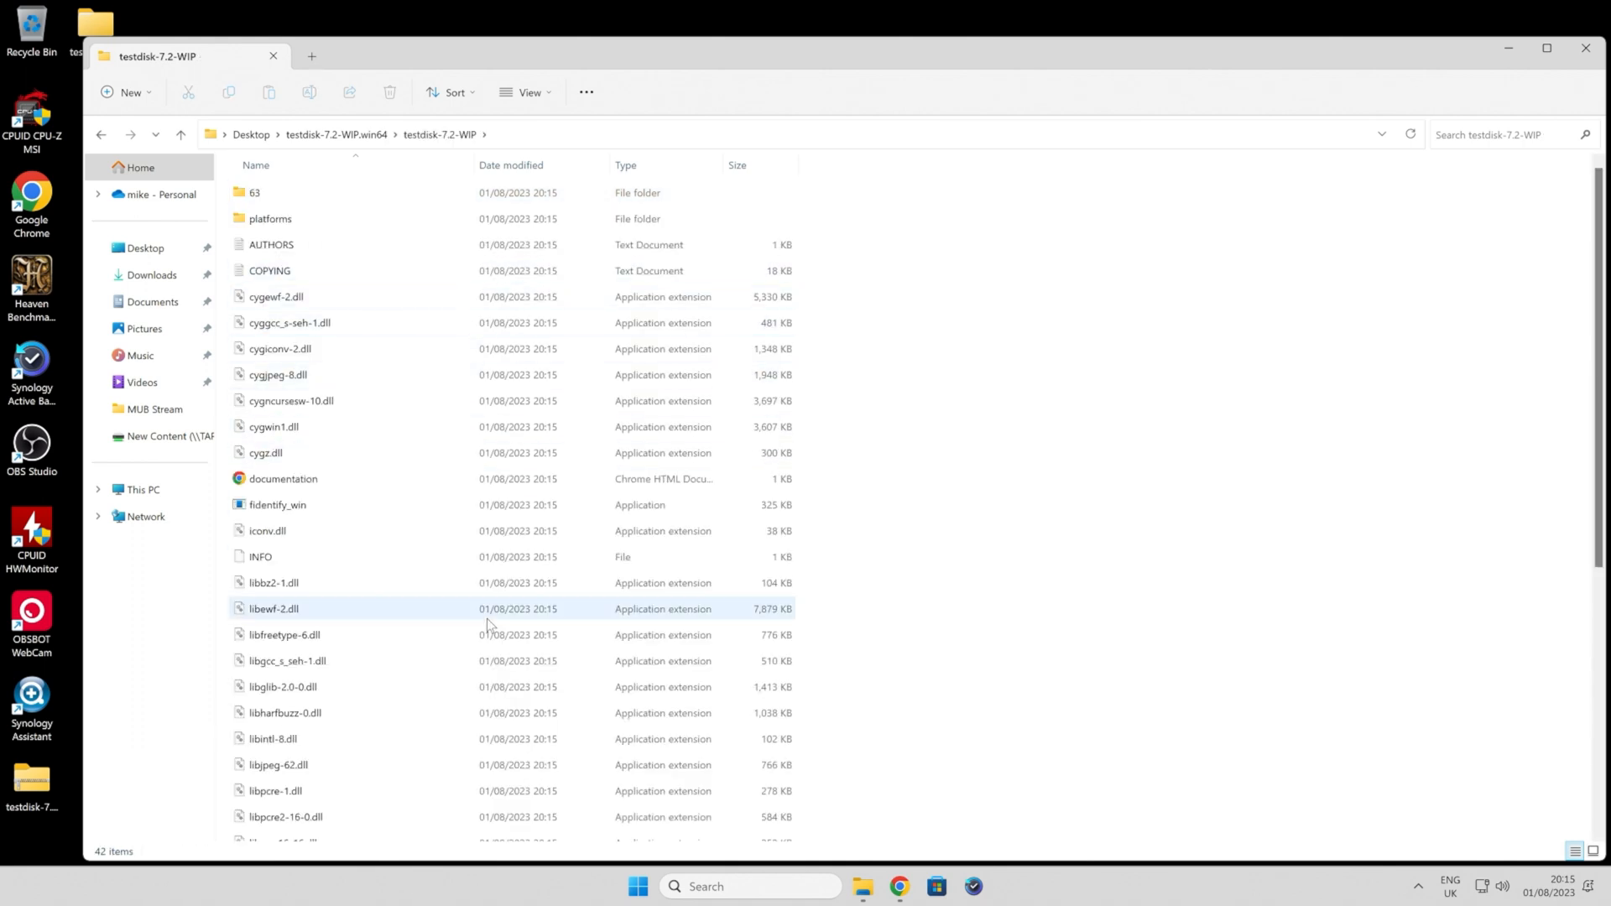
pyautogui.scroll(-3)
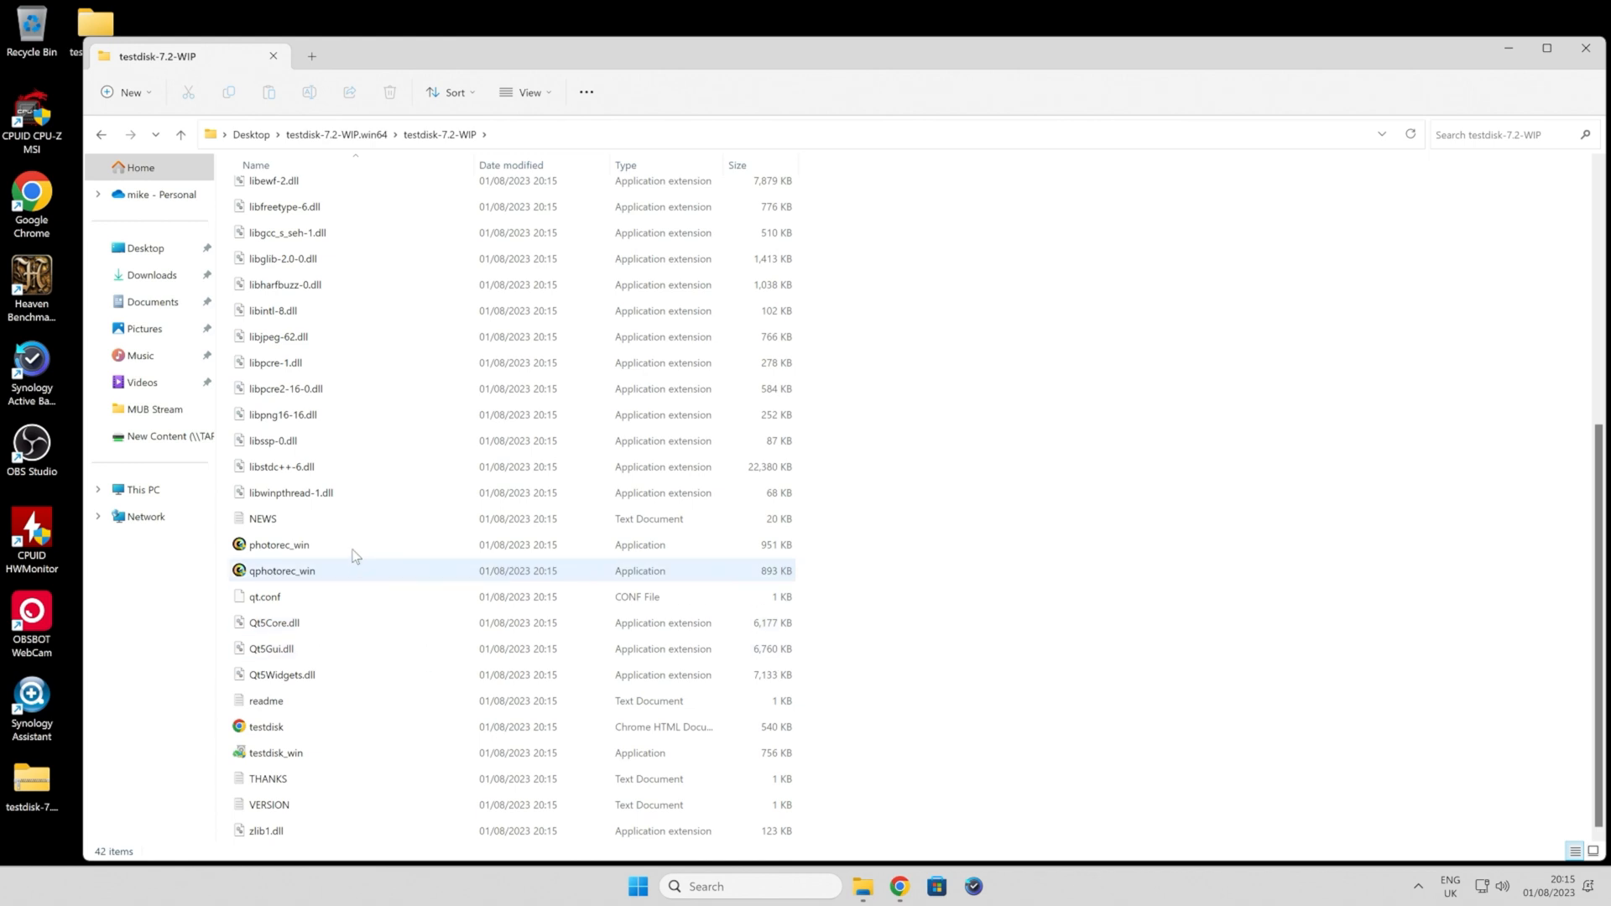
pyautogui.click(278, 545)
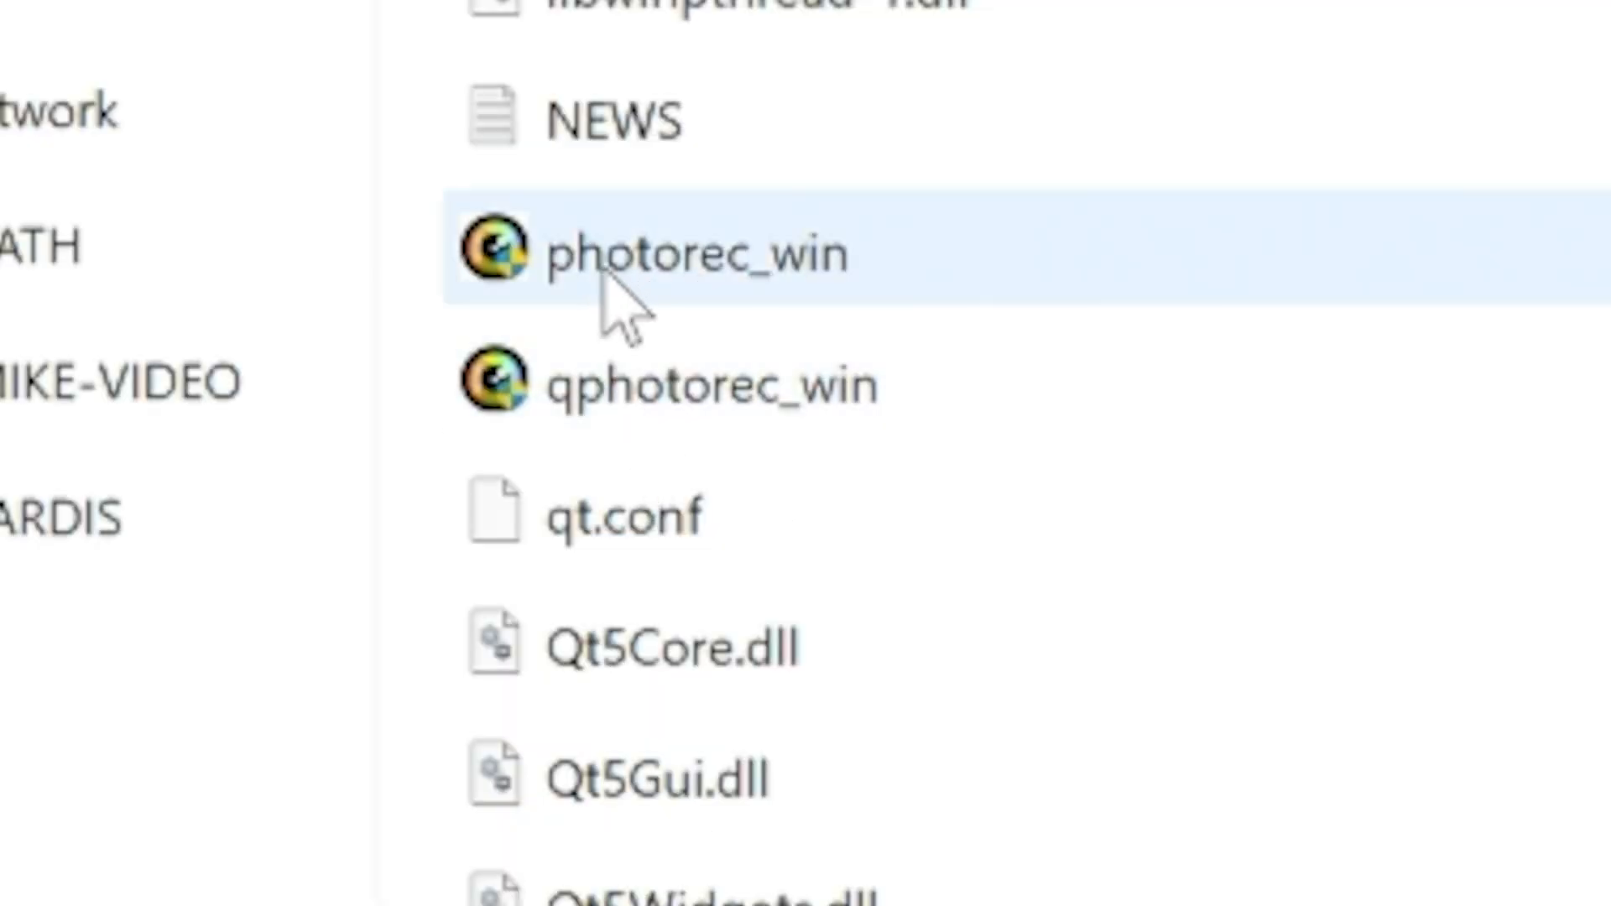
pyautogui.moveTo(668, 257)
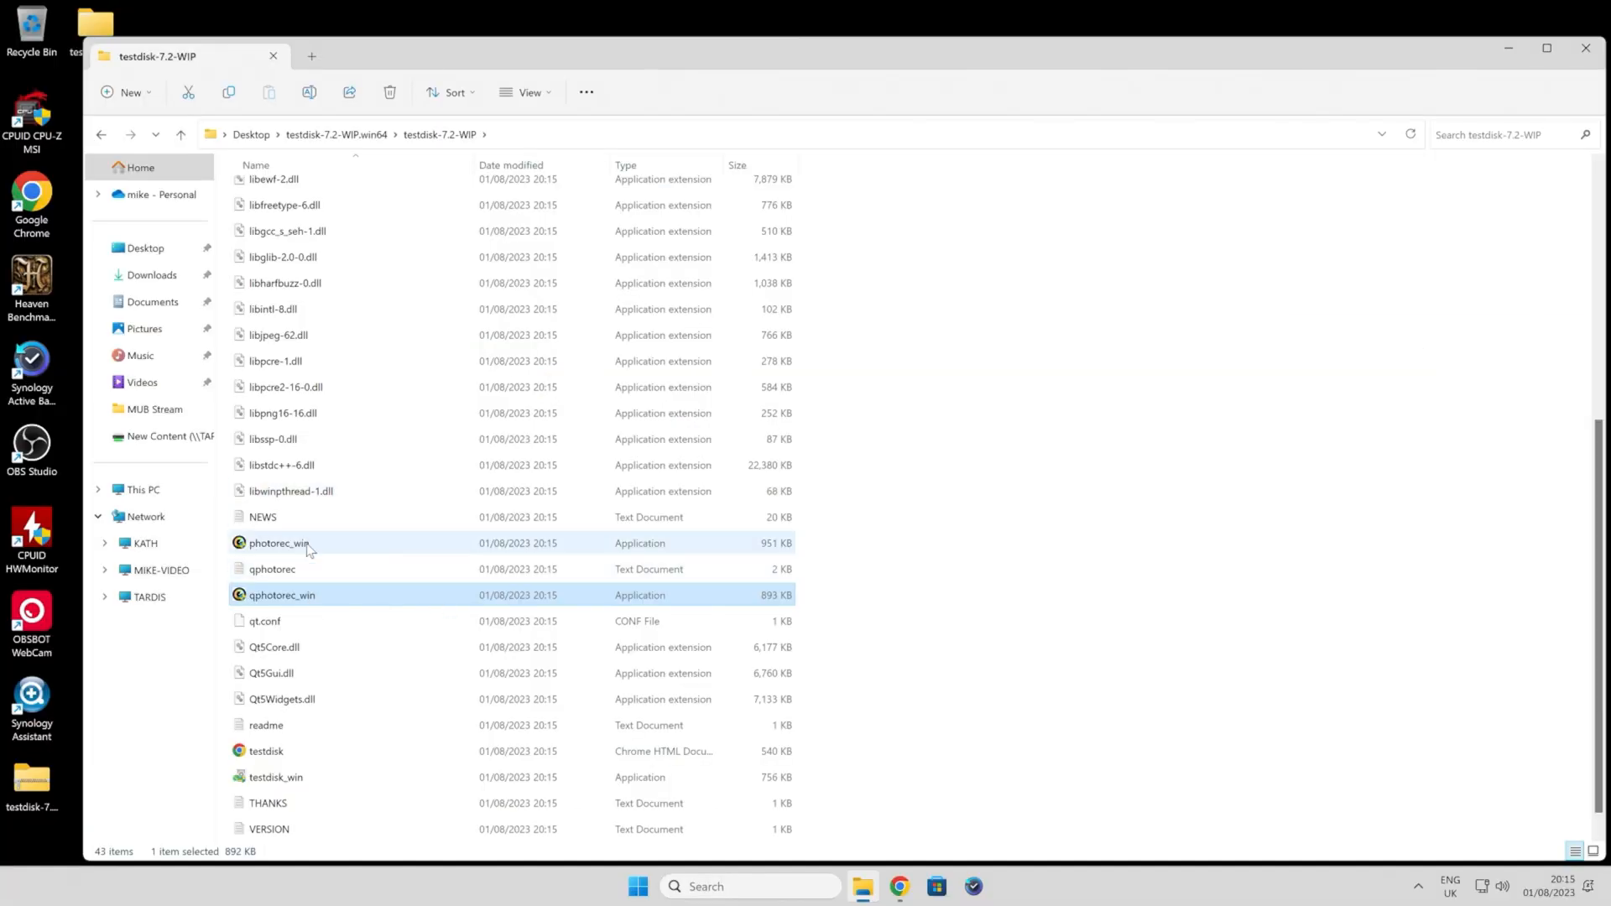
pyautogui.moveTo(262, 606)
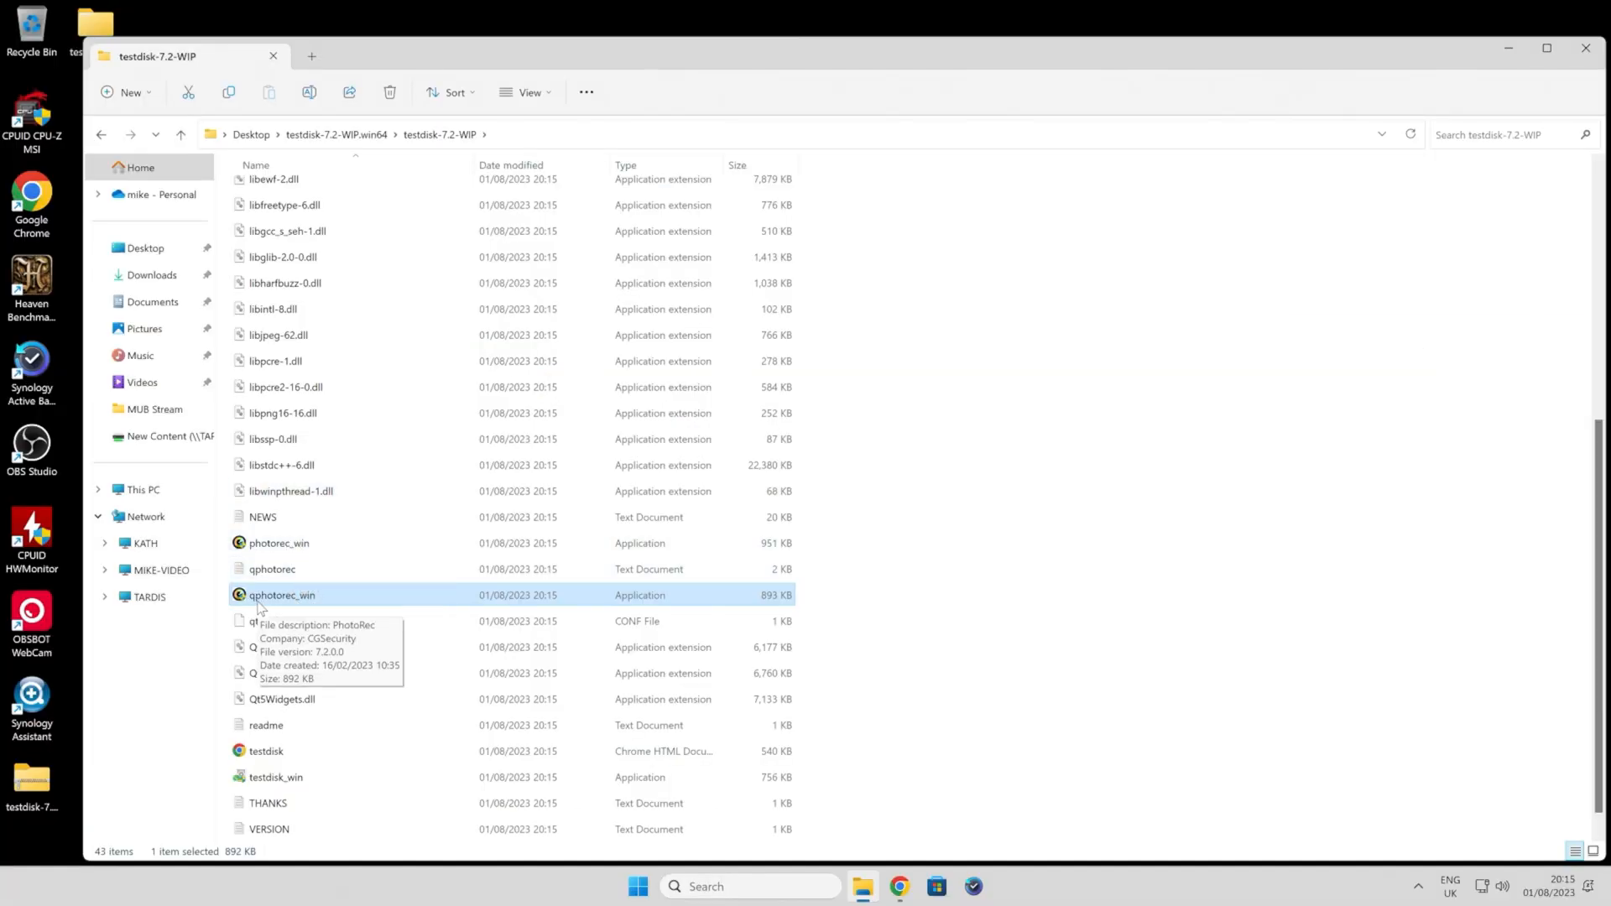
pyautogui.moveTo(297, 599)
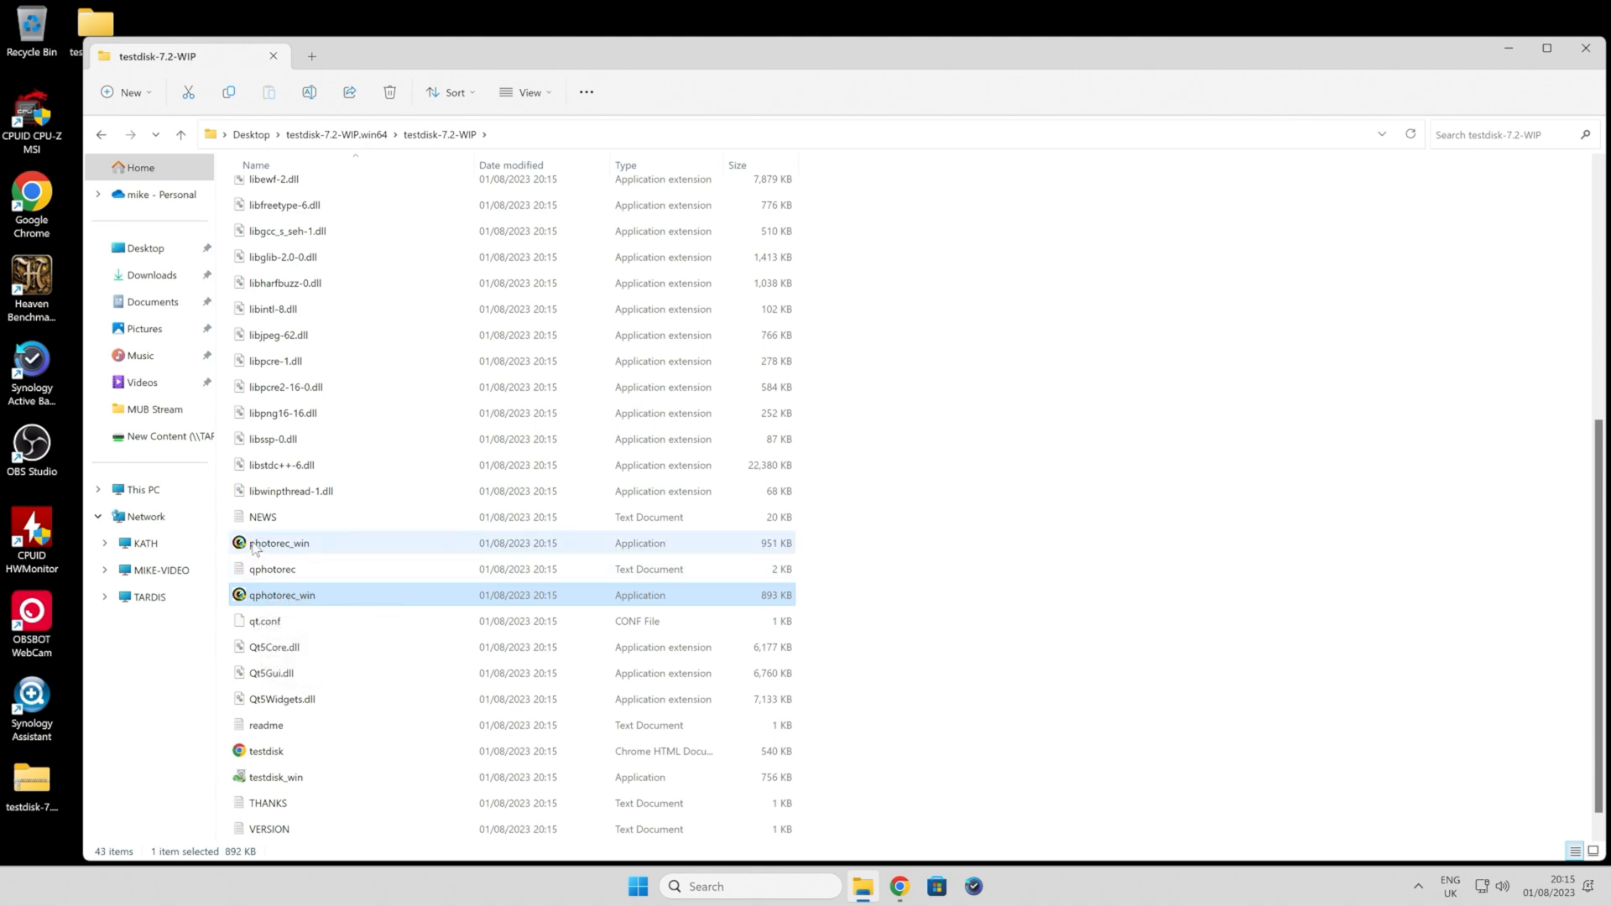
pyautogui.moveTo(278, 543)
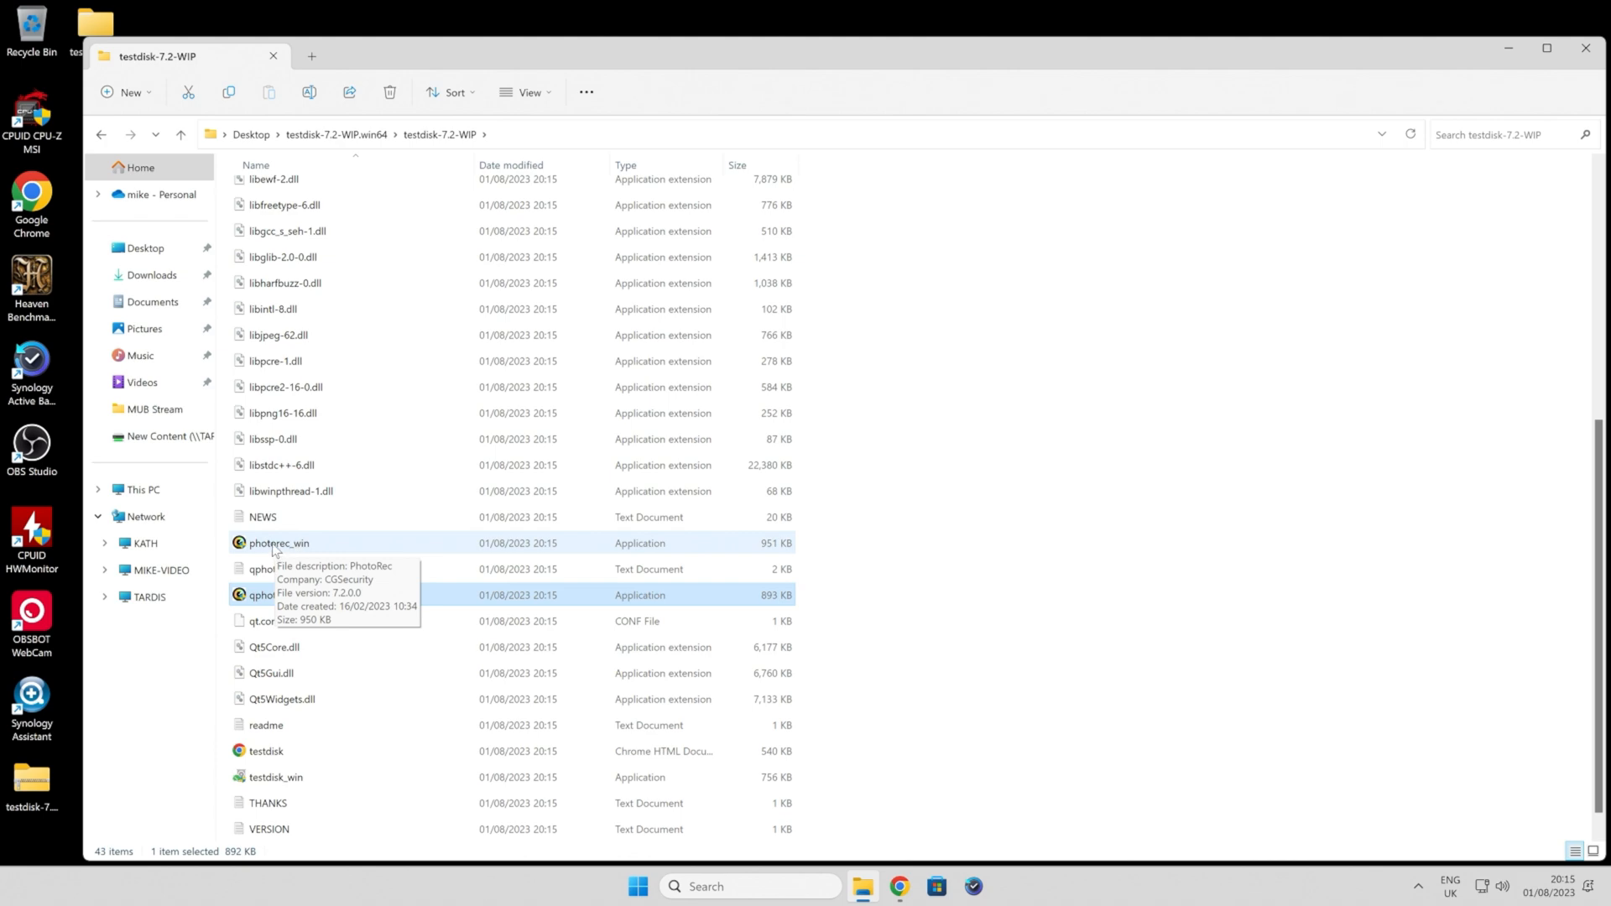
pyautogui.click(278, 543)
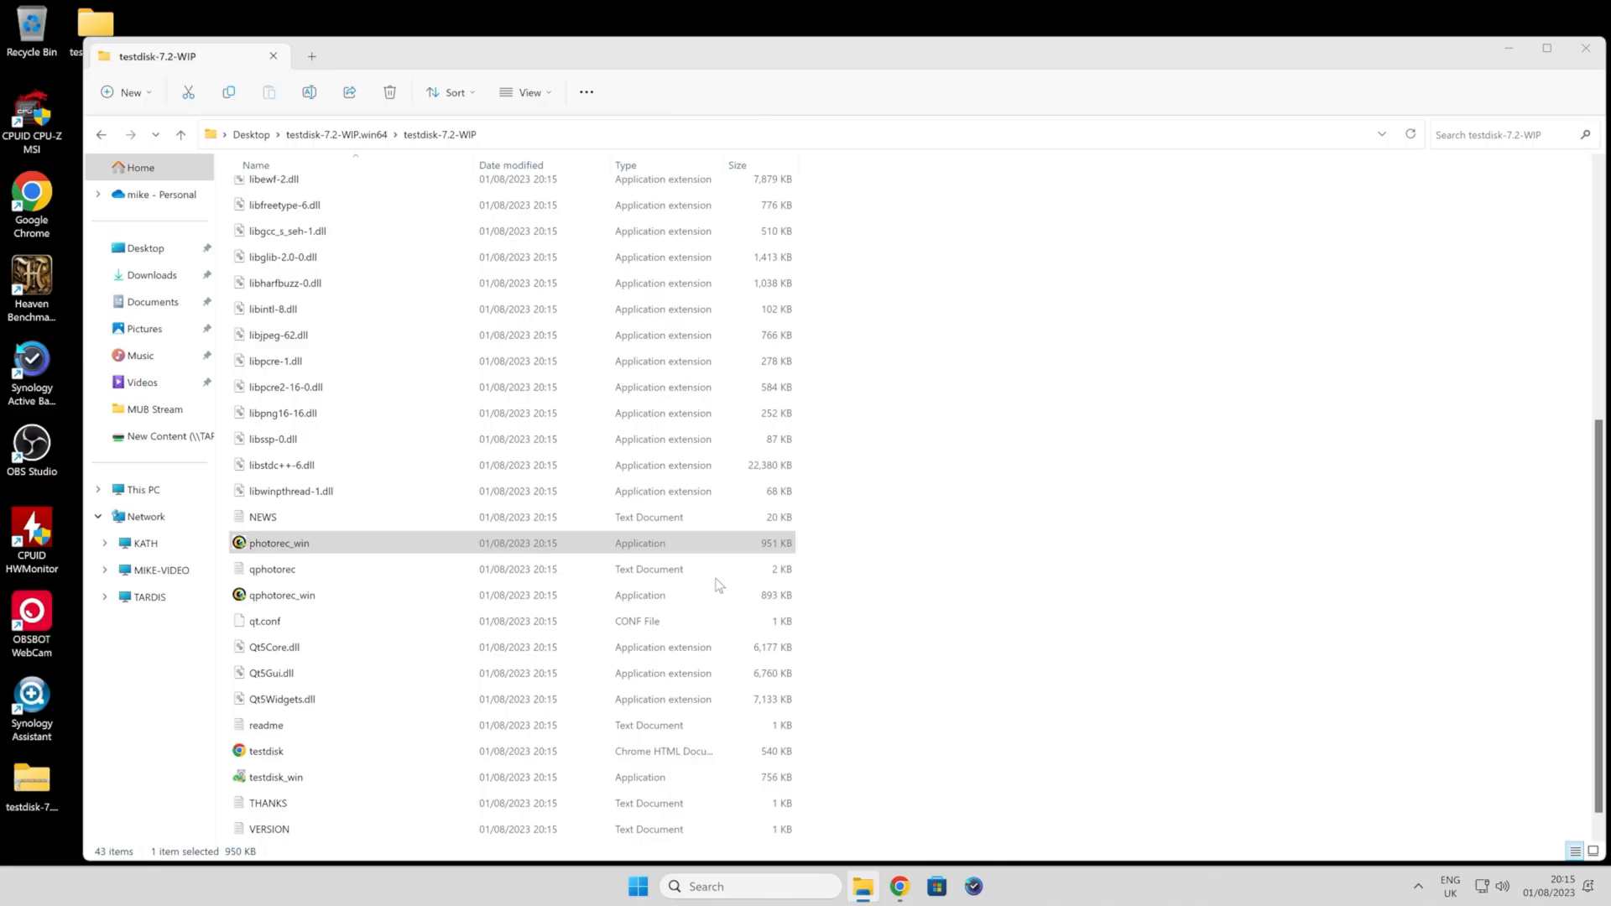
pyautogui.doubleClick(278, 543)
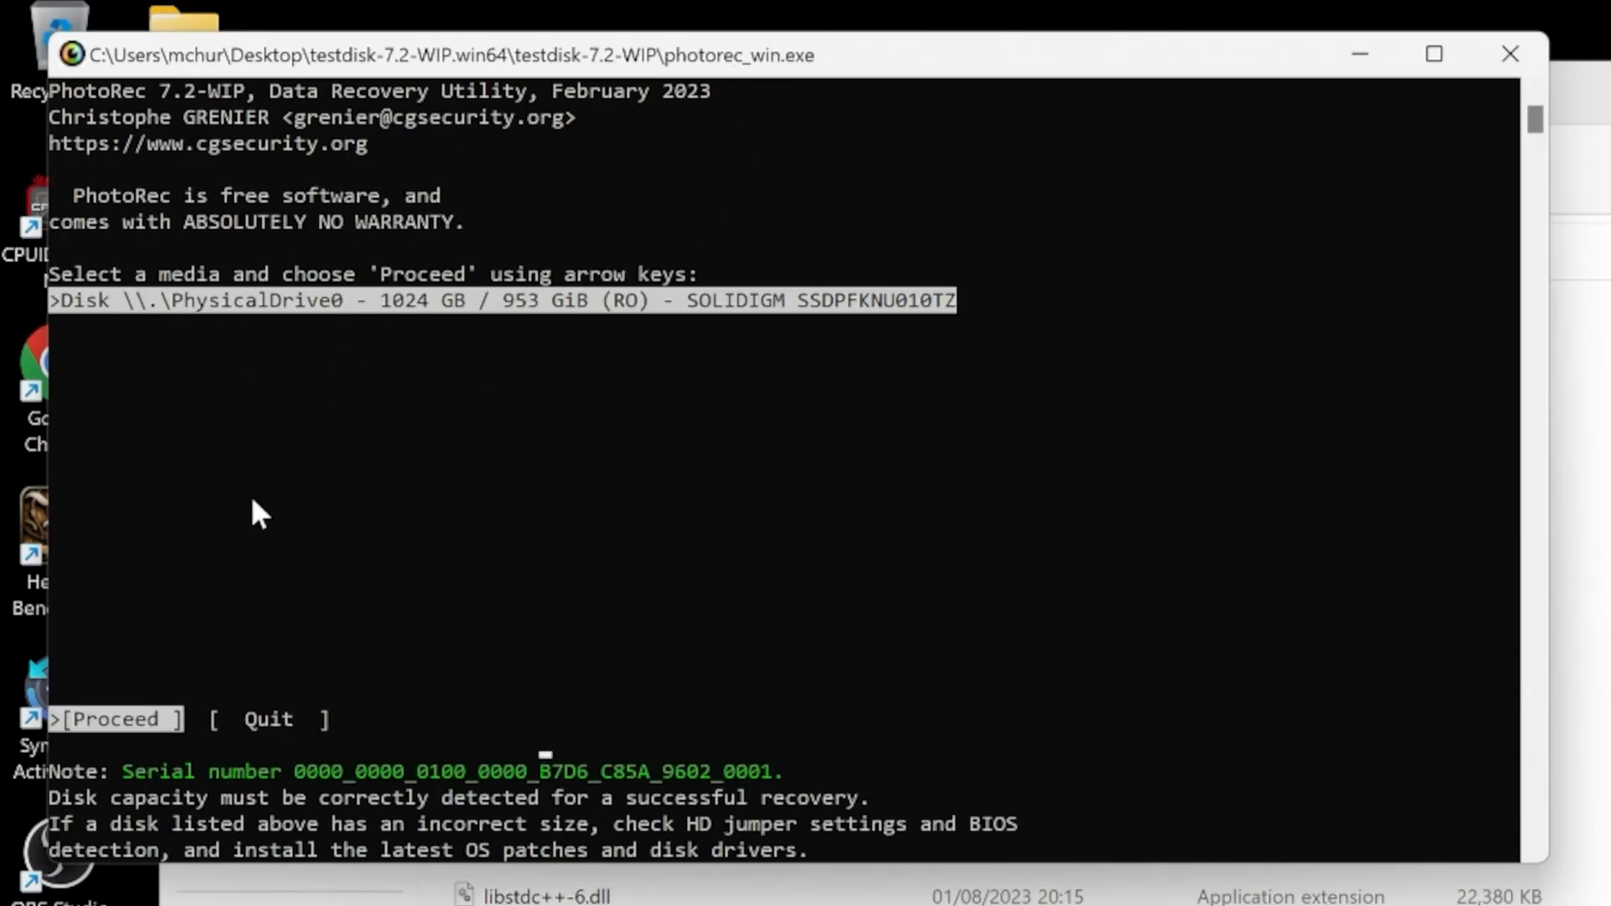
pyautogui.moveTo(514, 390)
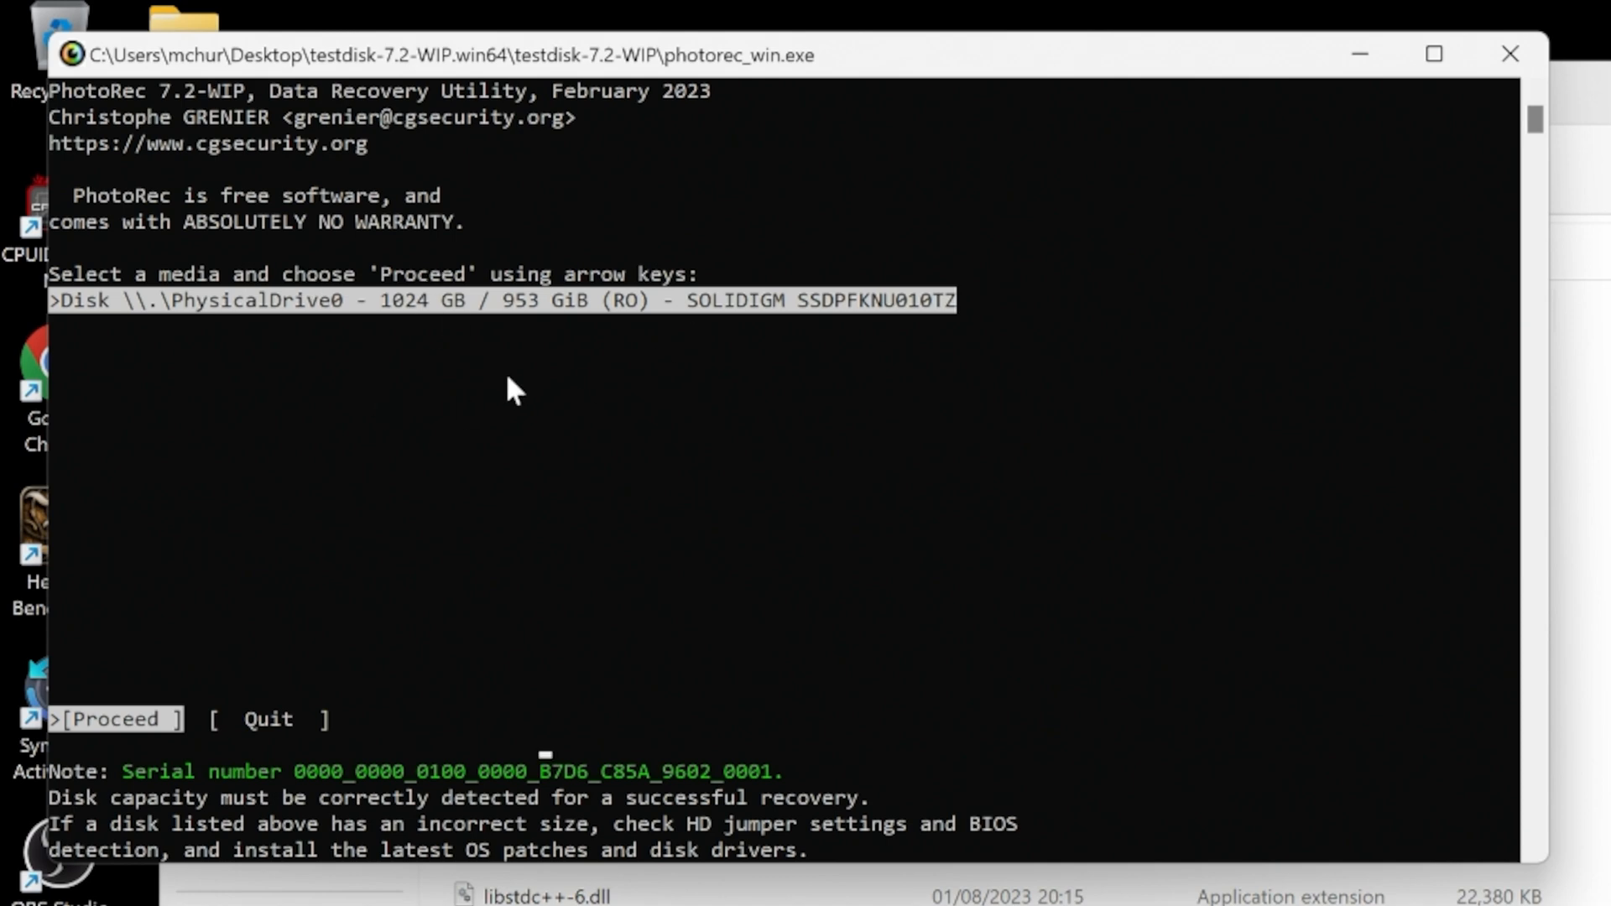
pyautogui.moveTo(241, 372)
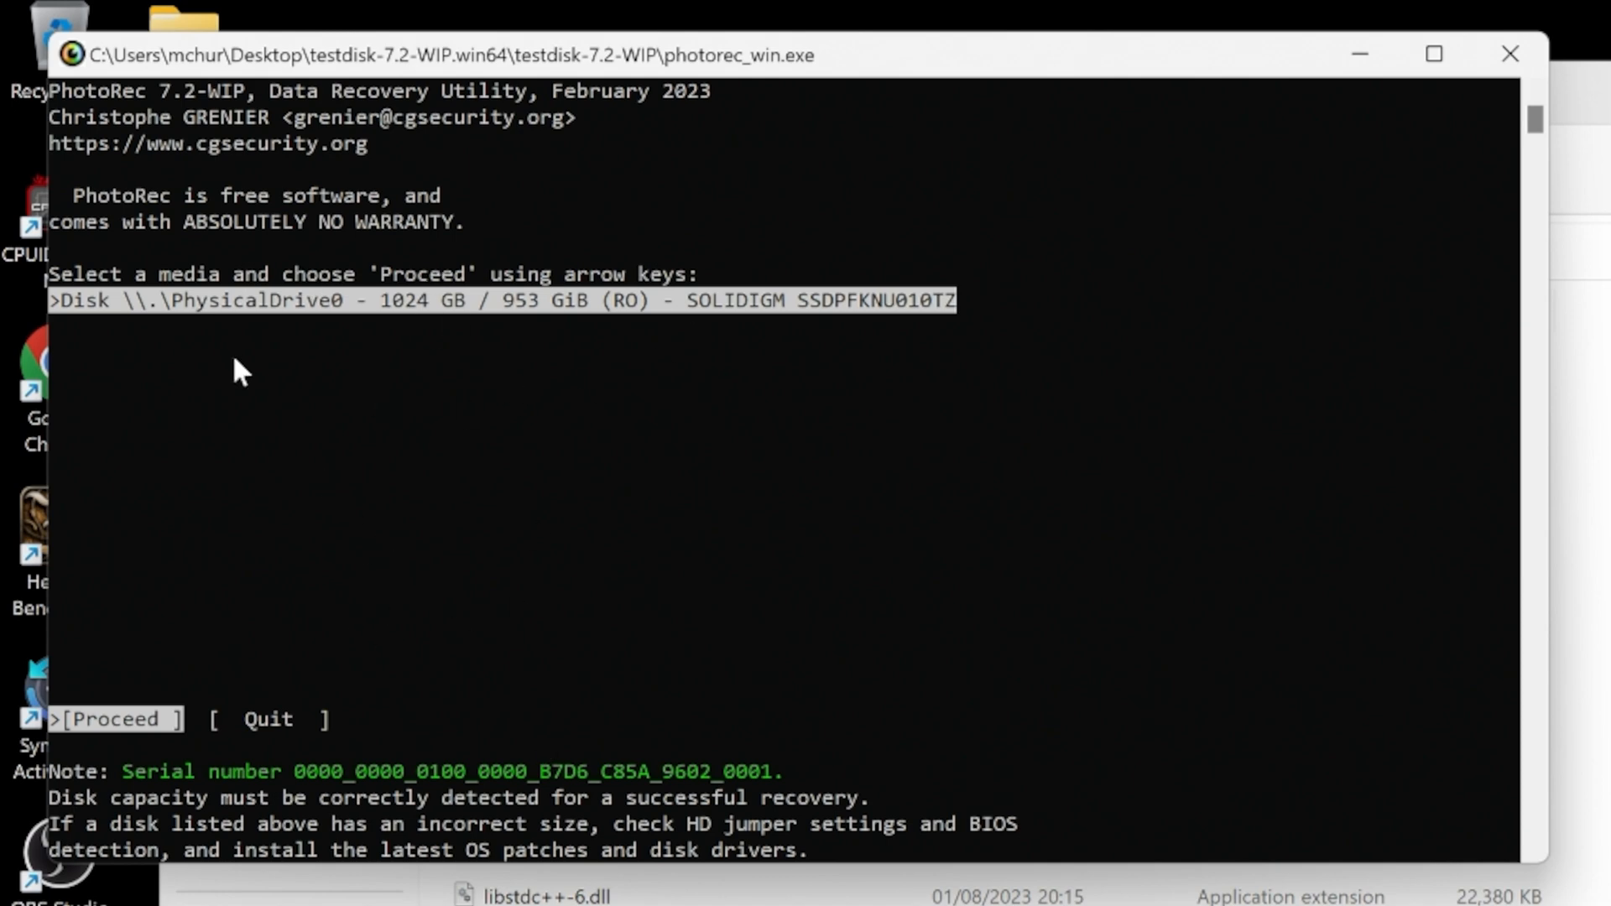
pyautogui.moveTo(1510, 54)
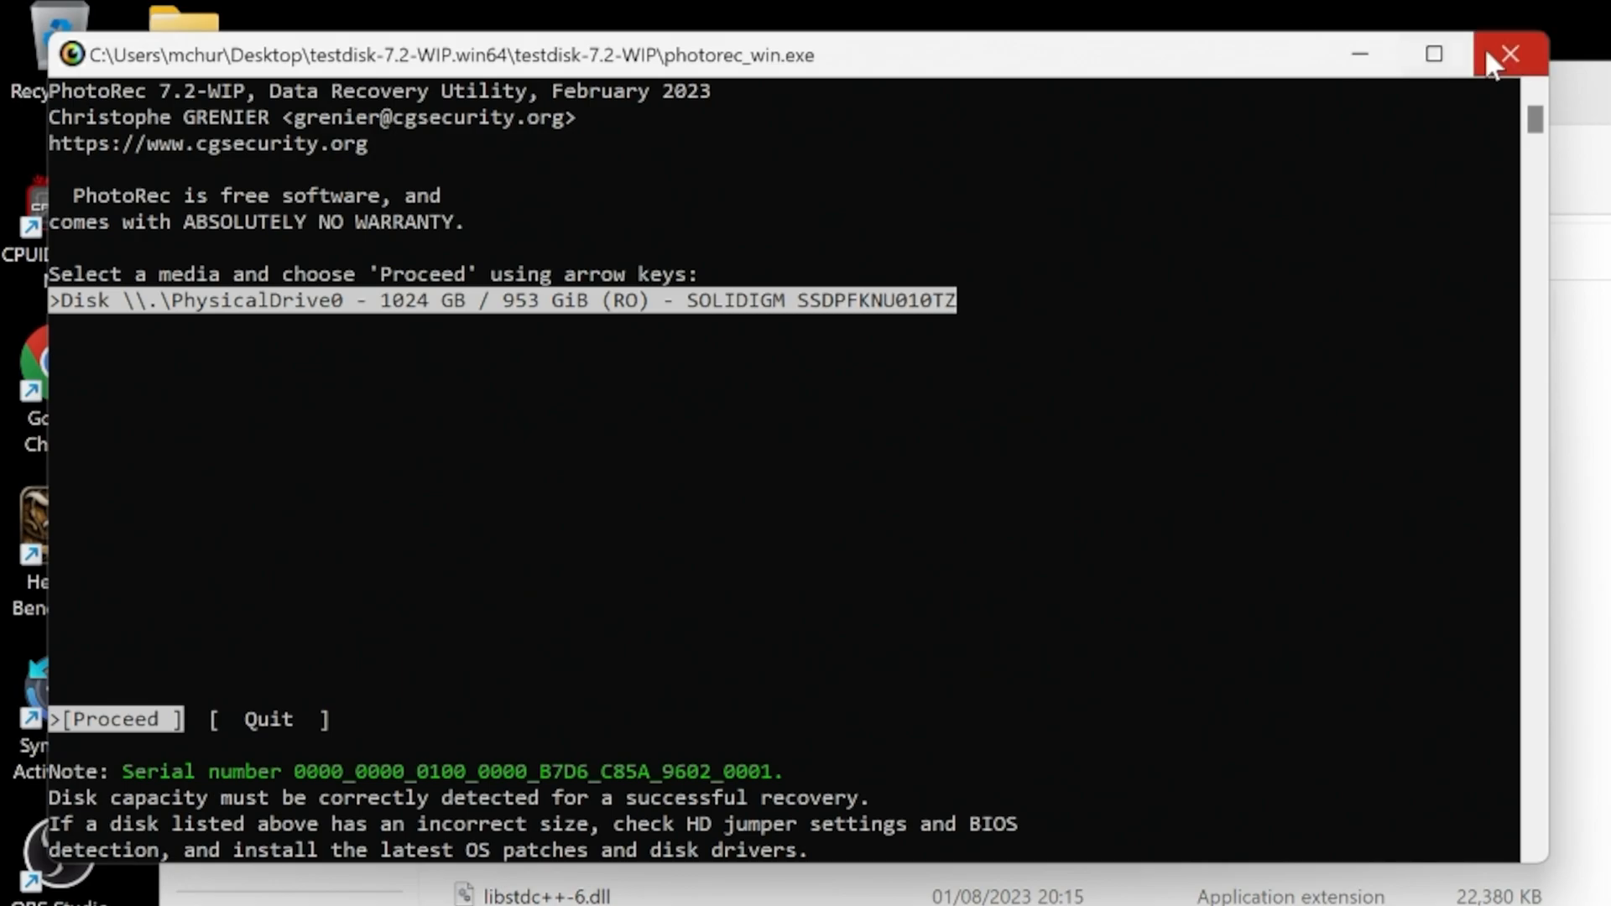
pyautogui.click(1507, 53)
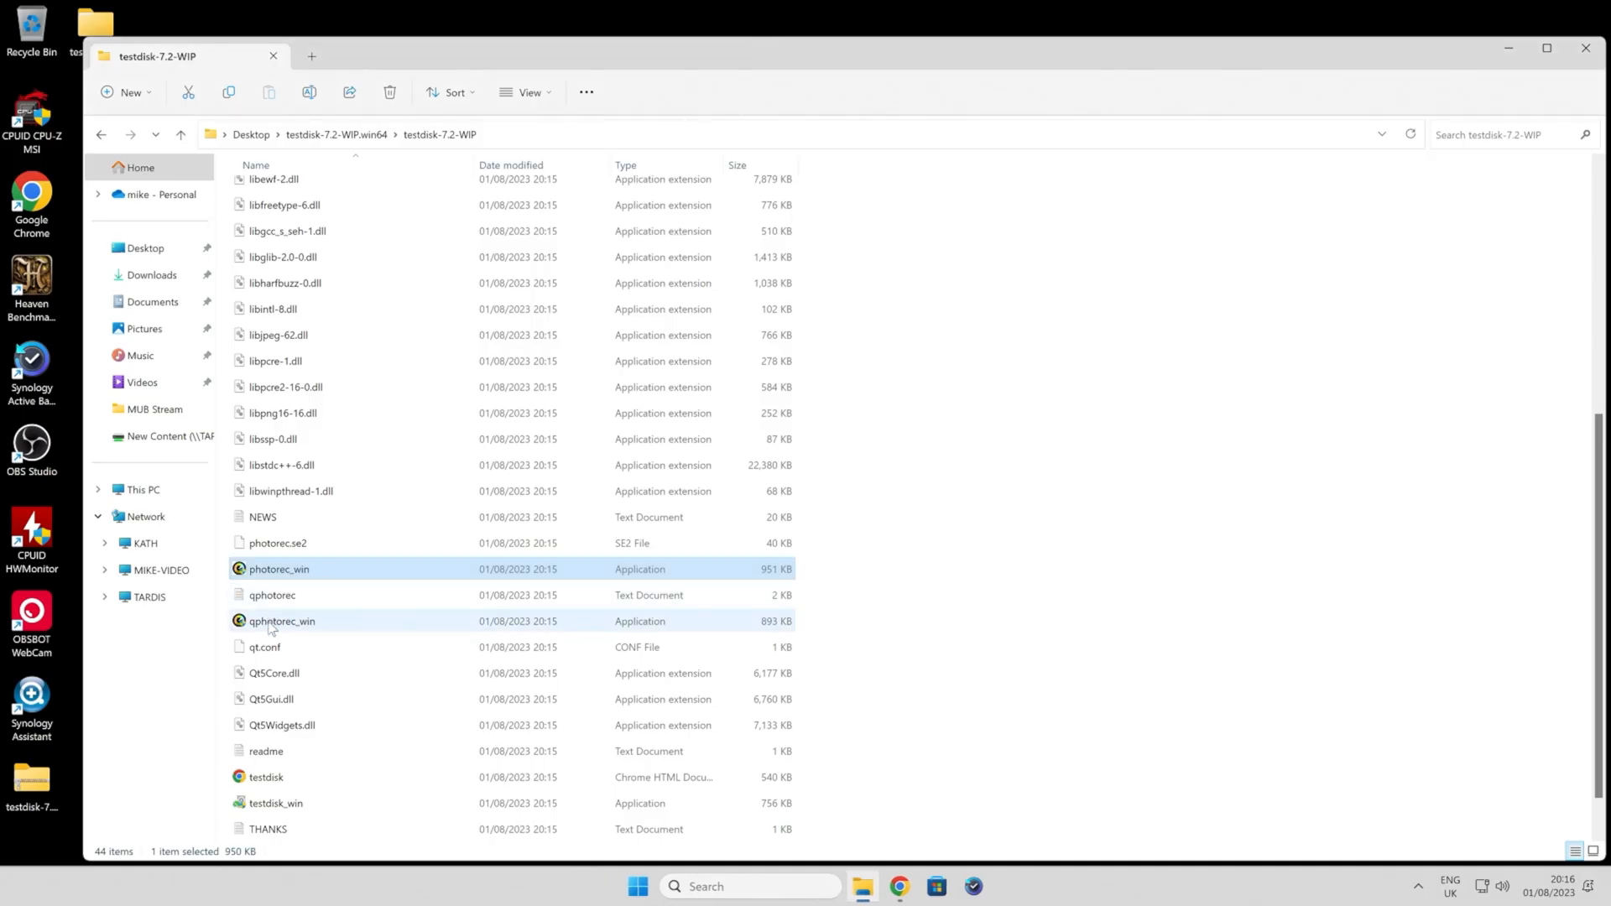
# Step: Launch qphotorec_win with administrator approval and close the USB Drive (D:) window
pyautogui.doubleClick(278, 568)
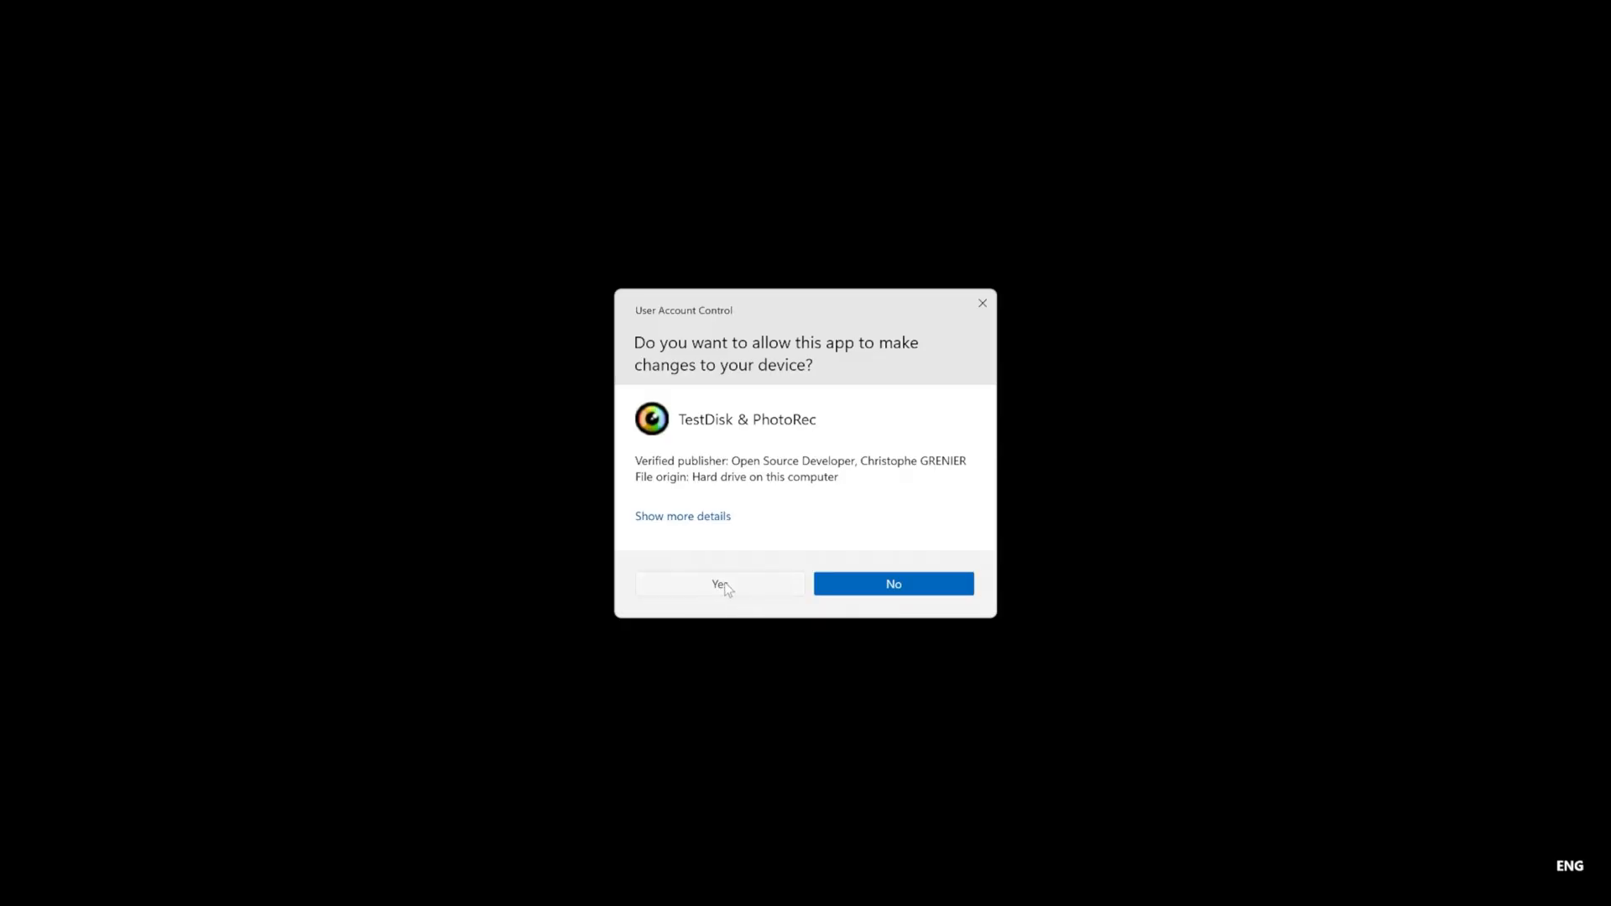
pyautogui.click(719, 584)
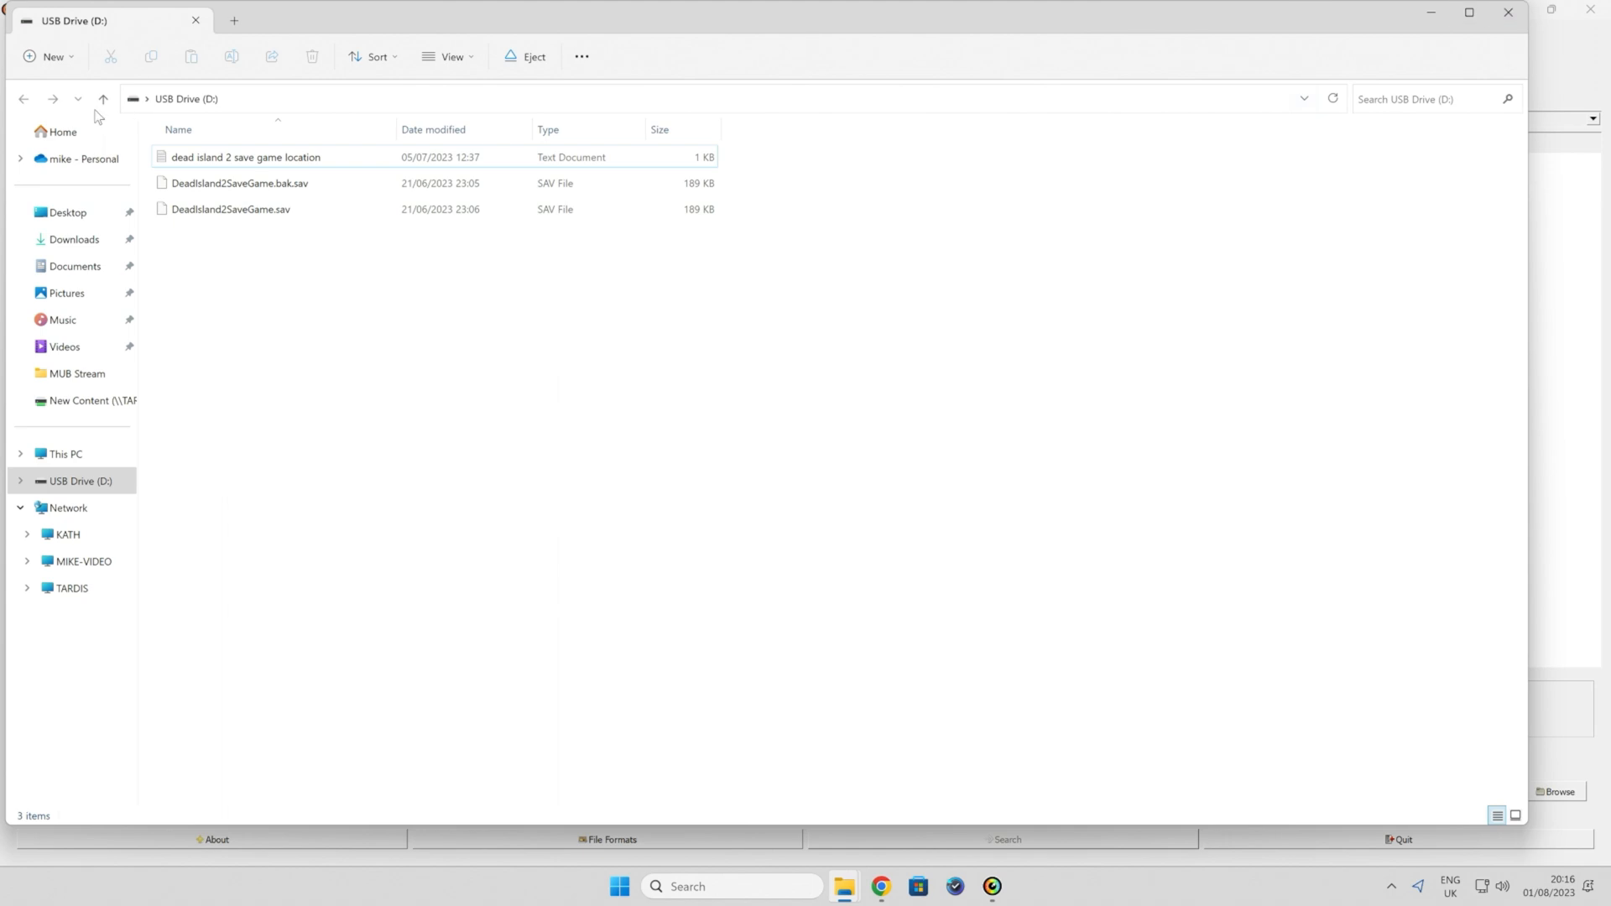
pyautogui.click(992, 886)
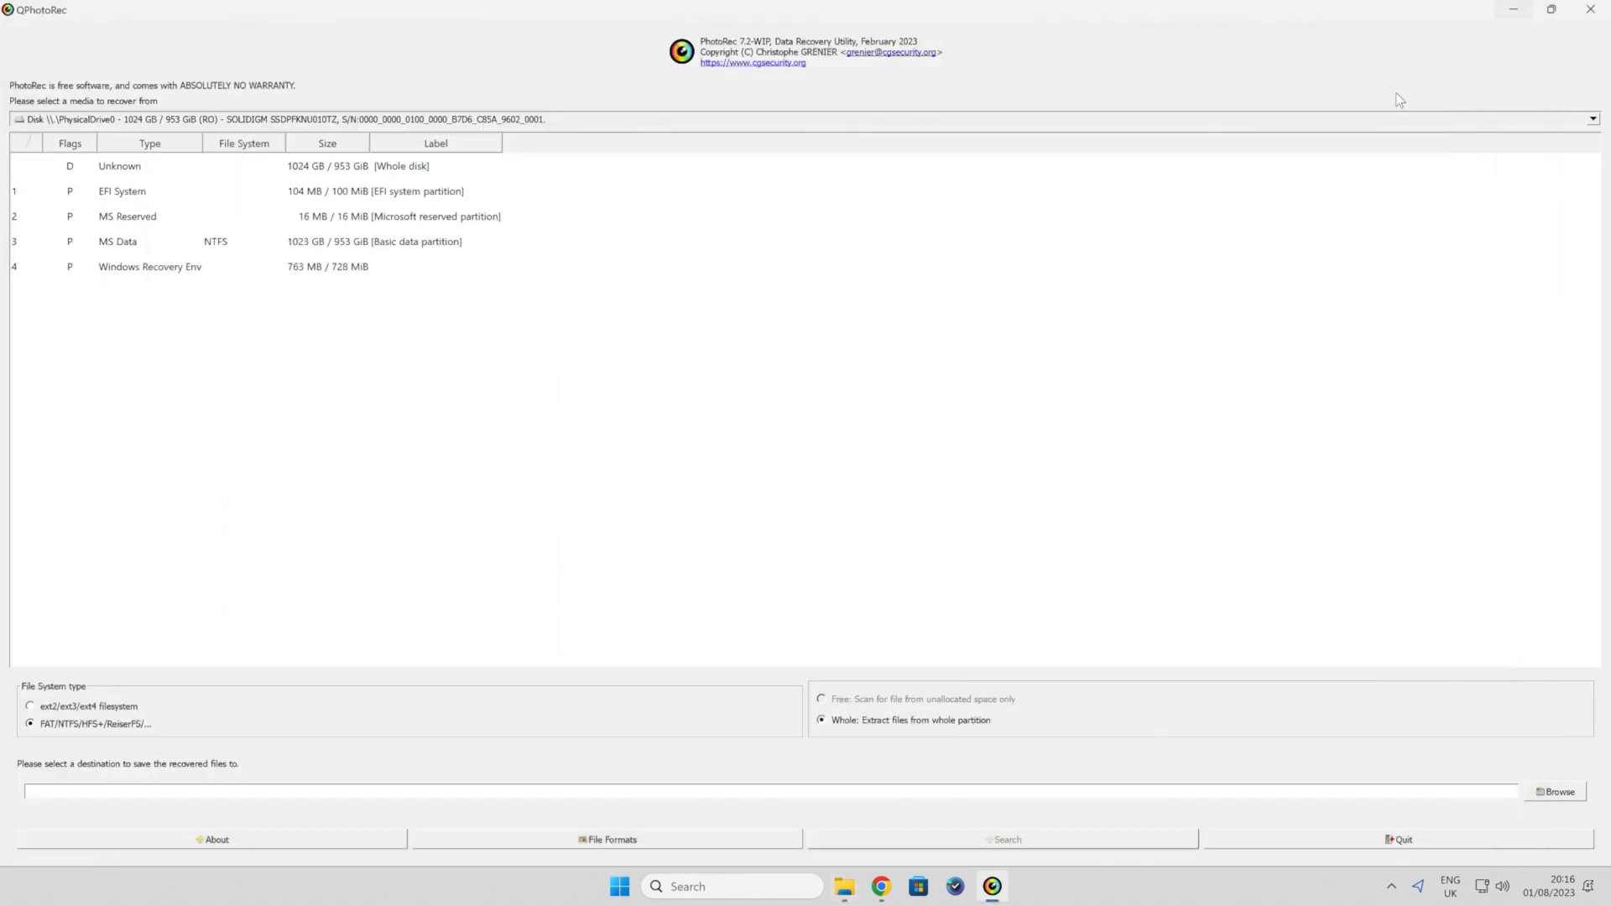
pyautogui.moveTo(1175, 175)
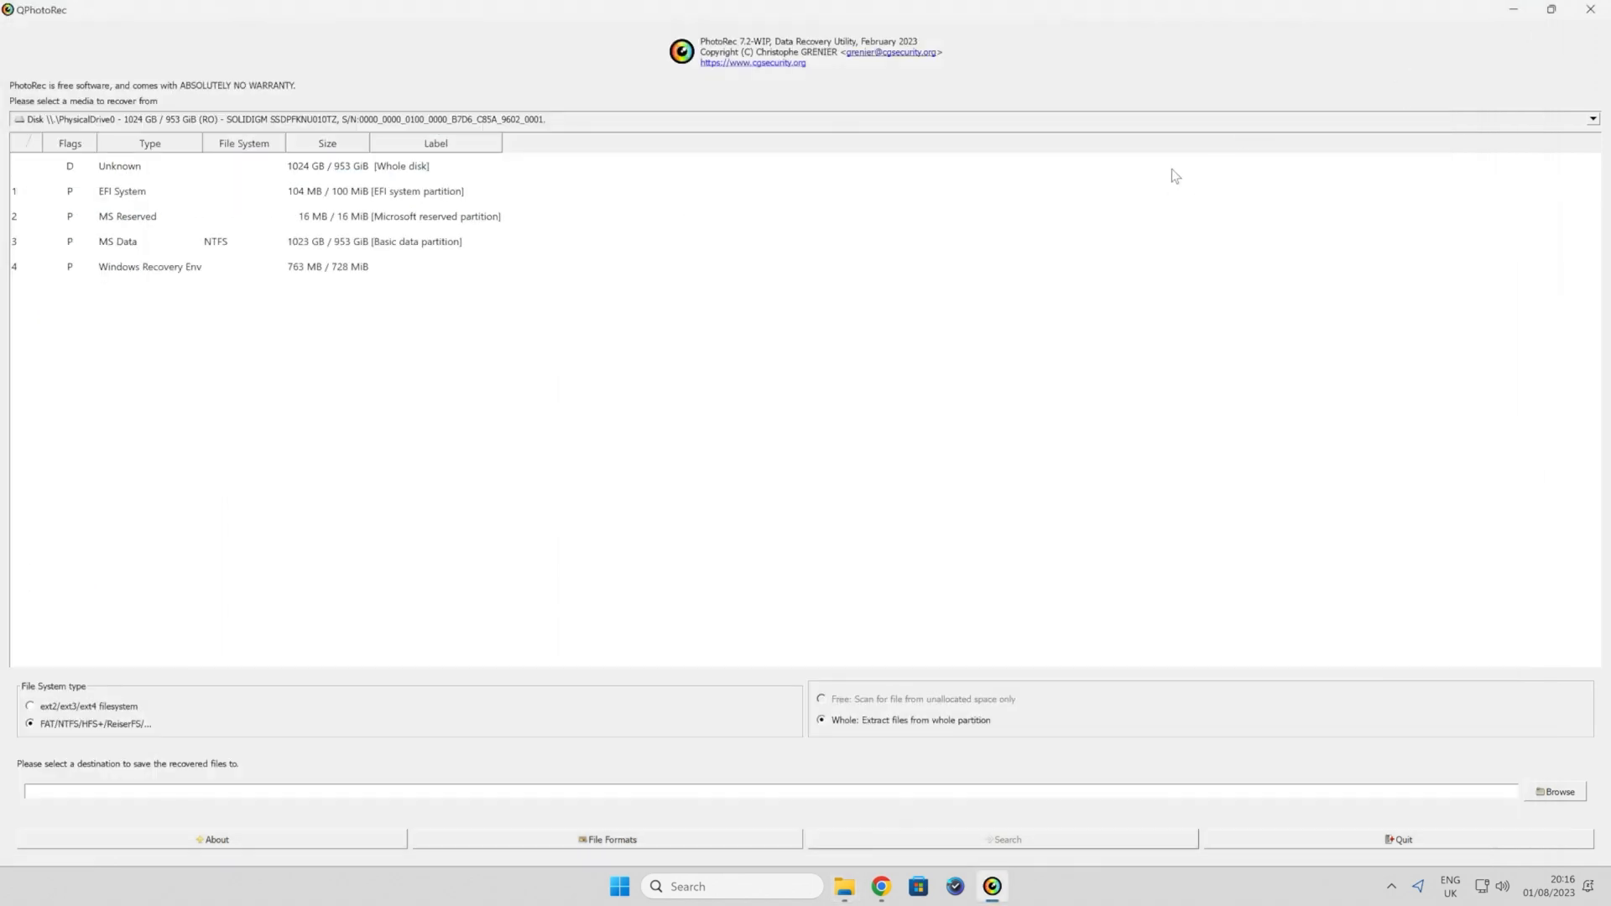
pyautogui.moveTo(772, 825)
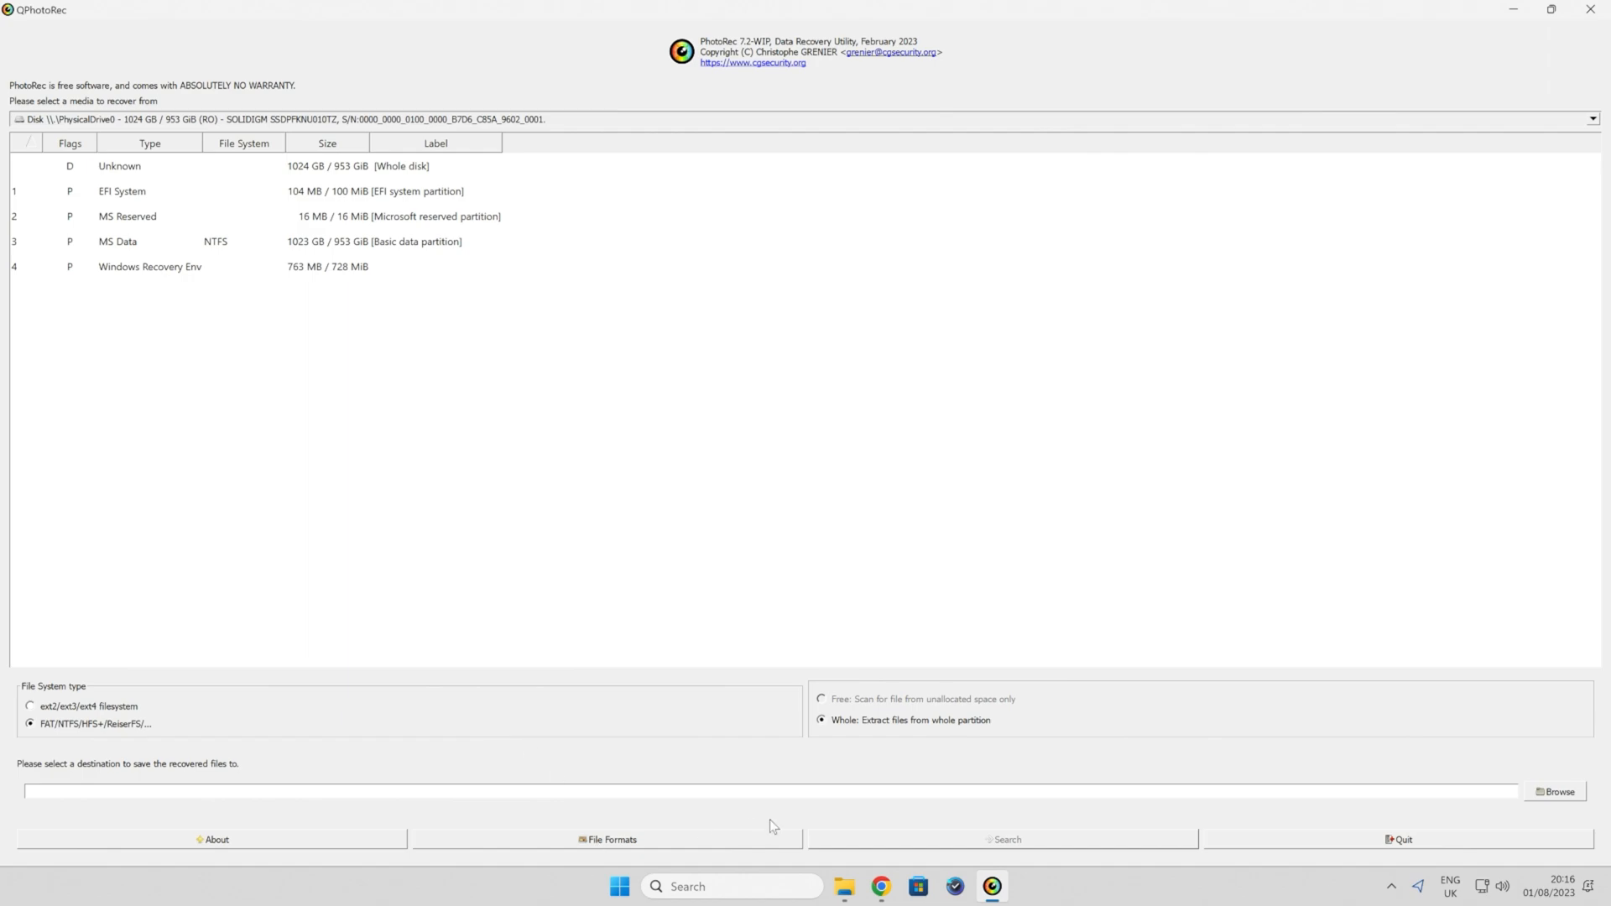
pyautogui.moveTo(1396, 830)
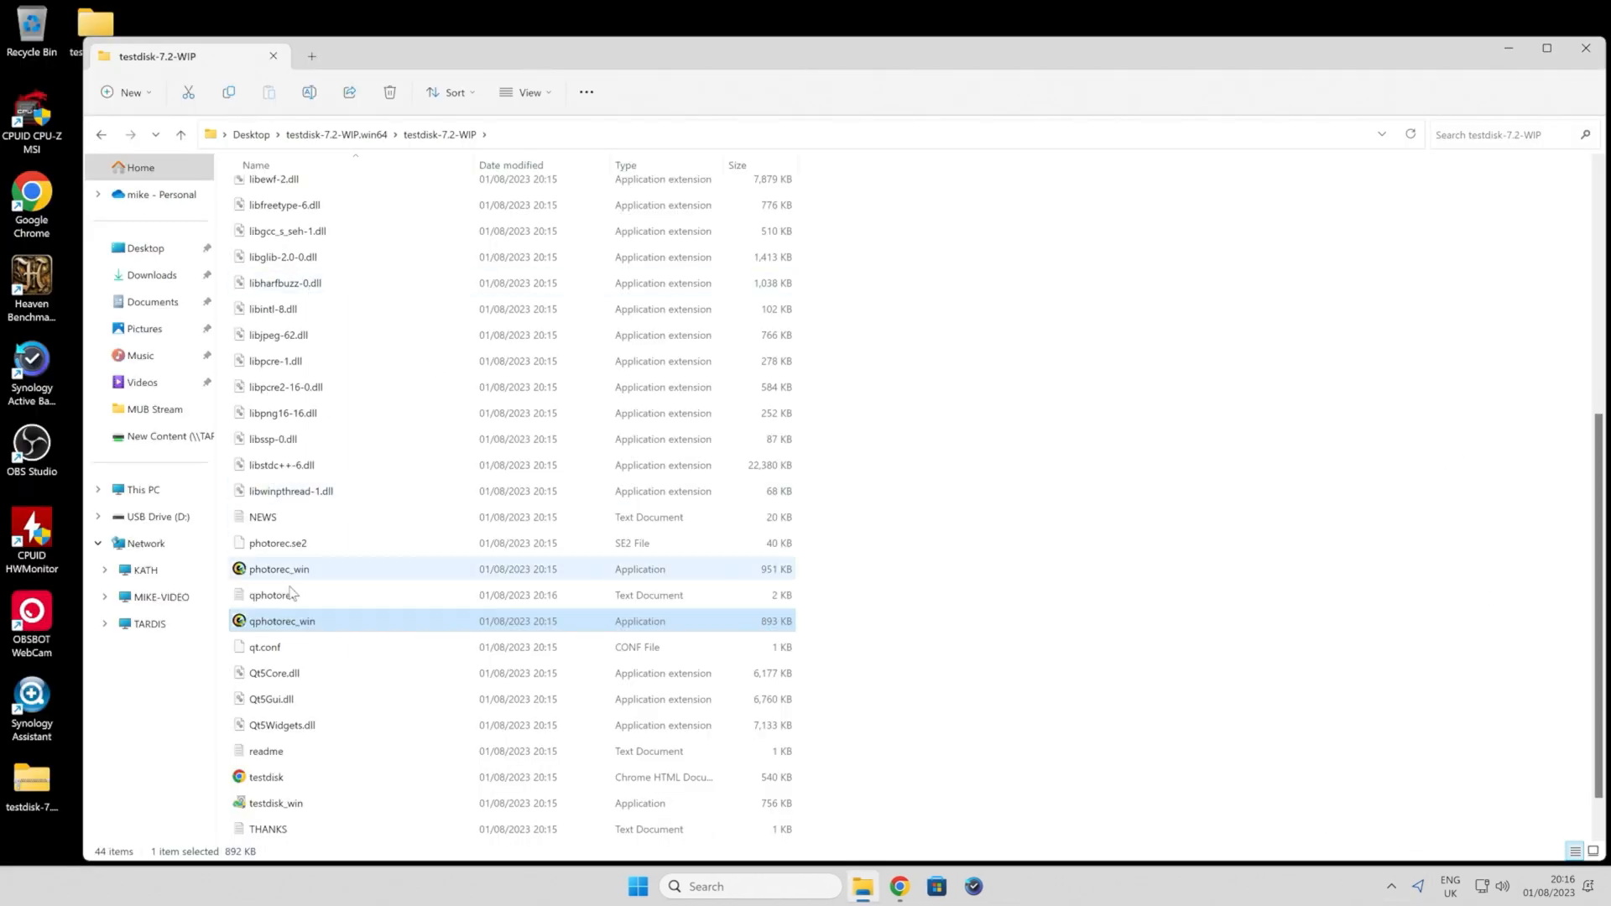
pyautogui.moveTo(282, 622)
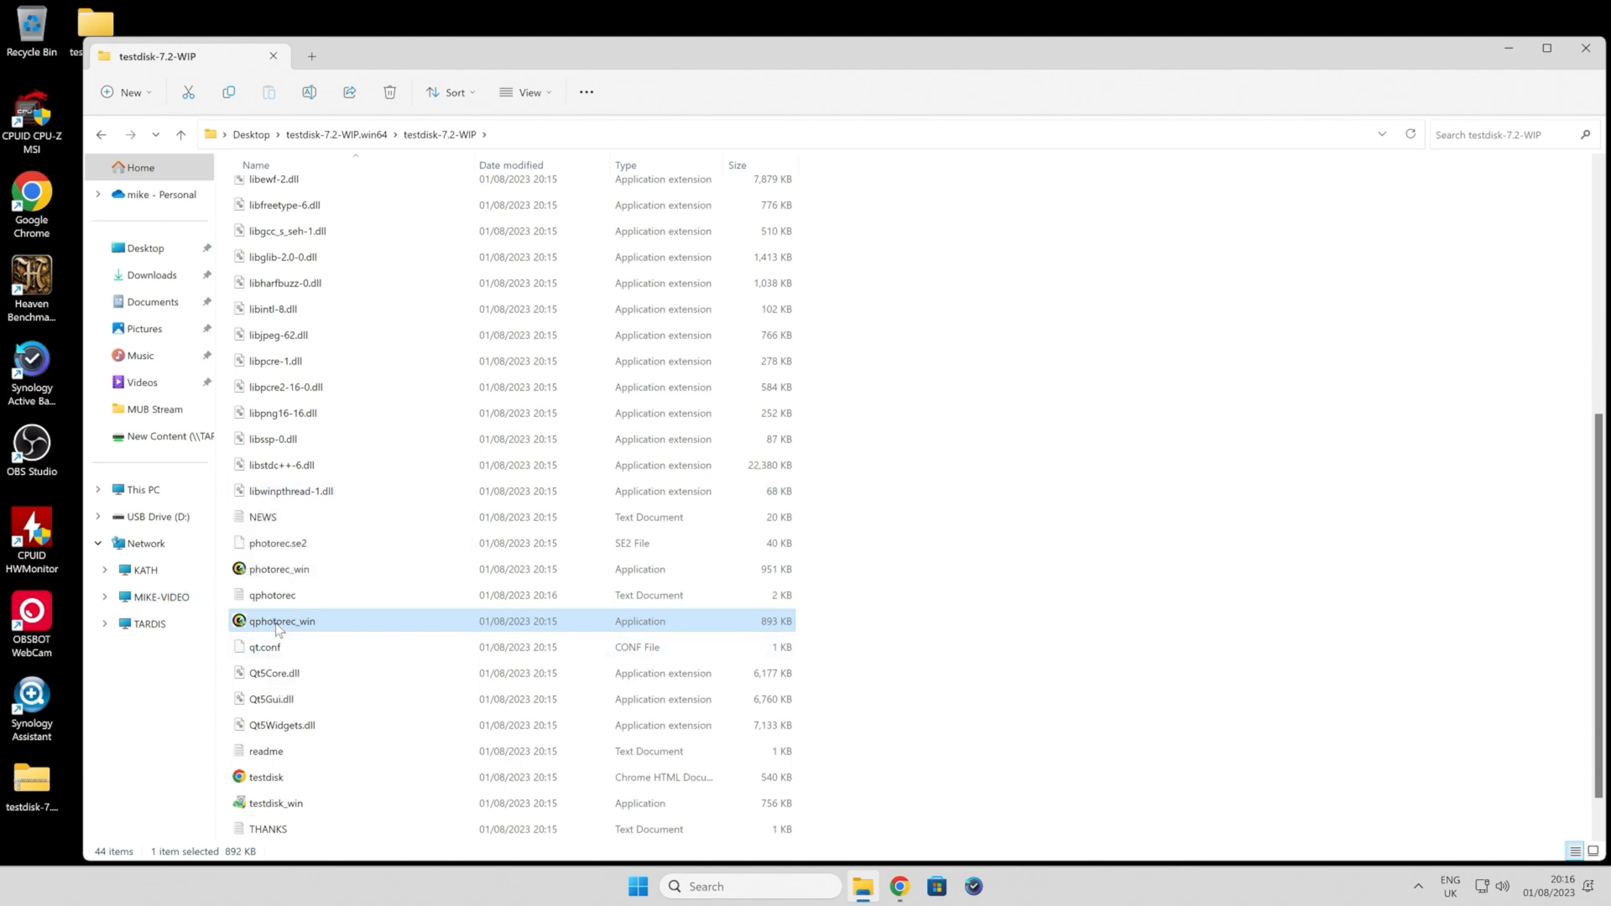
# Step: Relaunch qphotorec_win and bring up the source disk list showing the SanDisk Ultra
pyautogui.doubleClick(282, 621)
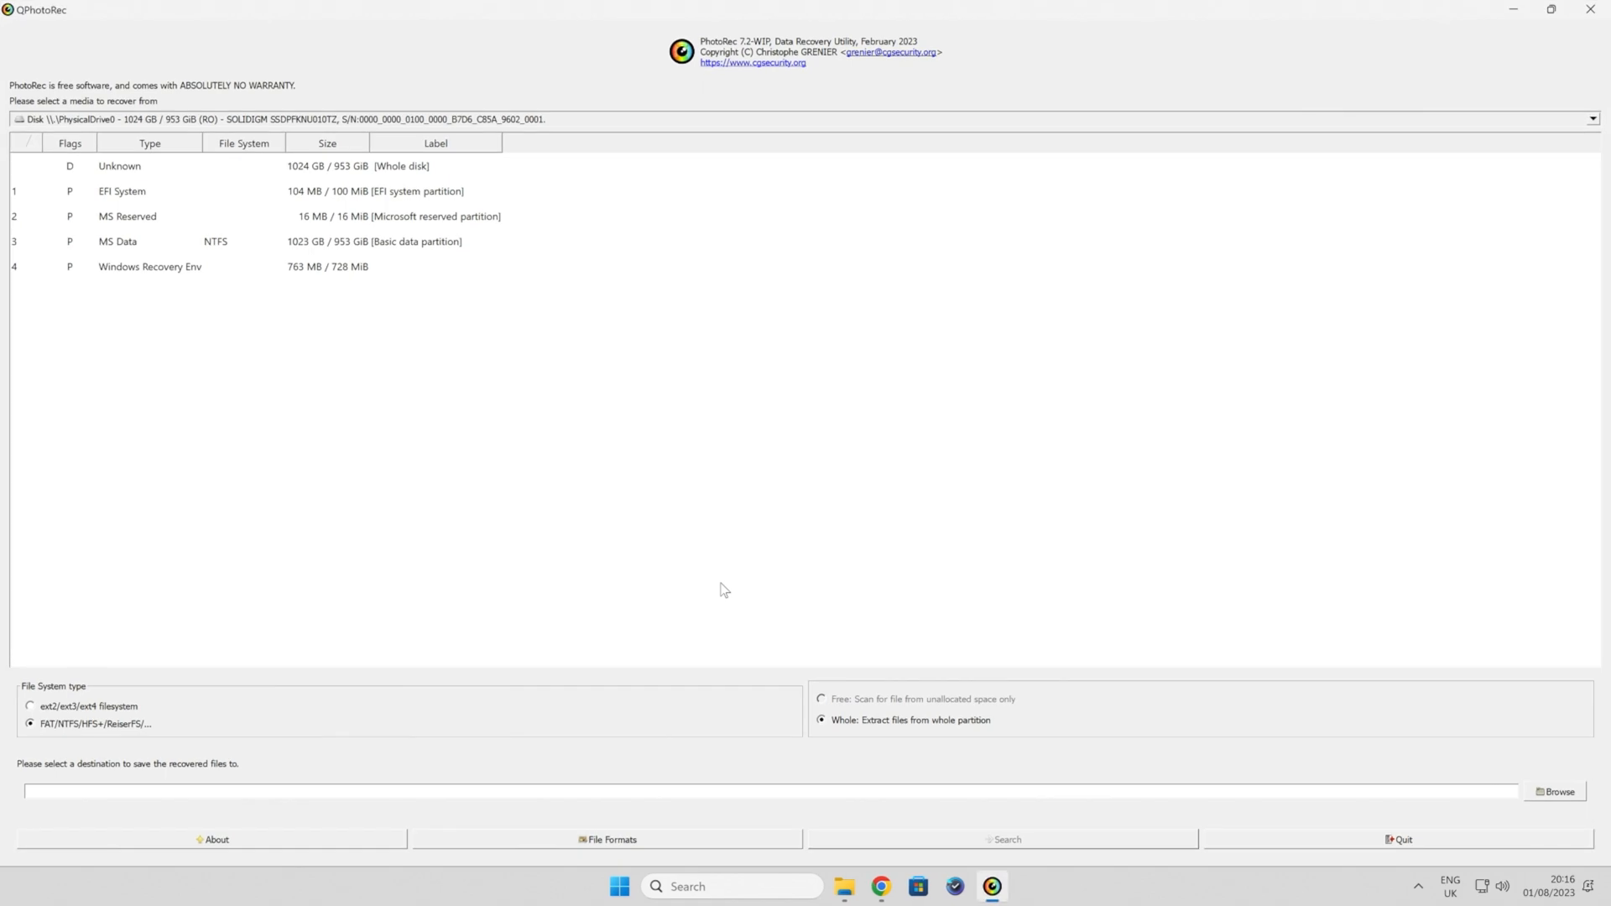
pyautogui.moveTo(22, 157)
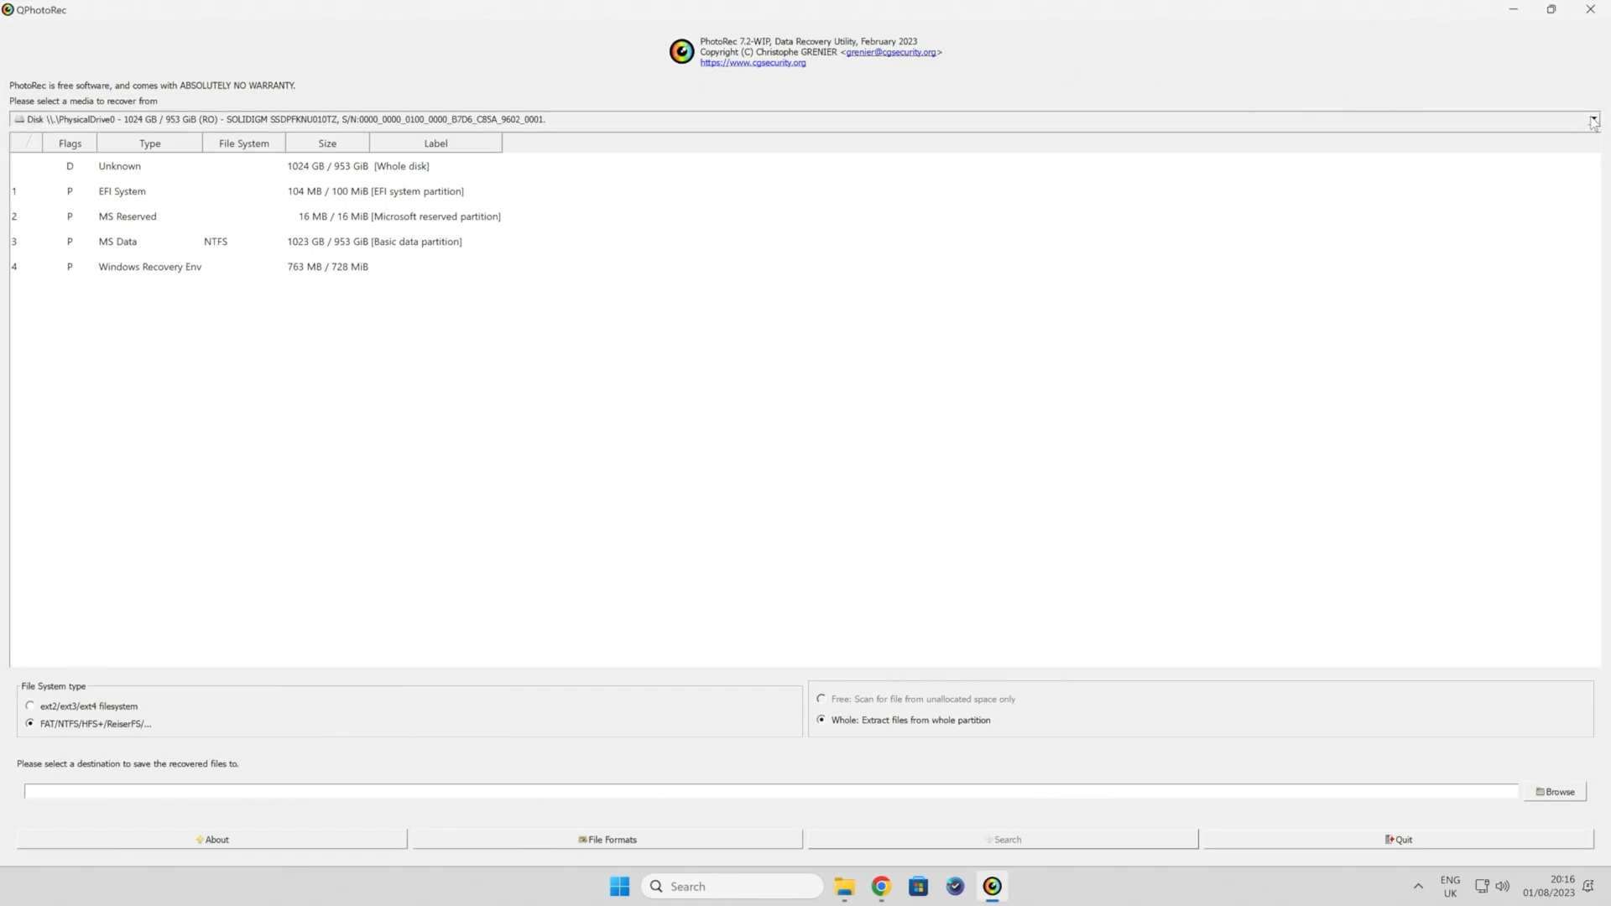
pyautogui.click(1593, 119)
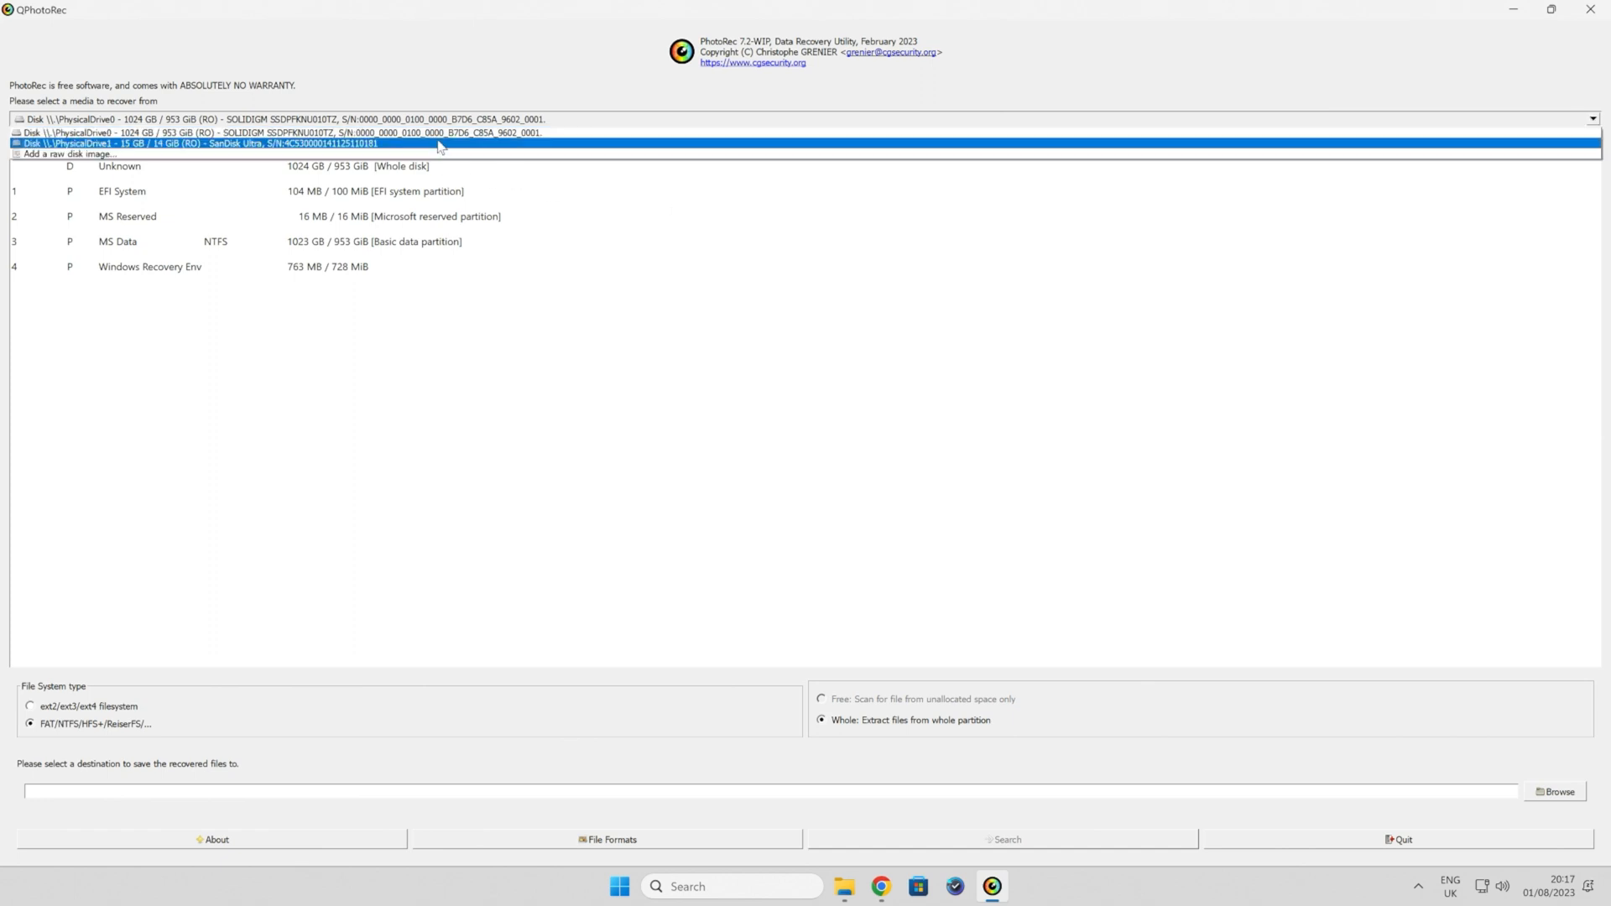
pyautogui.moveTo(514, 155)
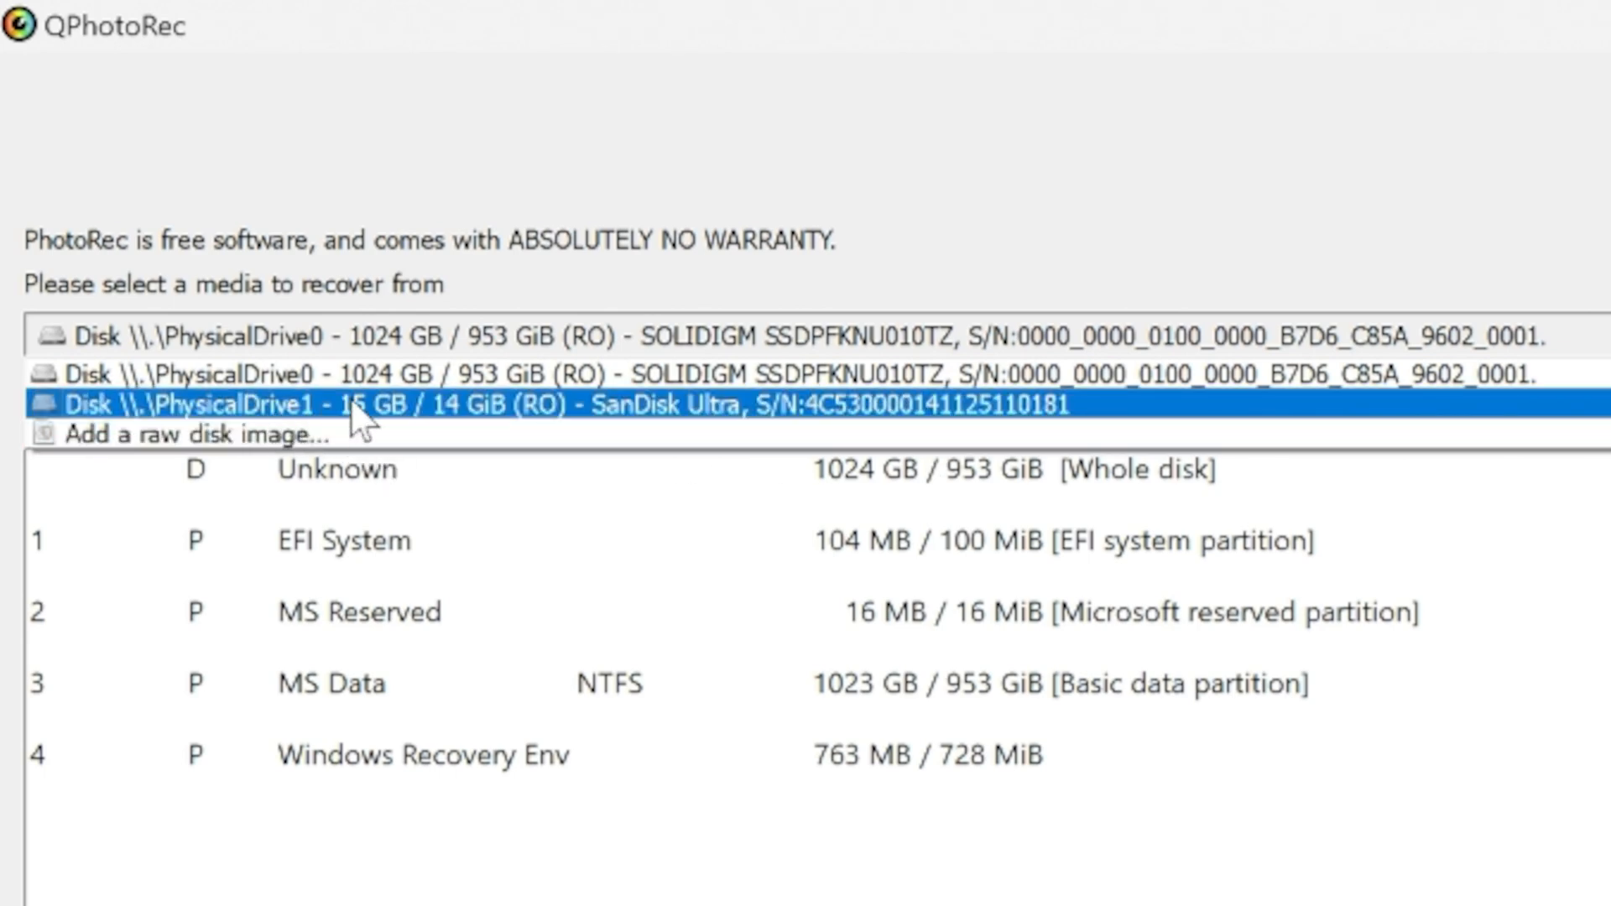
pyautogui.moveTo(806, 431)
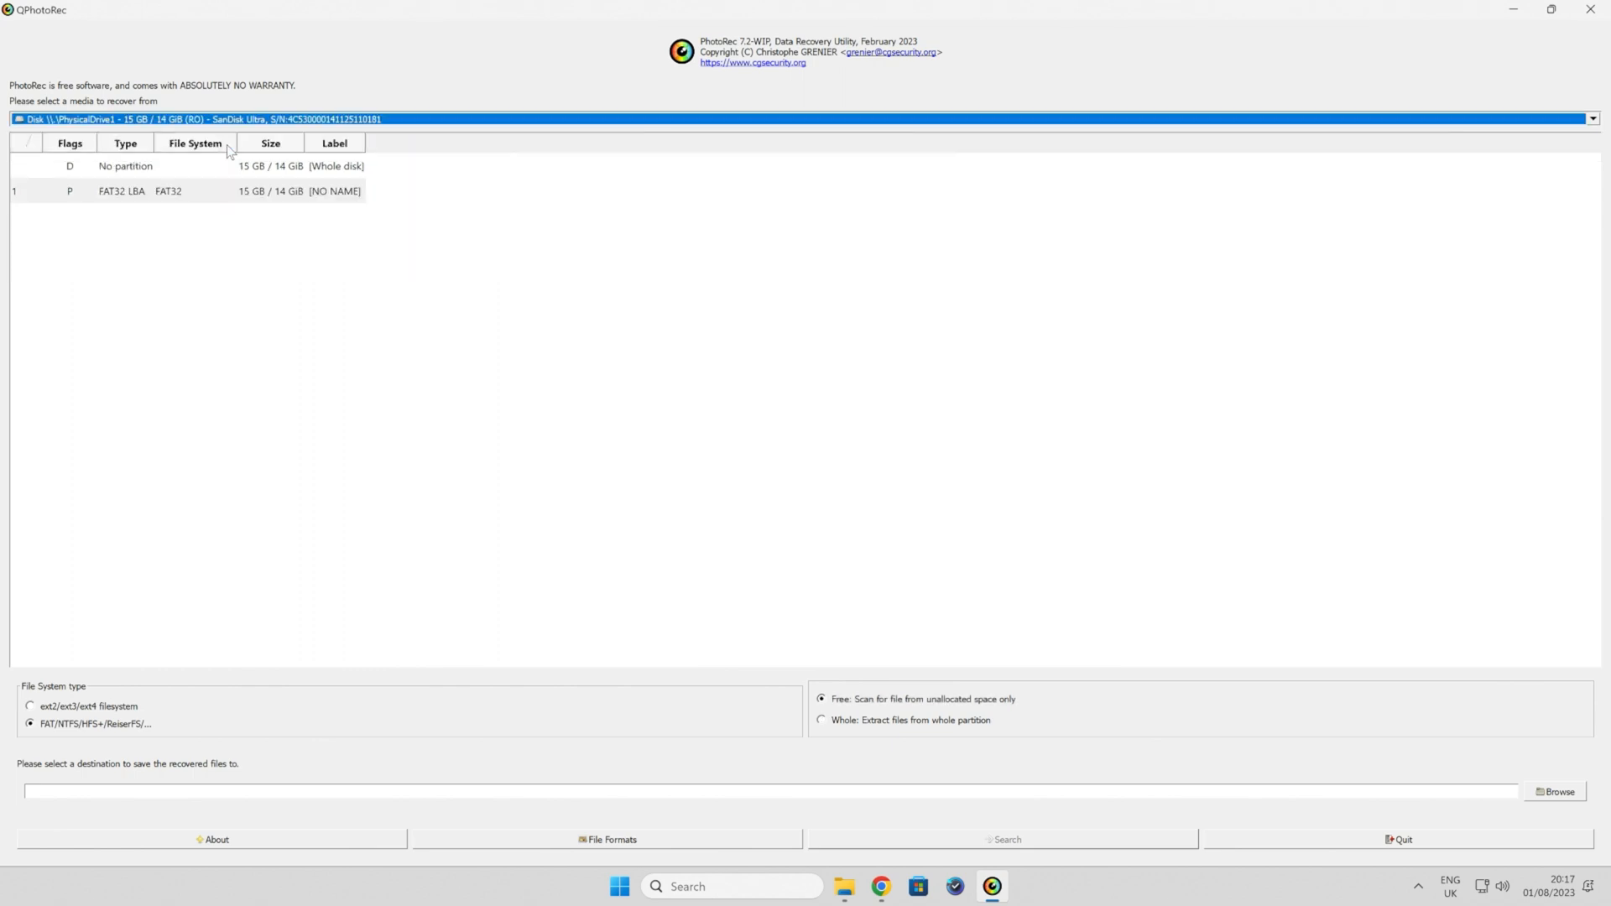
pyautogui.moveTo(189, 443)
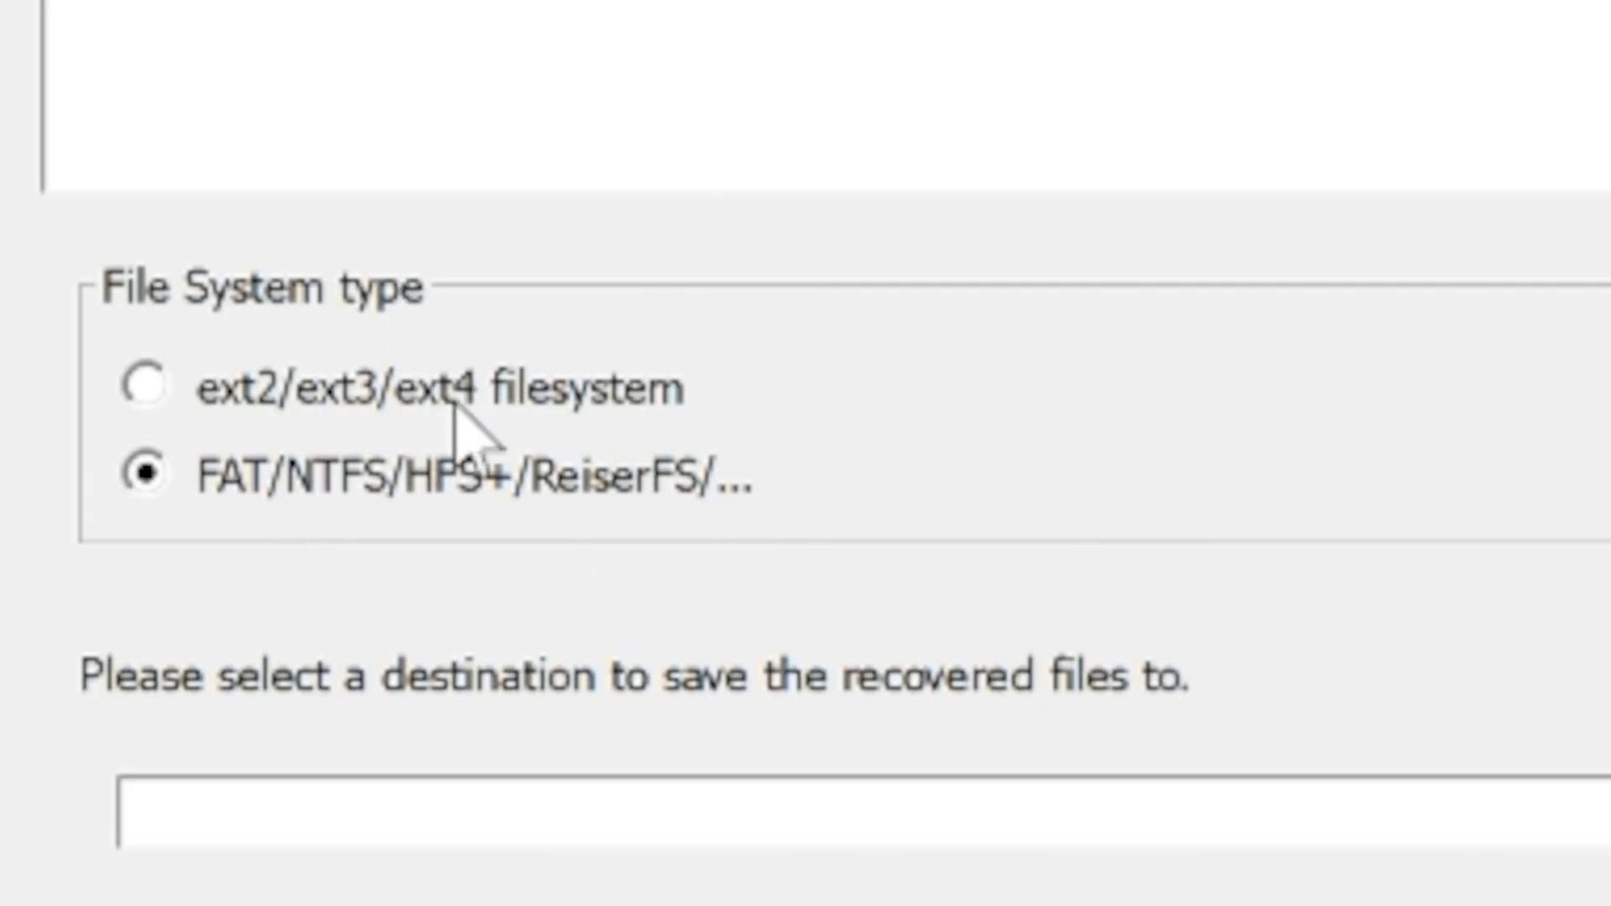
pyautogui.moveTo(334, 530)
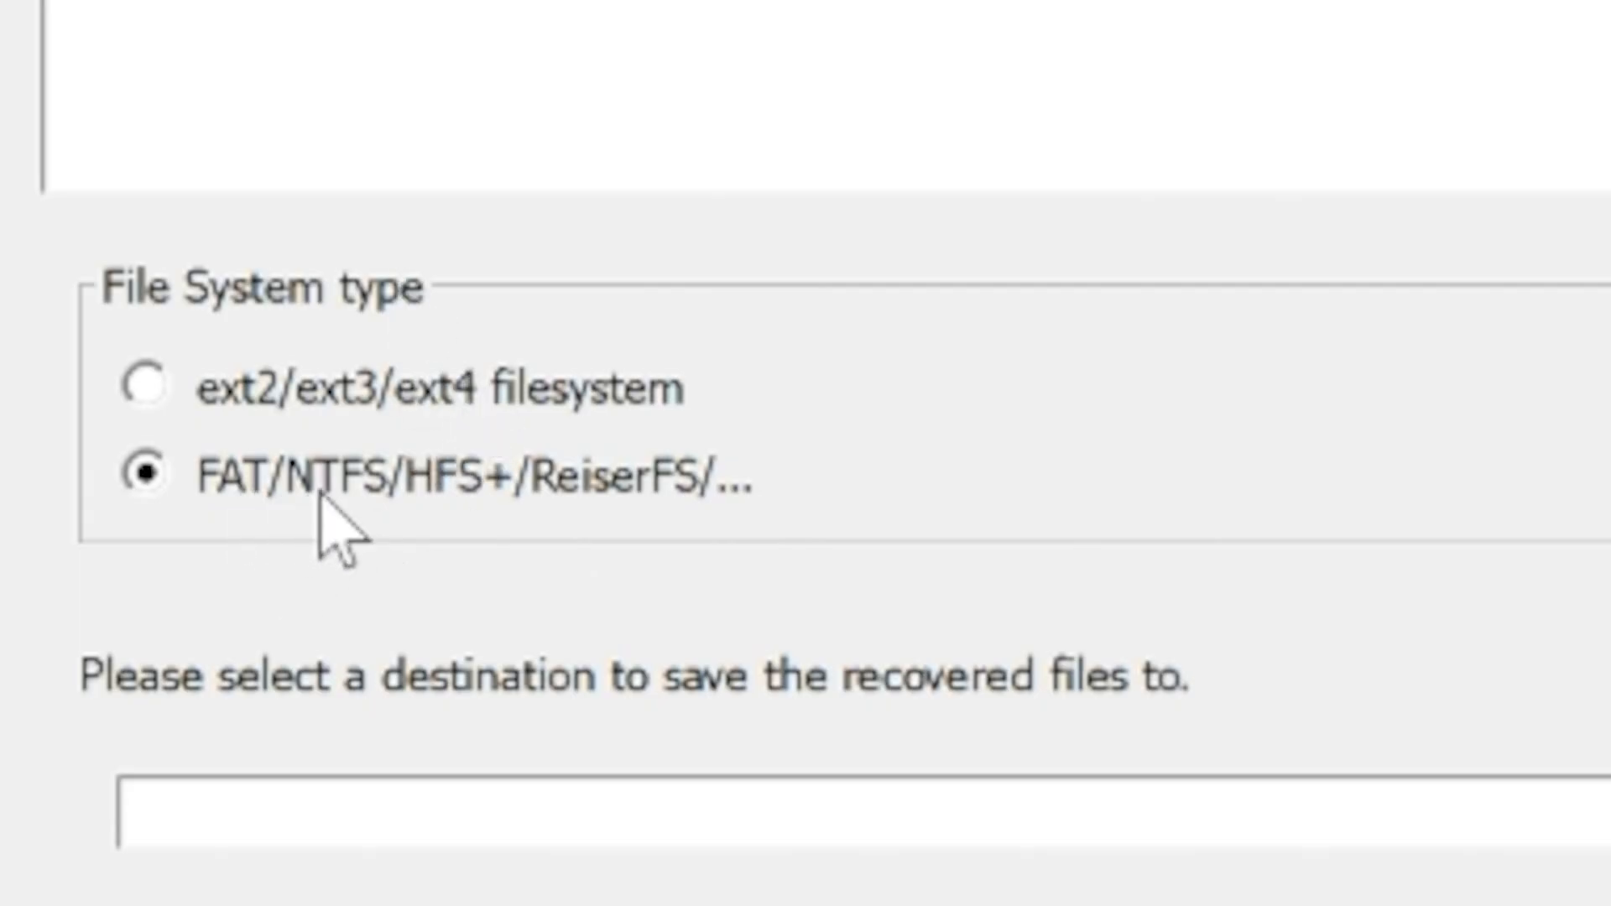
pyautogui.moveTo(272, 565)
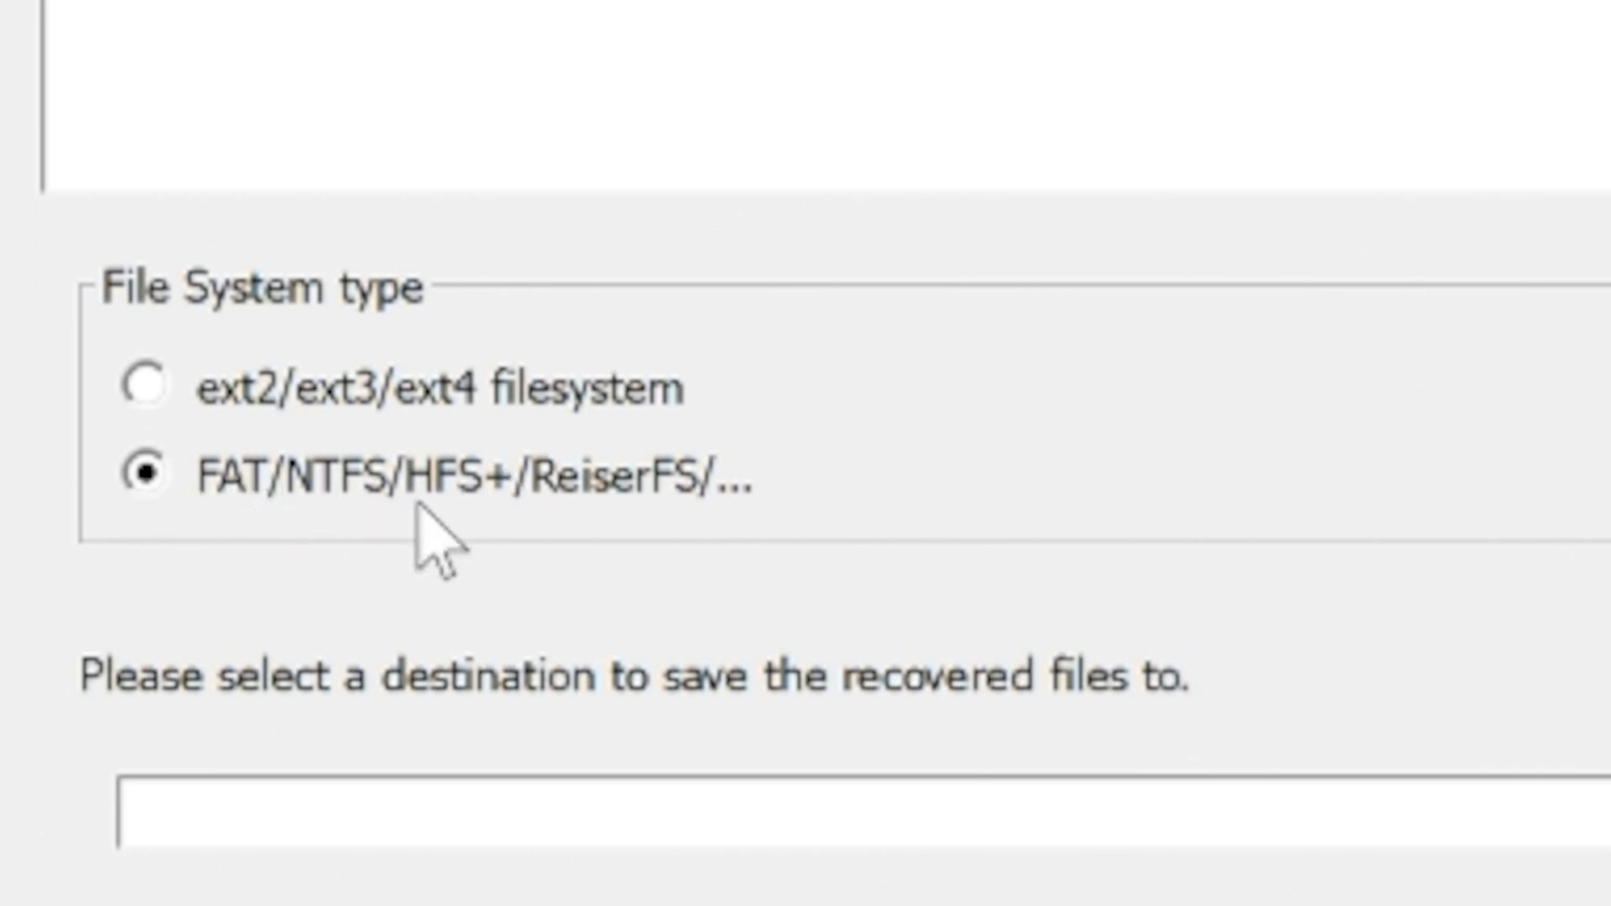
pyautogui.moveTo(169, 442)
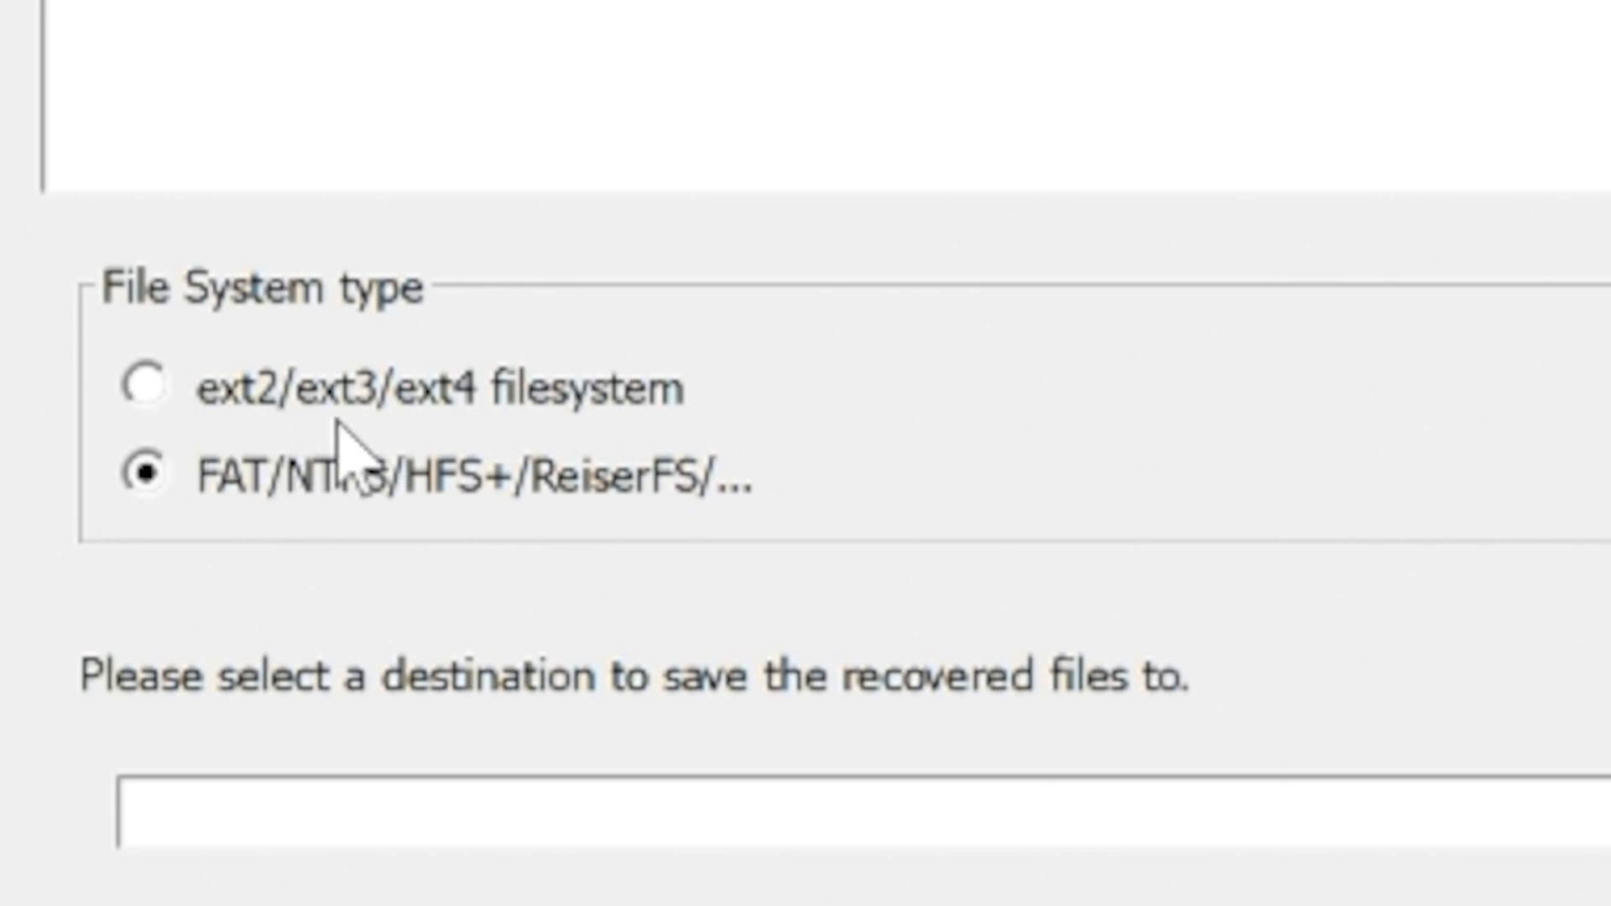
# Step: Keep the FAT/NTFS/HFS+/ReiserFS type and select whole-partition extraction
pyautogui.click(143, 388)
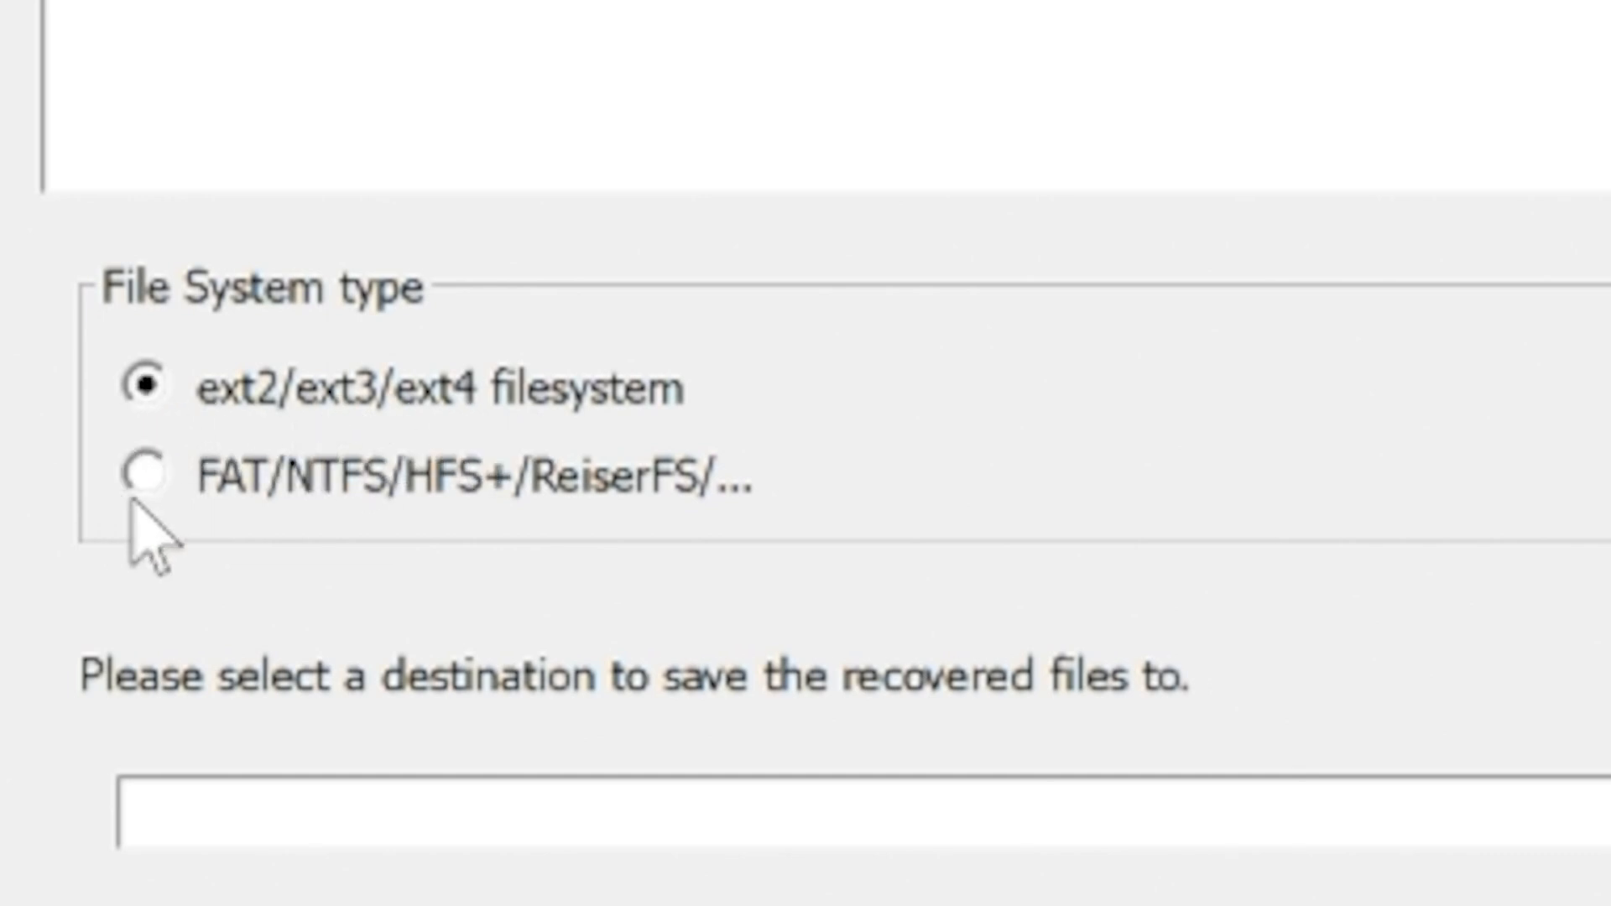
pyautogui.click(147, 475)
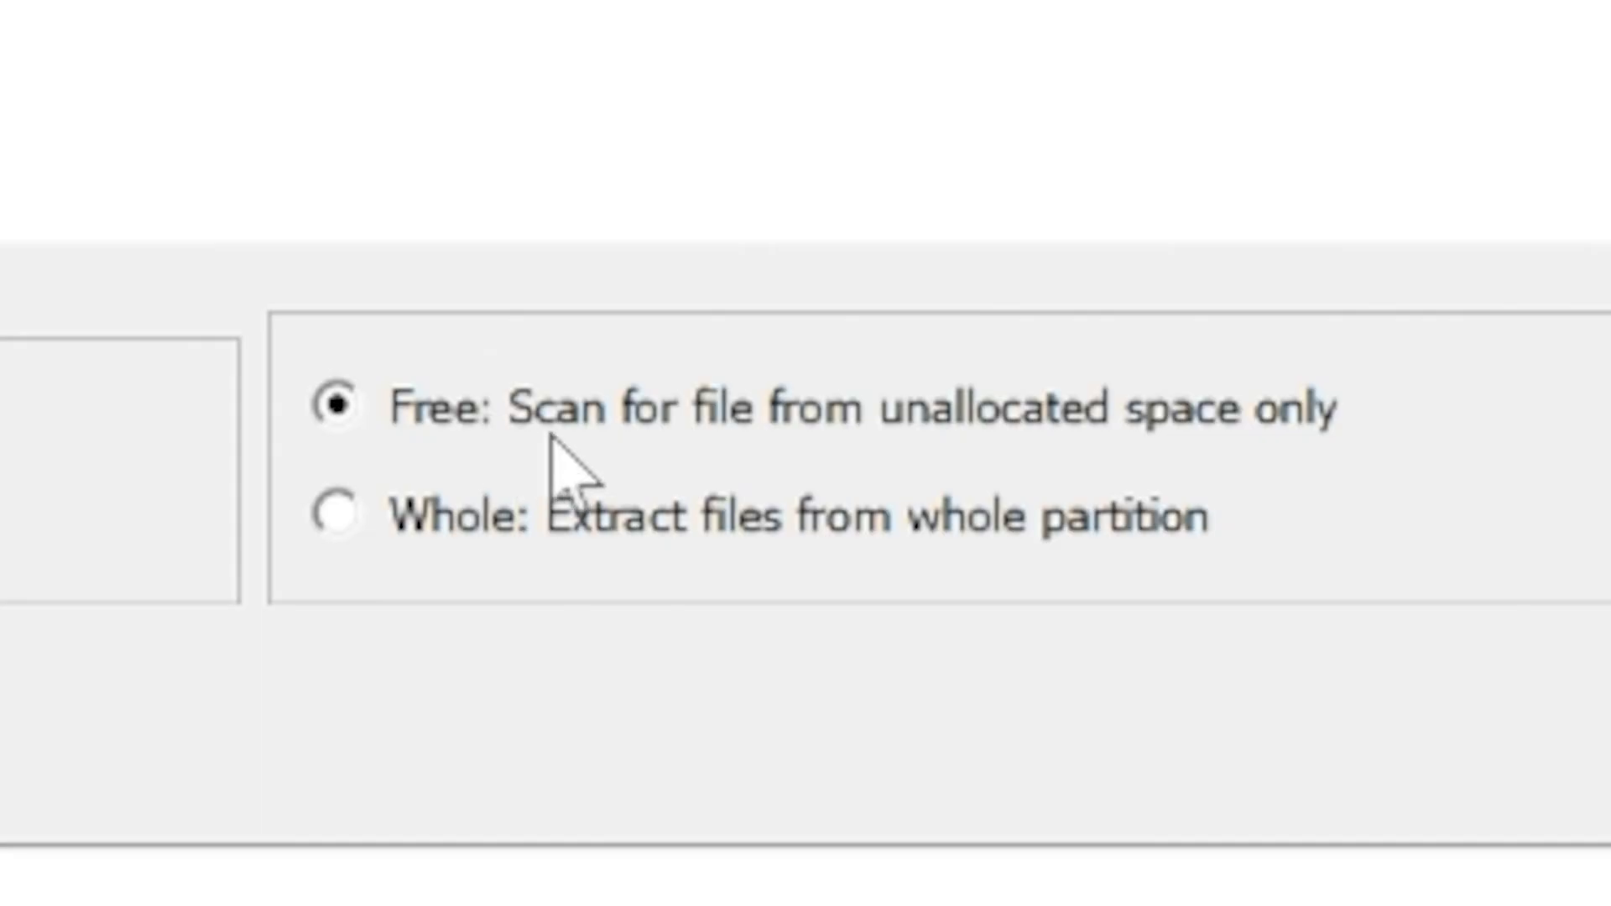
pyautogui.moveTo(1244, 457)
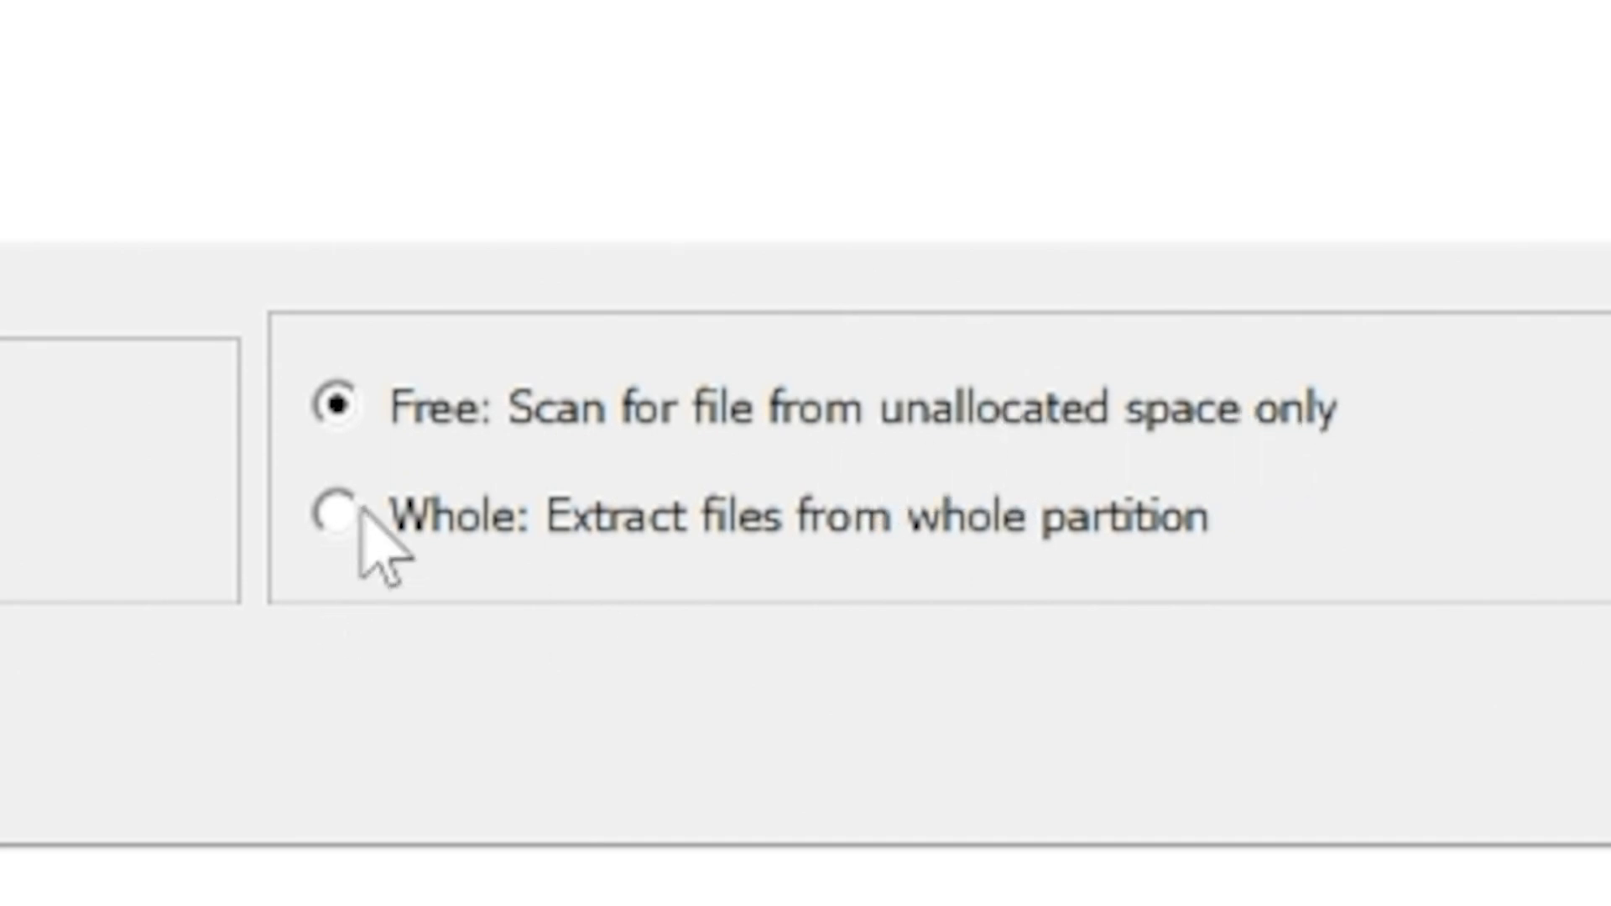
pyautogui.moveTo(878, 560)
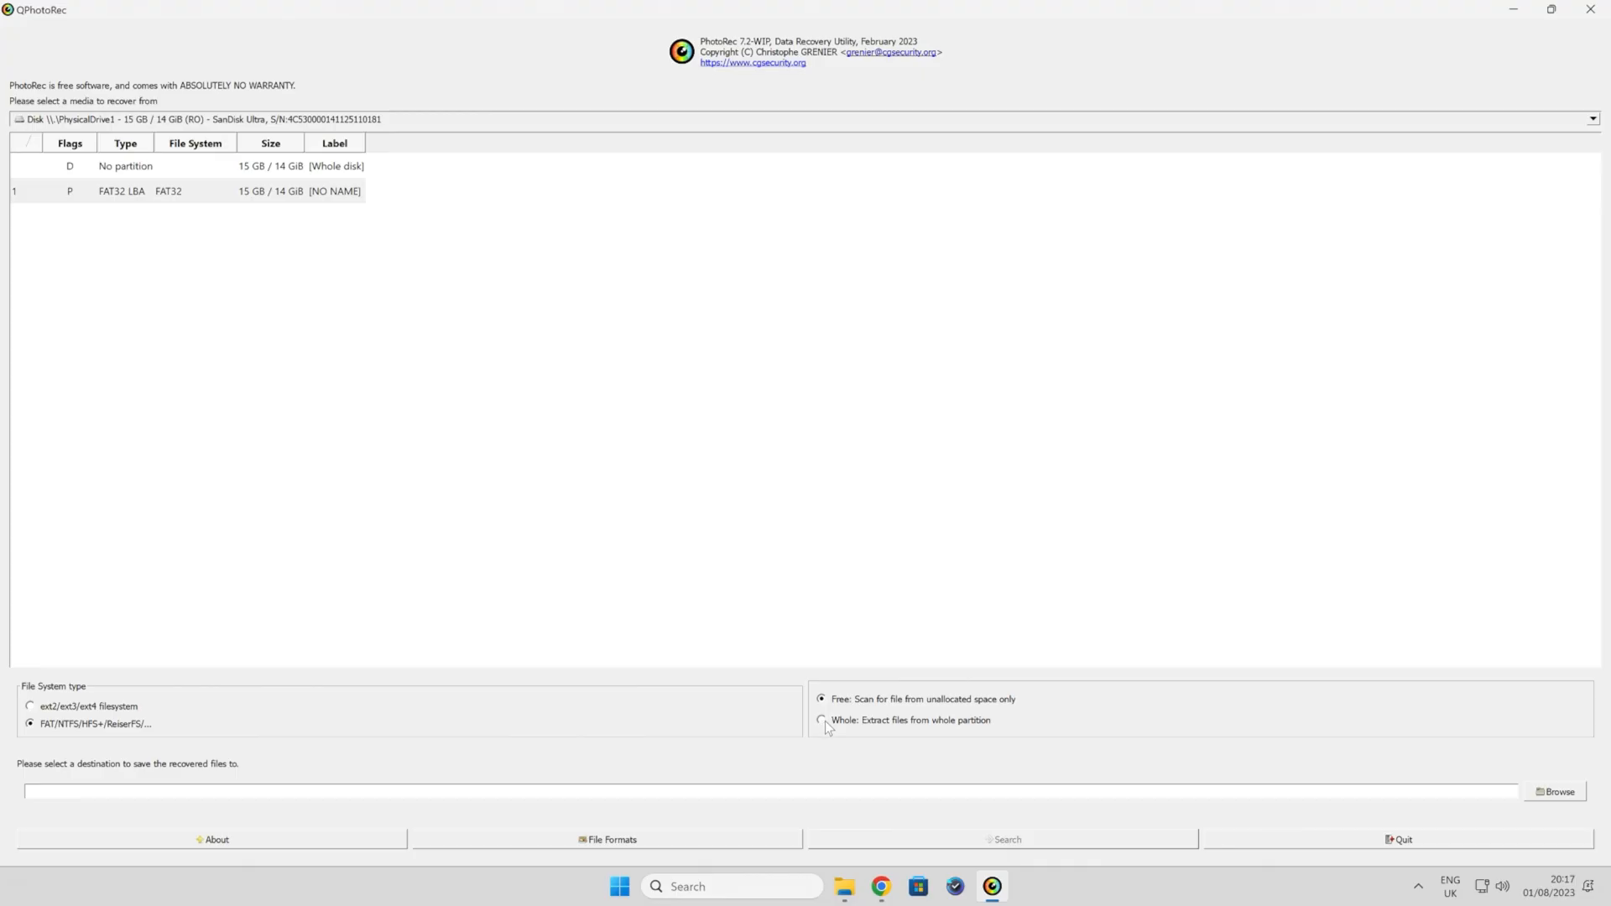
pyautogui.click(823, 720)
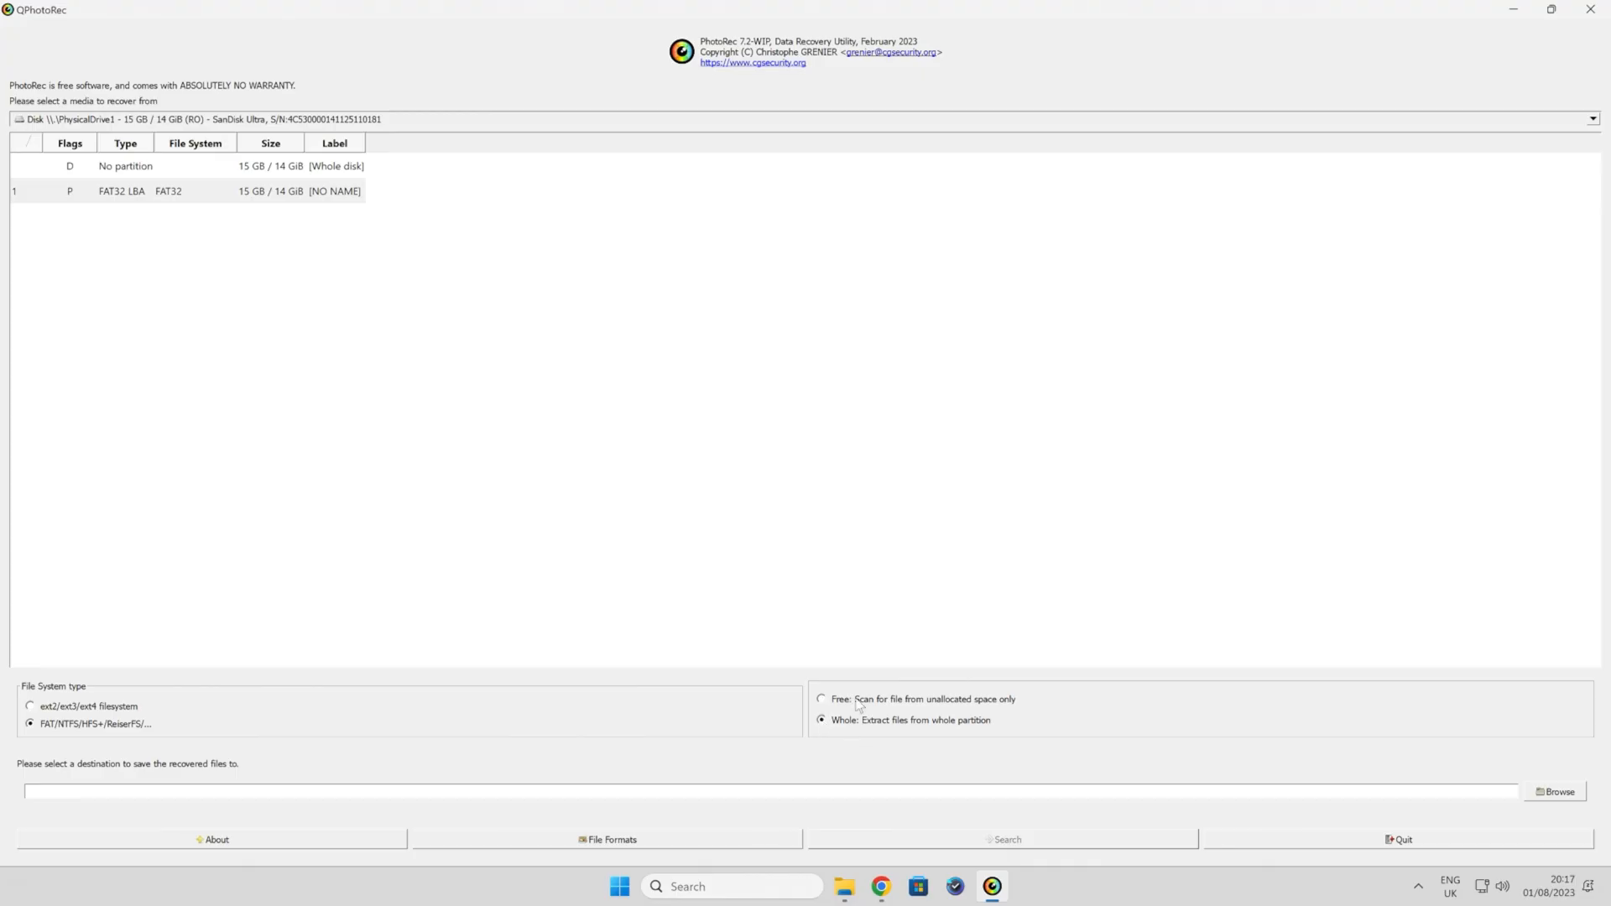
pyautogui.moveTo(864, 706)
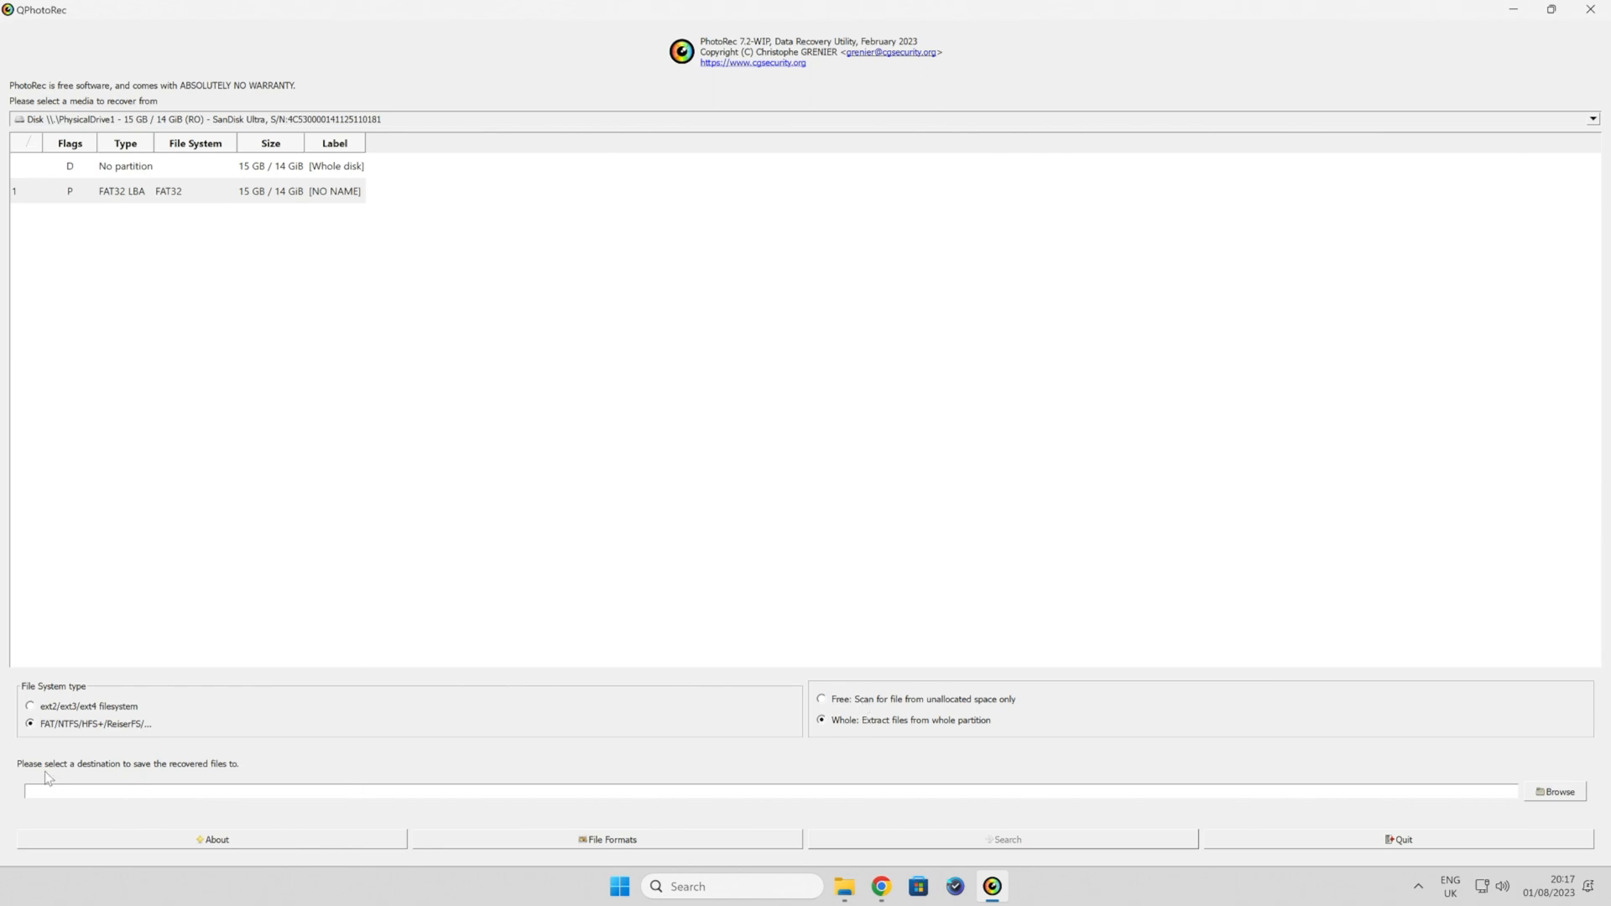
pyautogui.moveTo(232, 779)
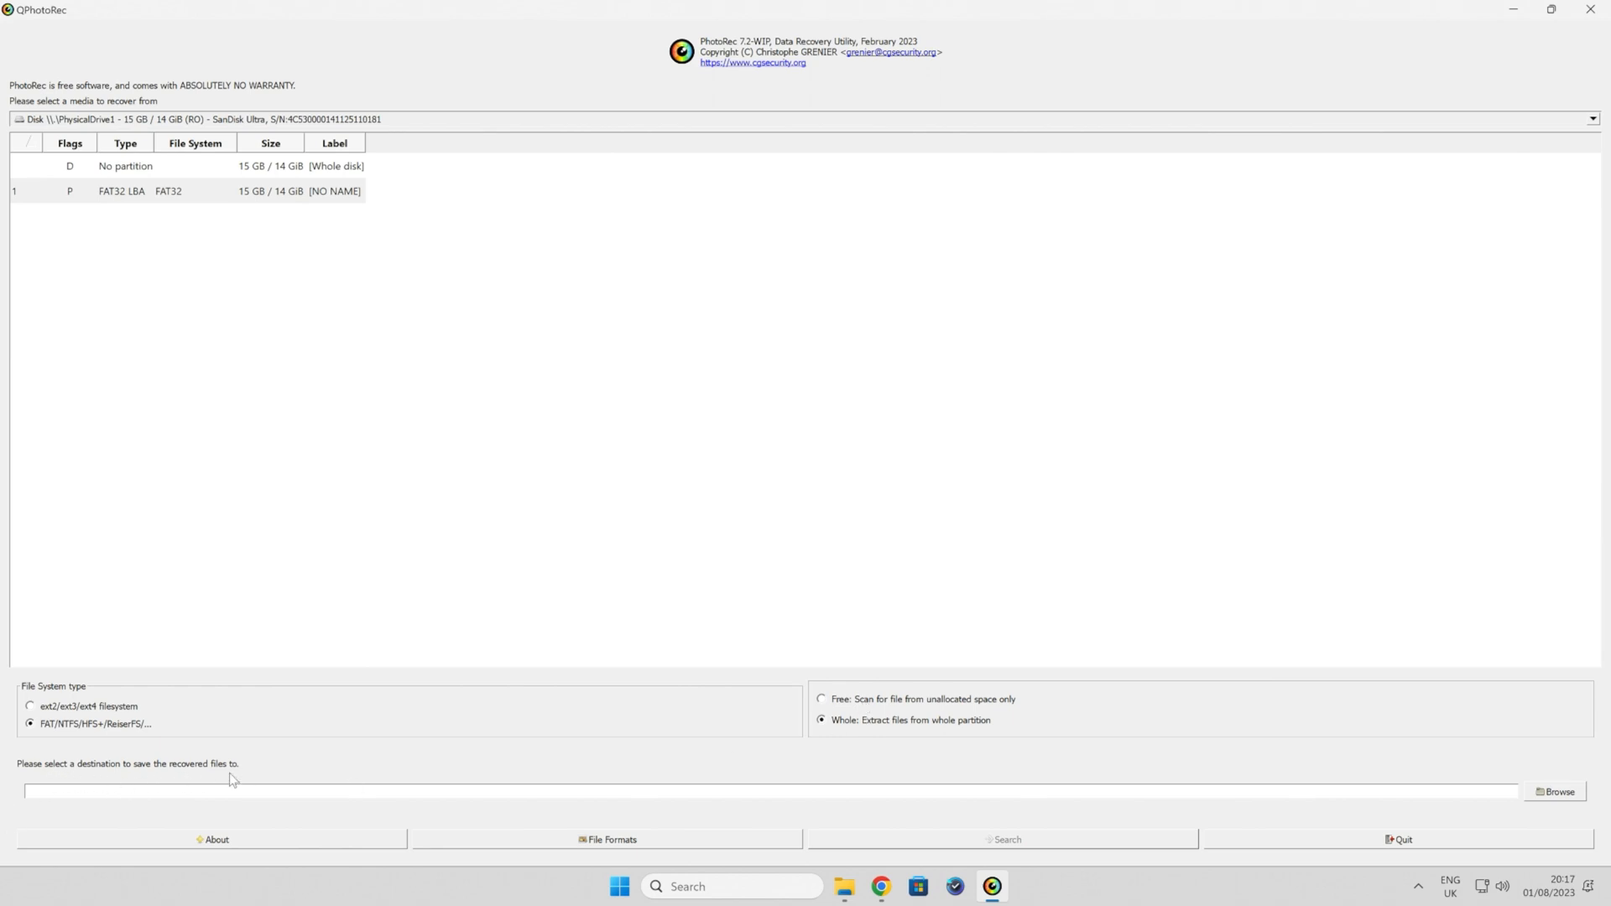
pyautogui.click(1556, 791)
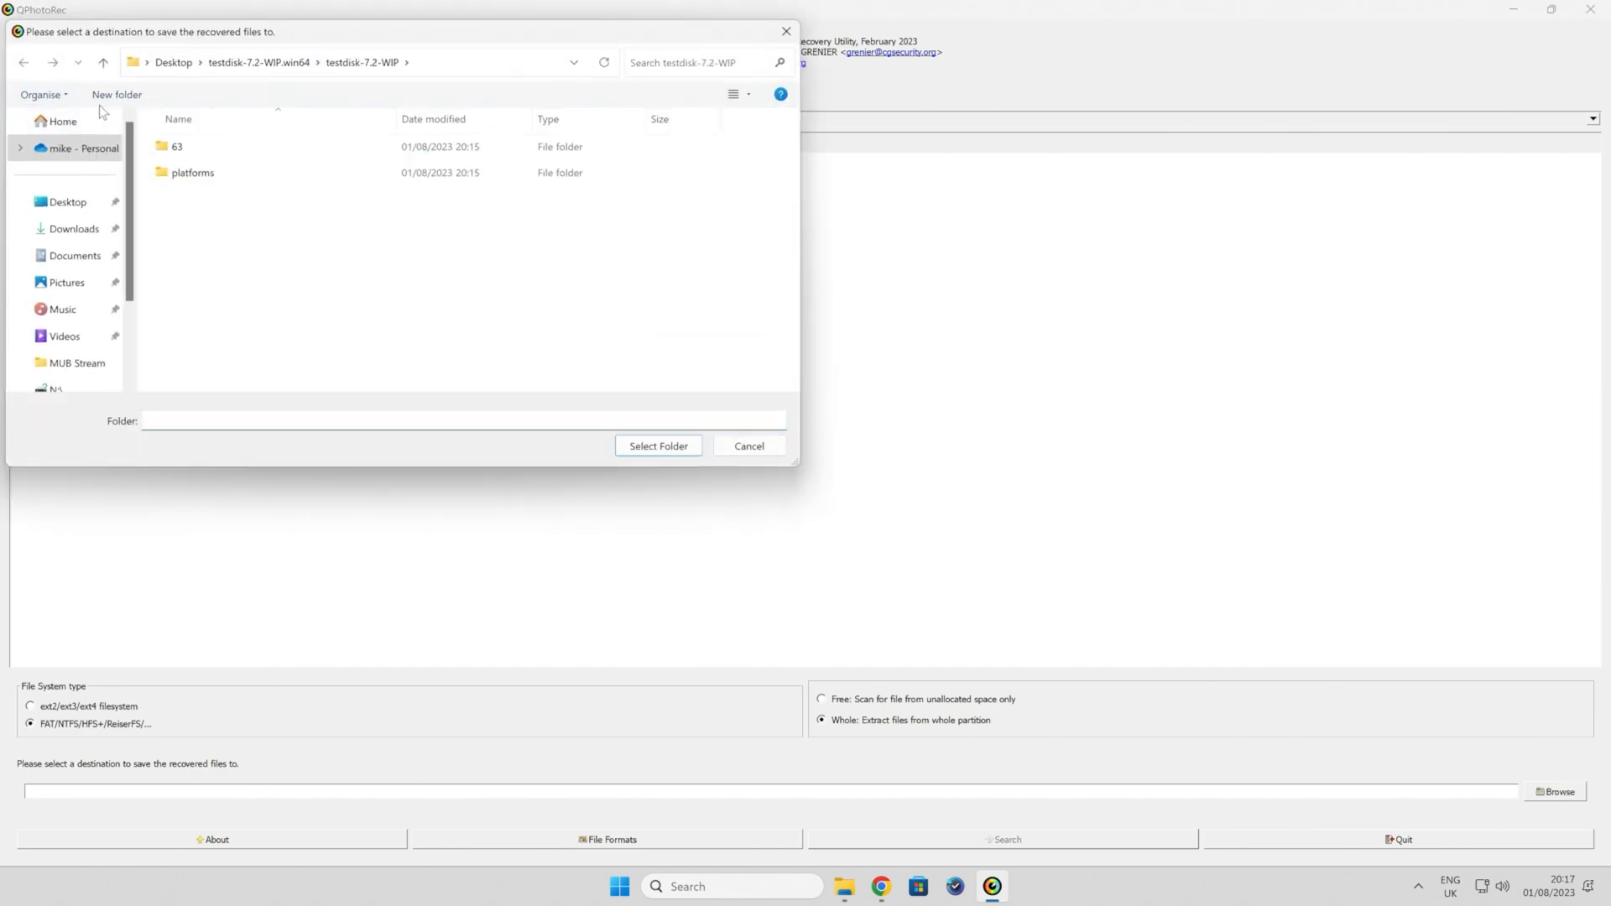
# Step: Create a Desktop folder named recover and select it as the destination
pyautogui.click(67, 201)
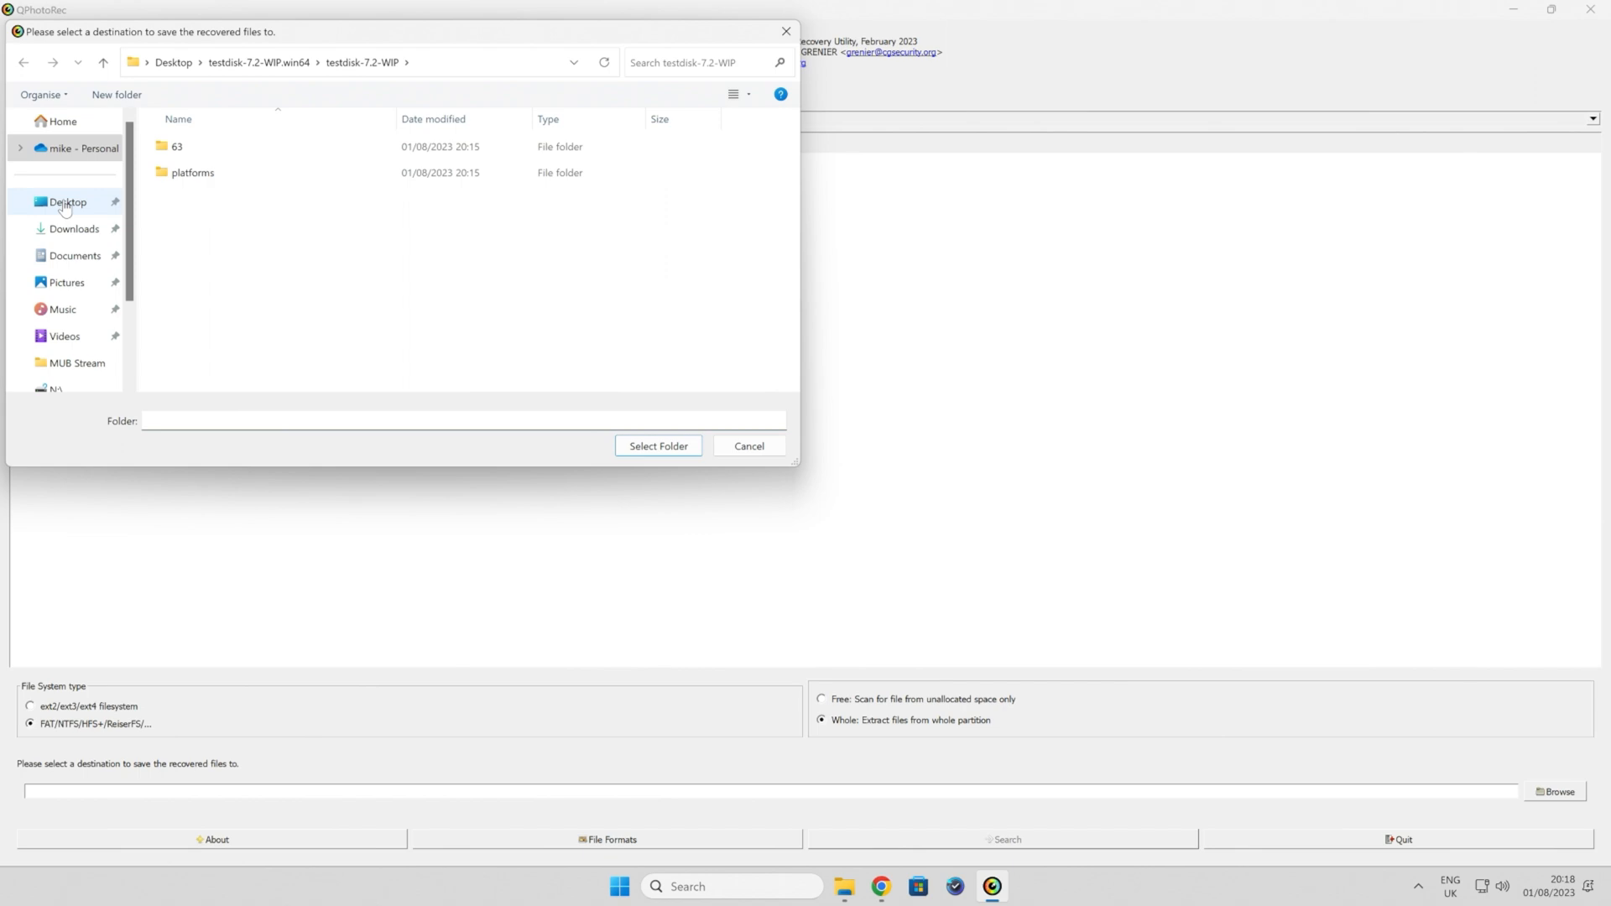
pyautogui.click(116, 93)
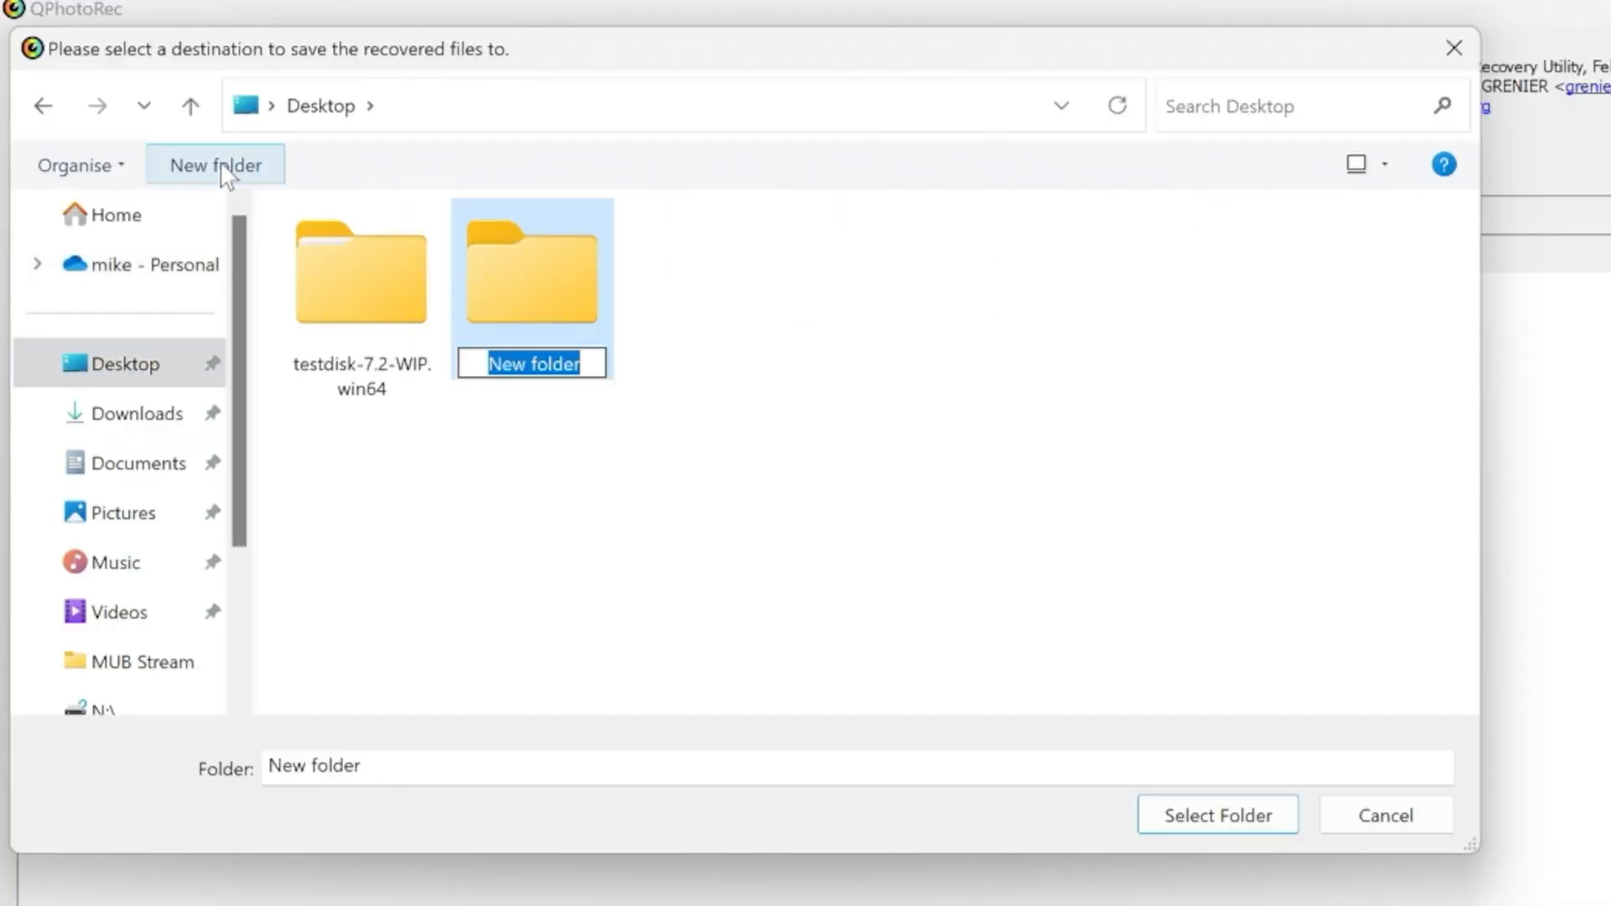
pyautogui.write('recover')
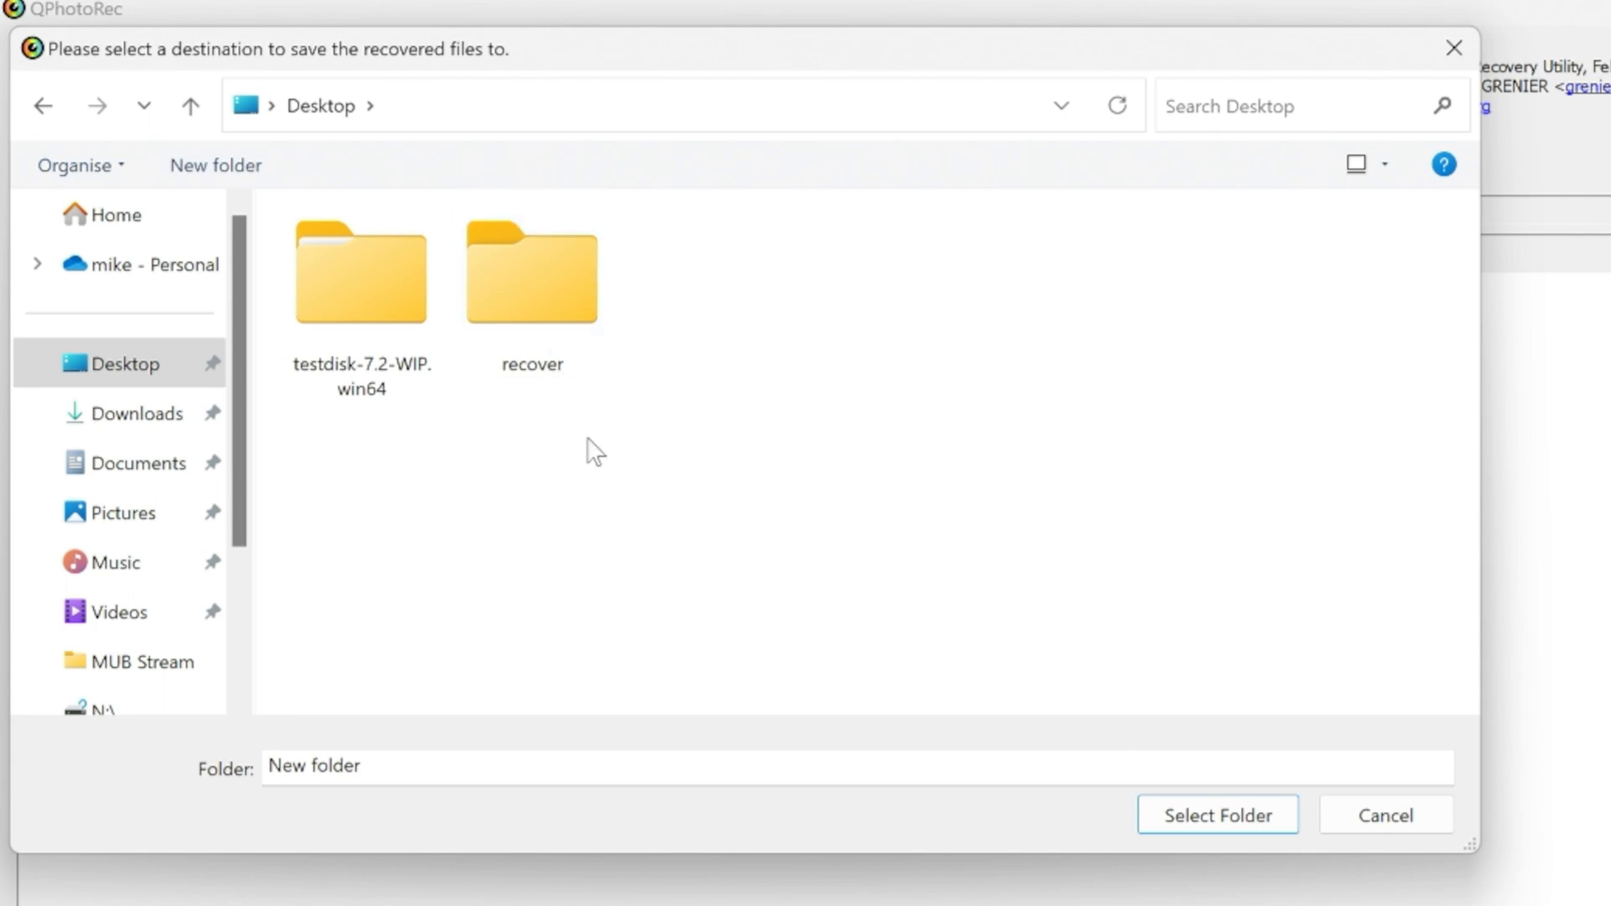
pyautogui.click(531, 271)
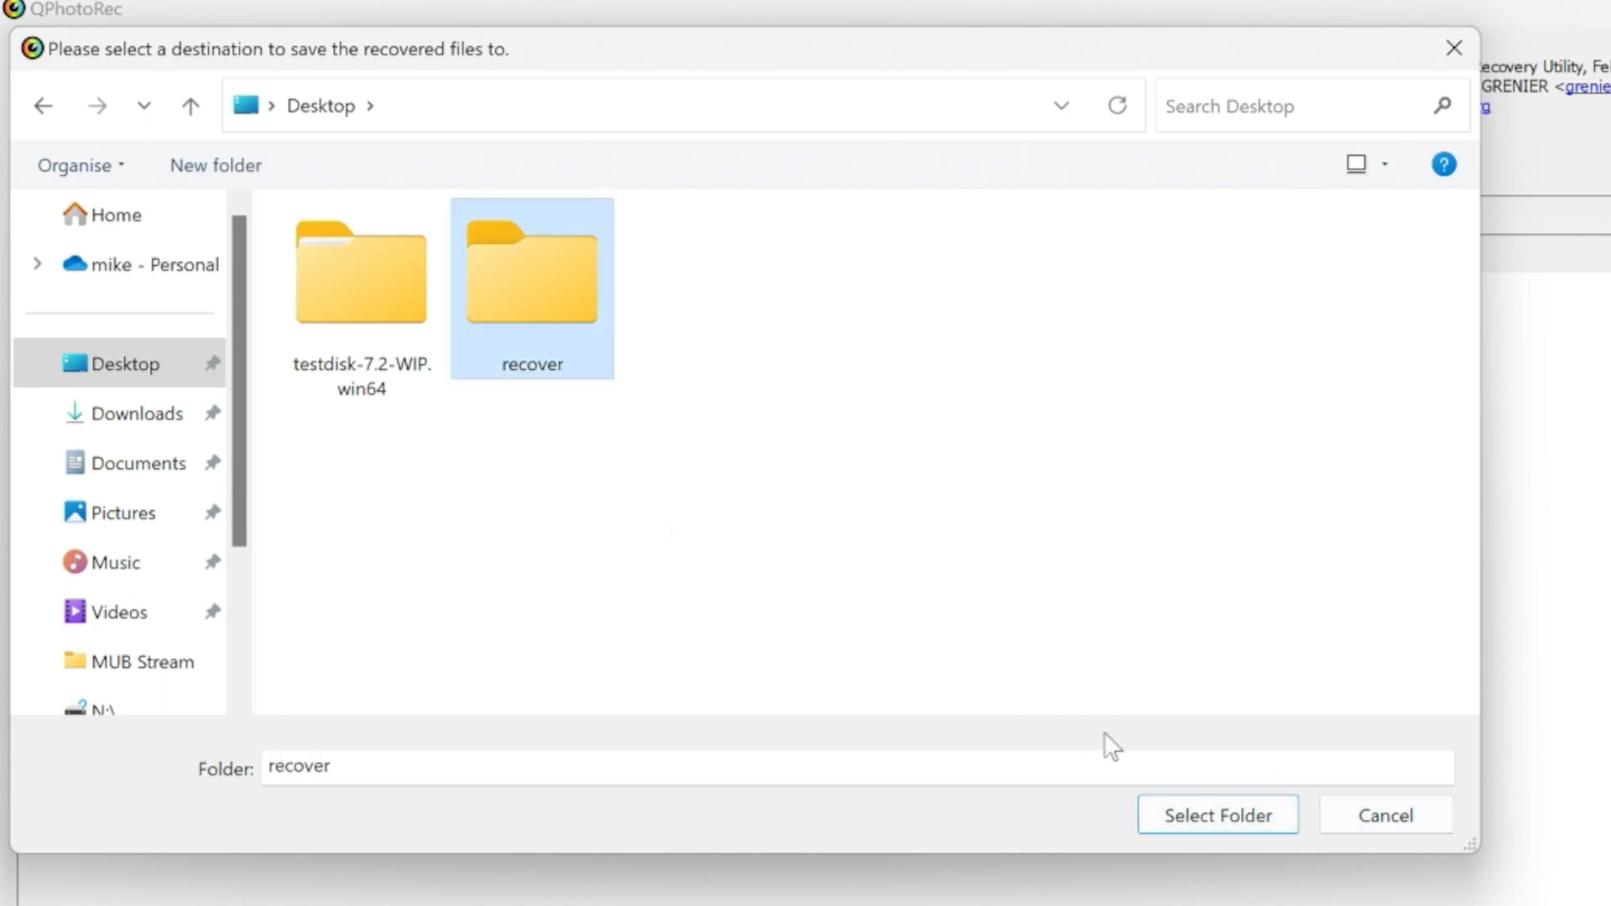
pyautogui.click(1216, 814)
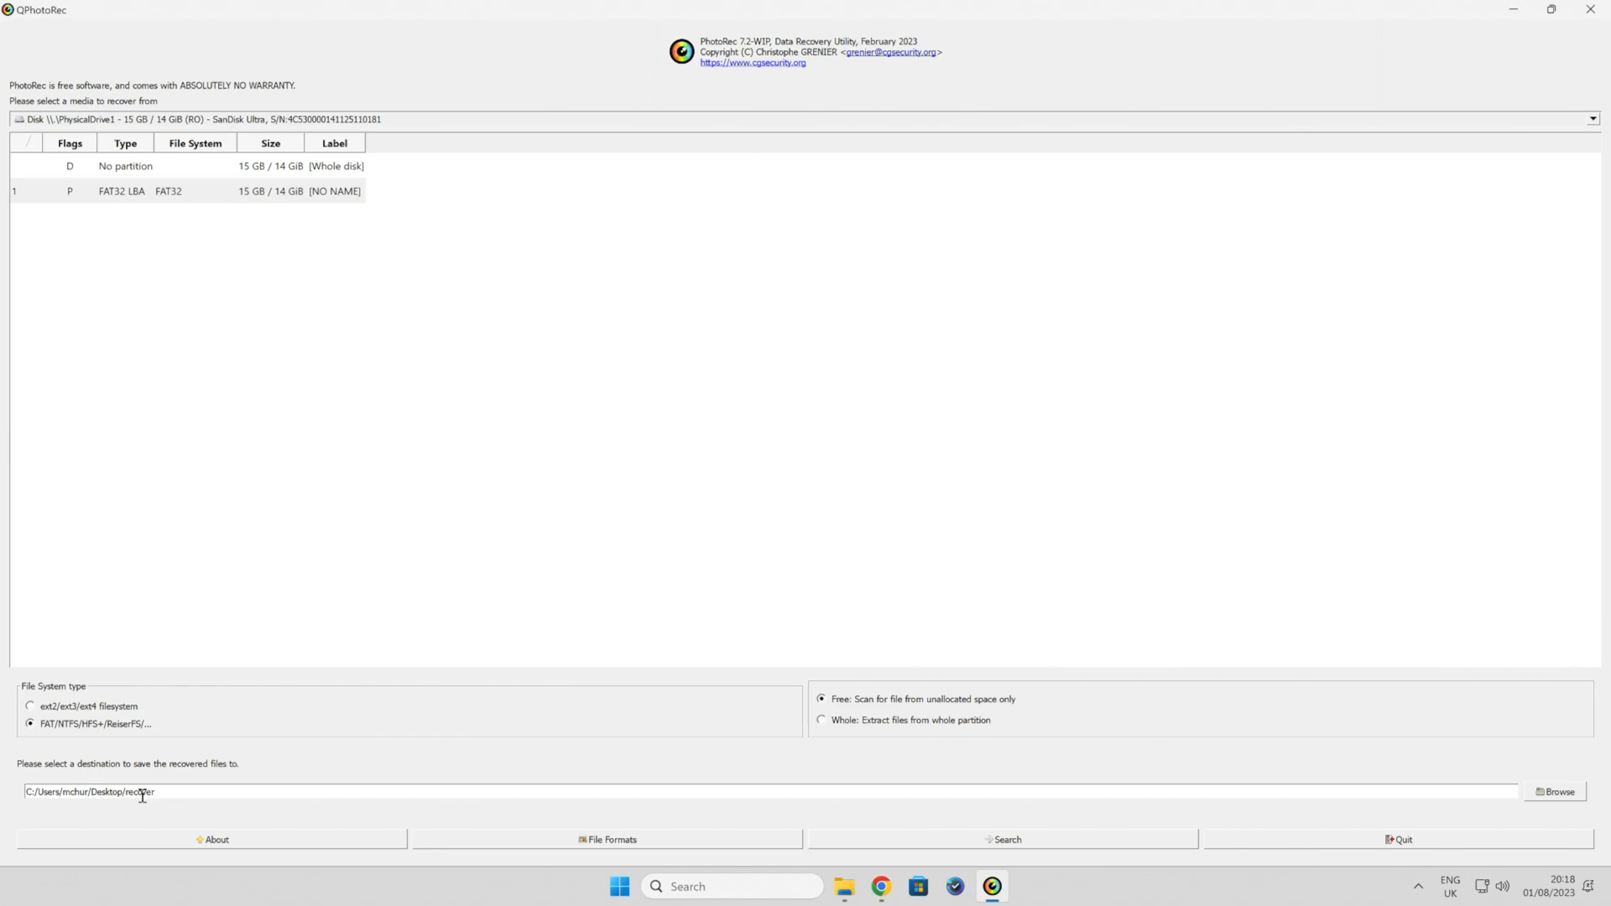
pyautogui.moveTo(142, 794)
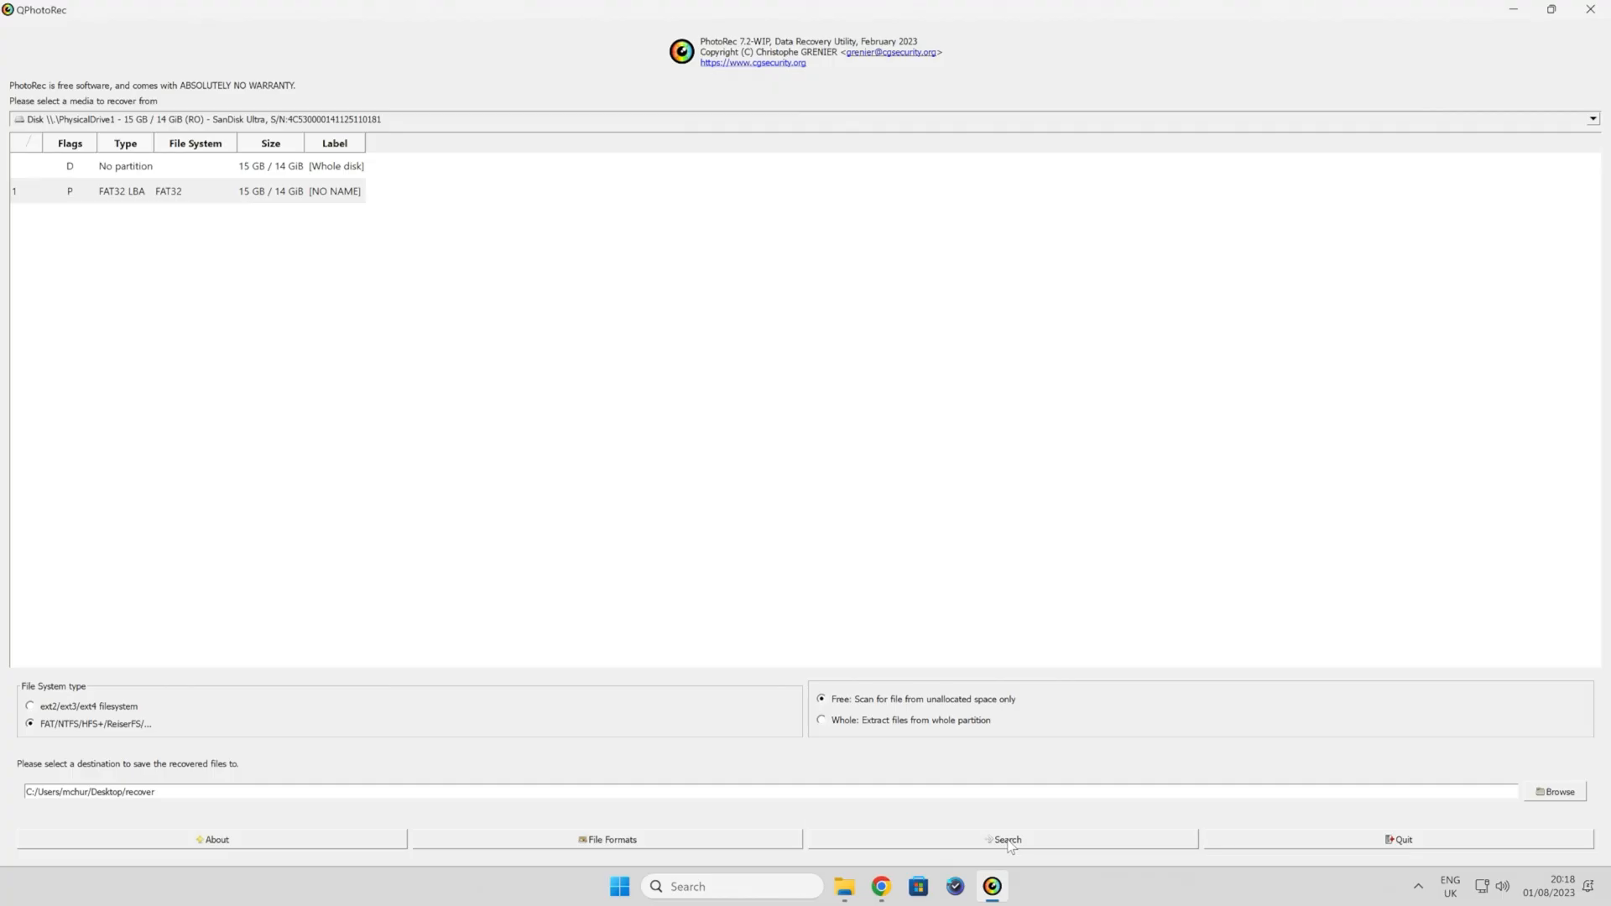
# Step: Start the Search scan of the SanDisk drive, recovering 5 mov and 4 txt files
pyautogui.click(1005, 839)
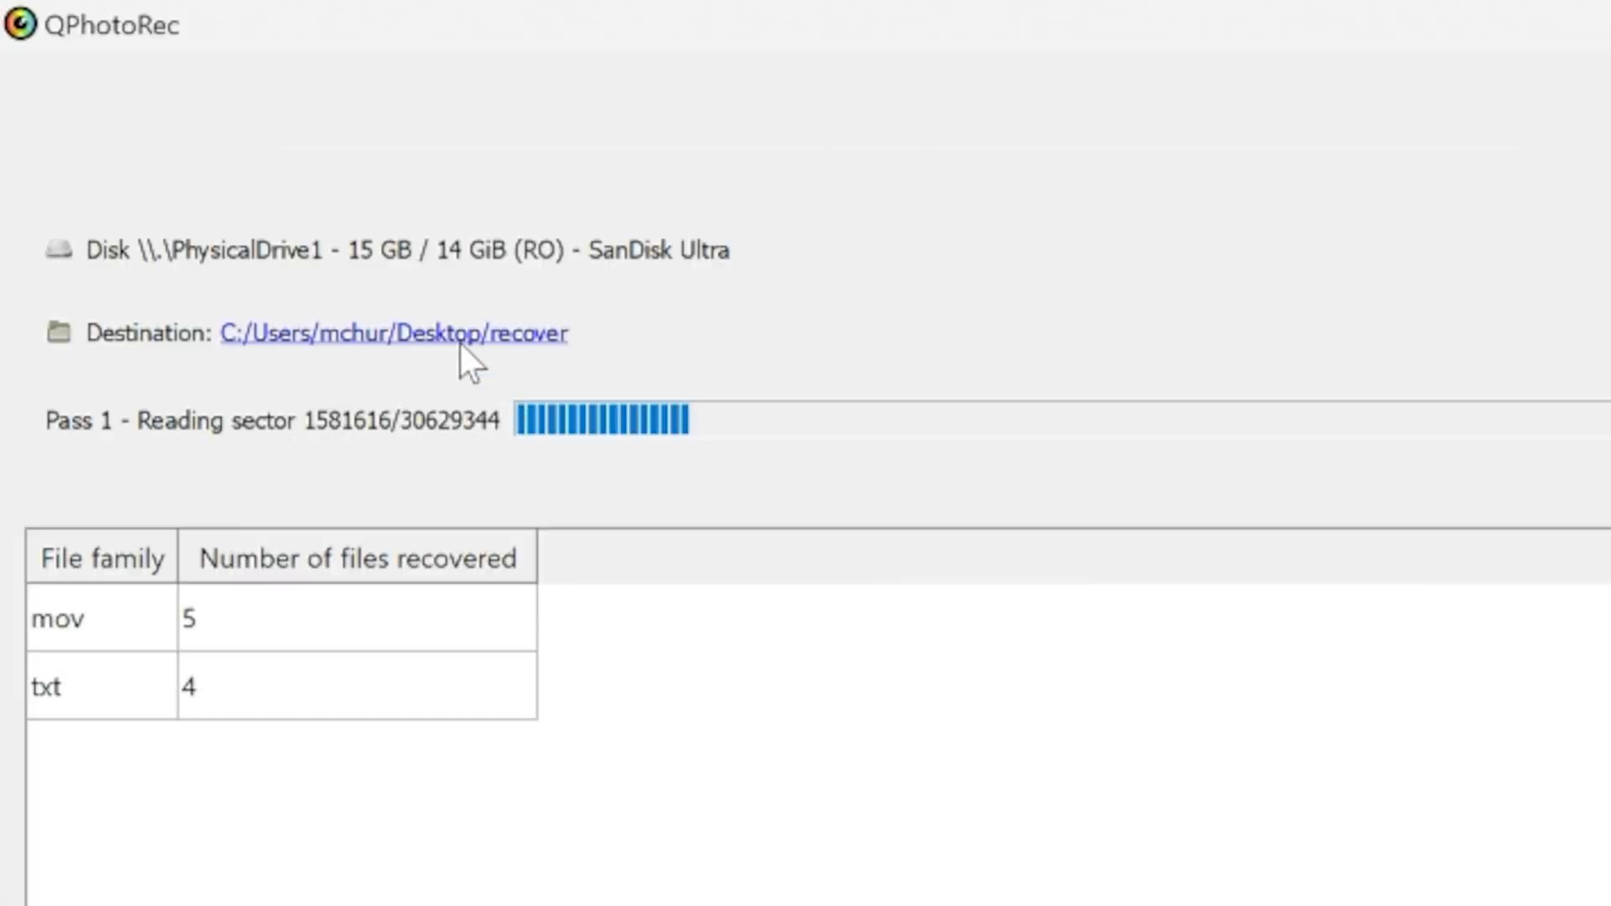
pyautogui.moveTo(756, 437)
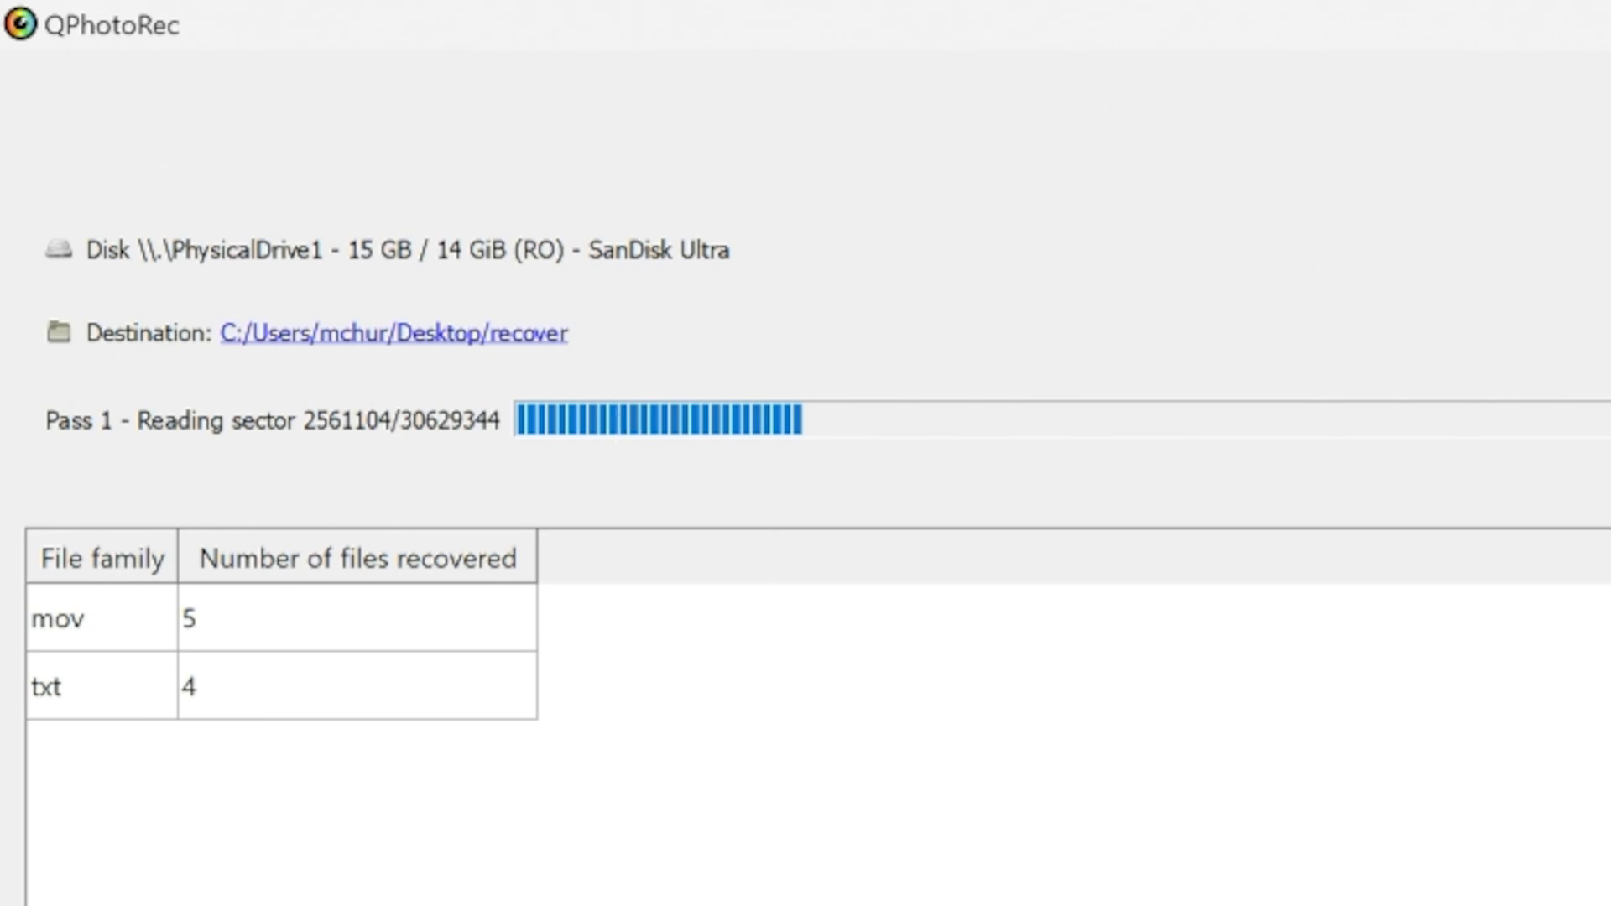
pyautogui.moveTo(367, 278)
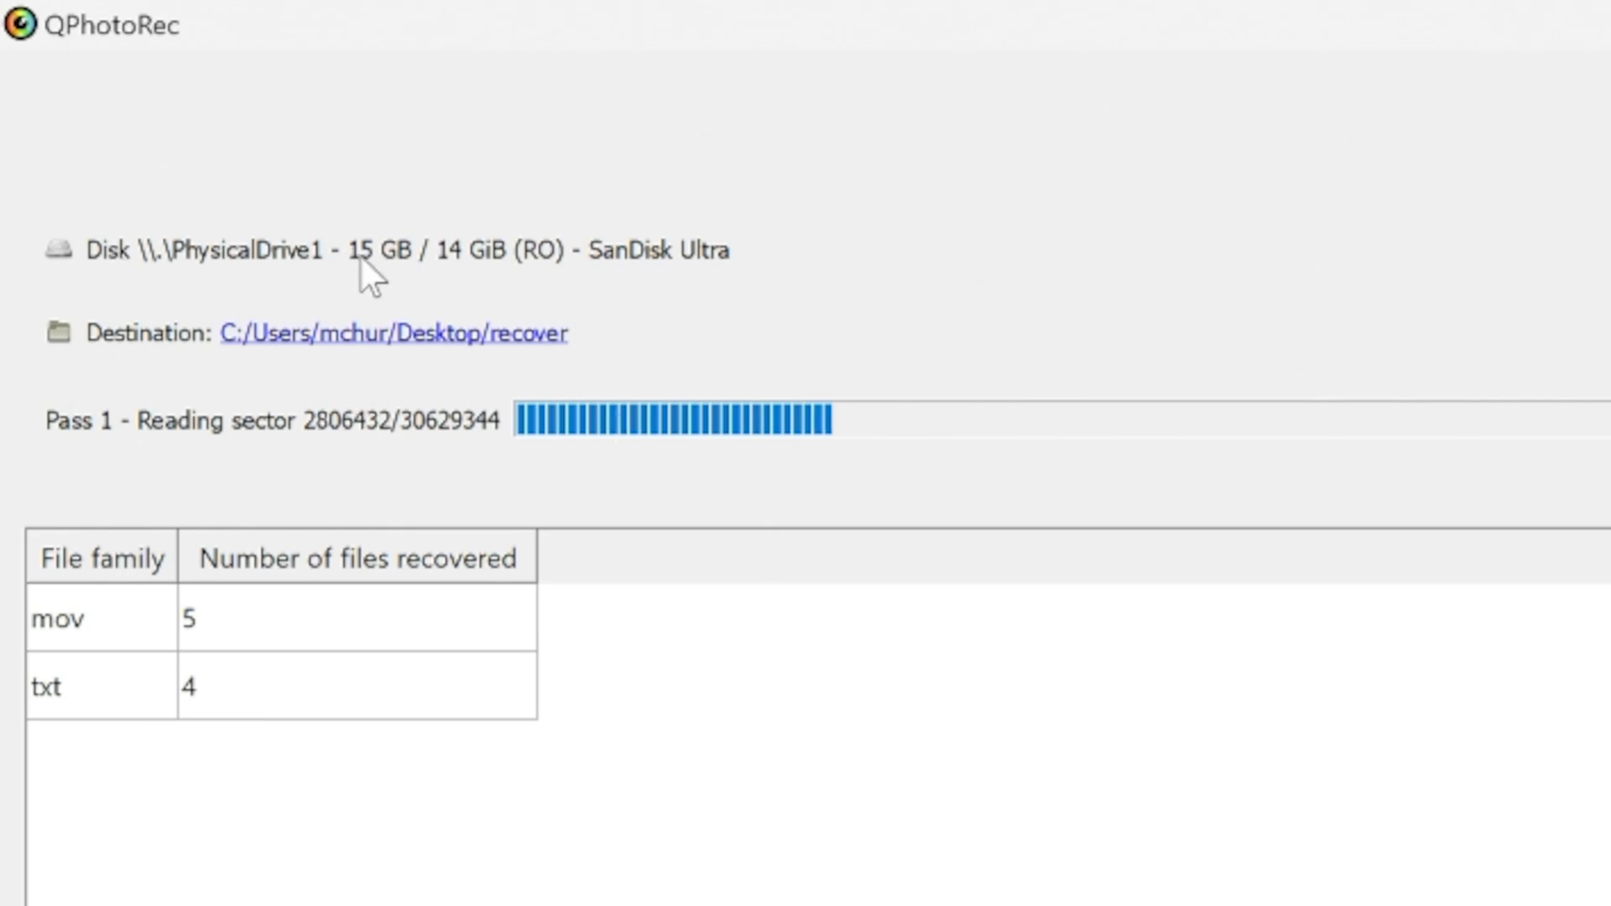
pyautogui.moveTo(734, 502)
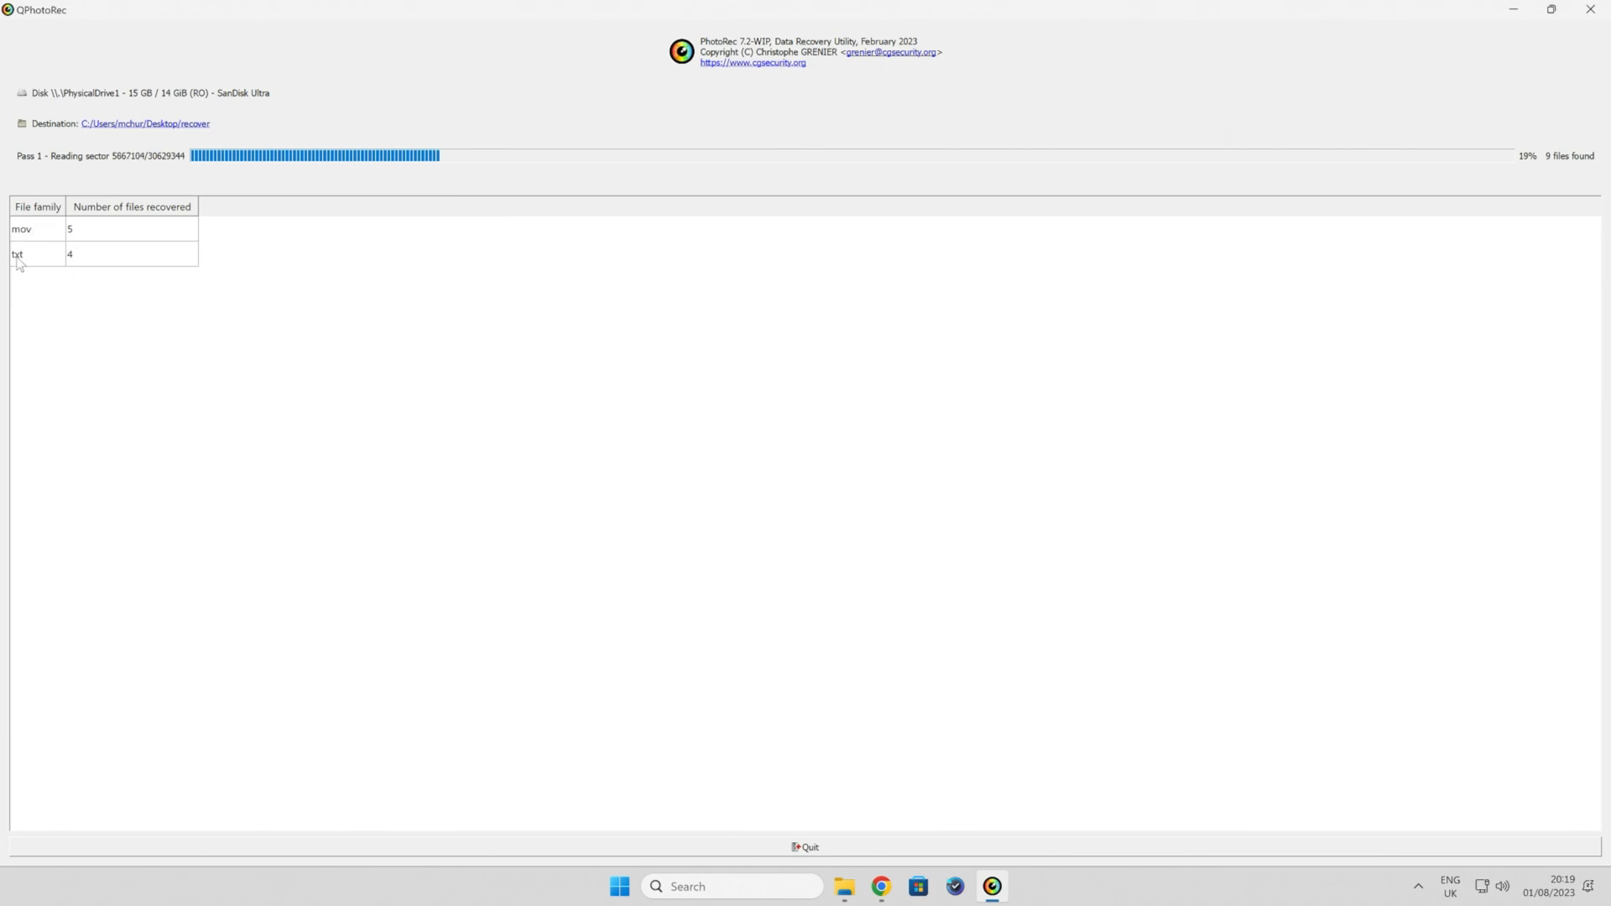
pyautogui.moveTo(81, 266)
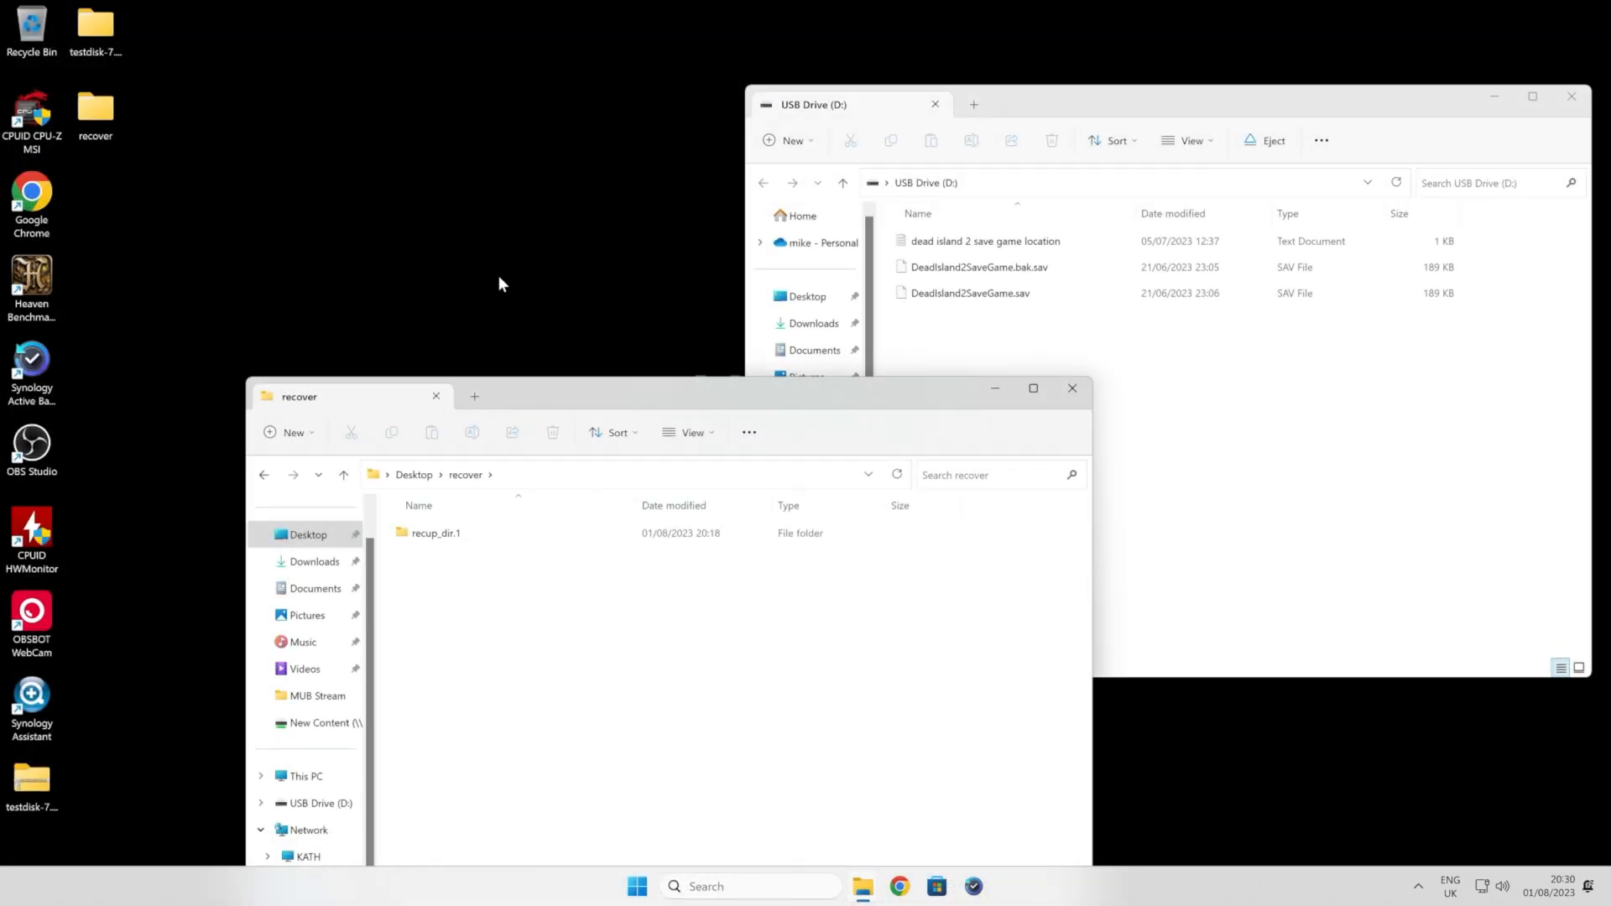
pyautogui.moveTo(915, 155)
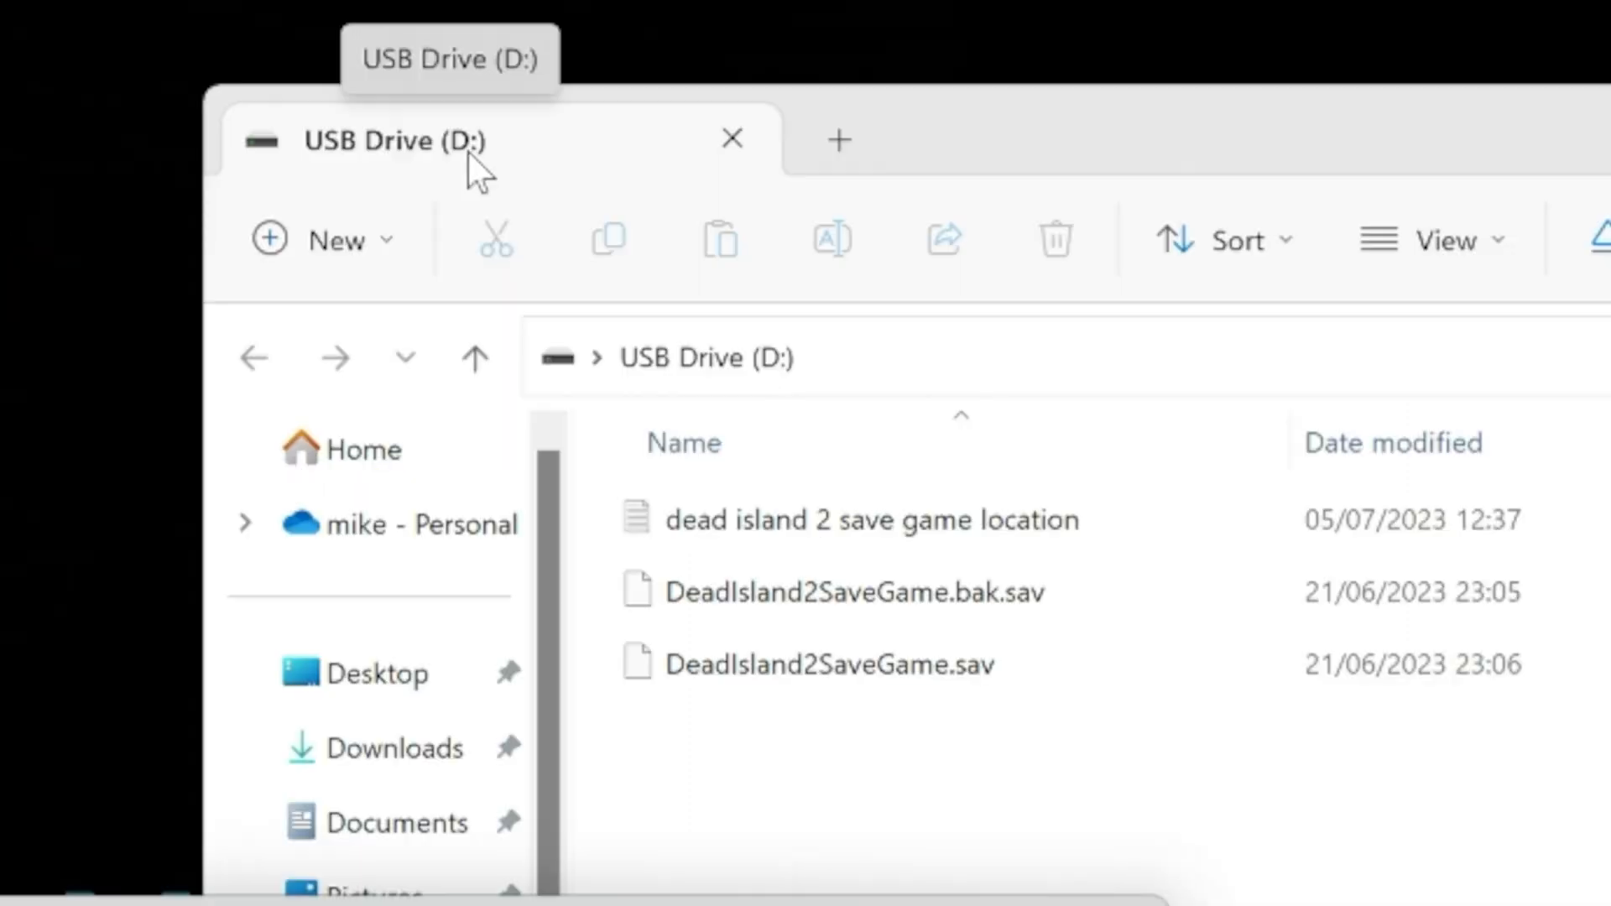
pyautogui.click(827, 665)
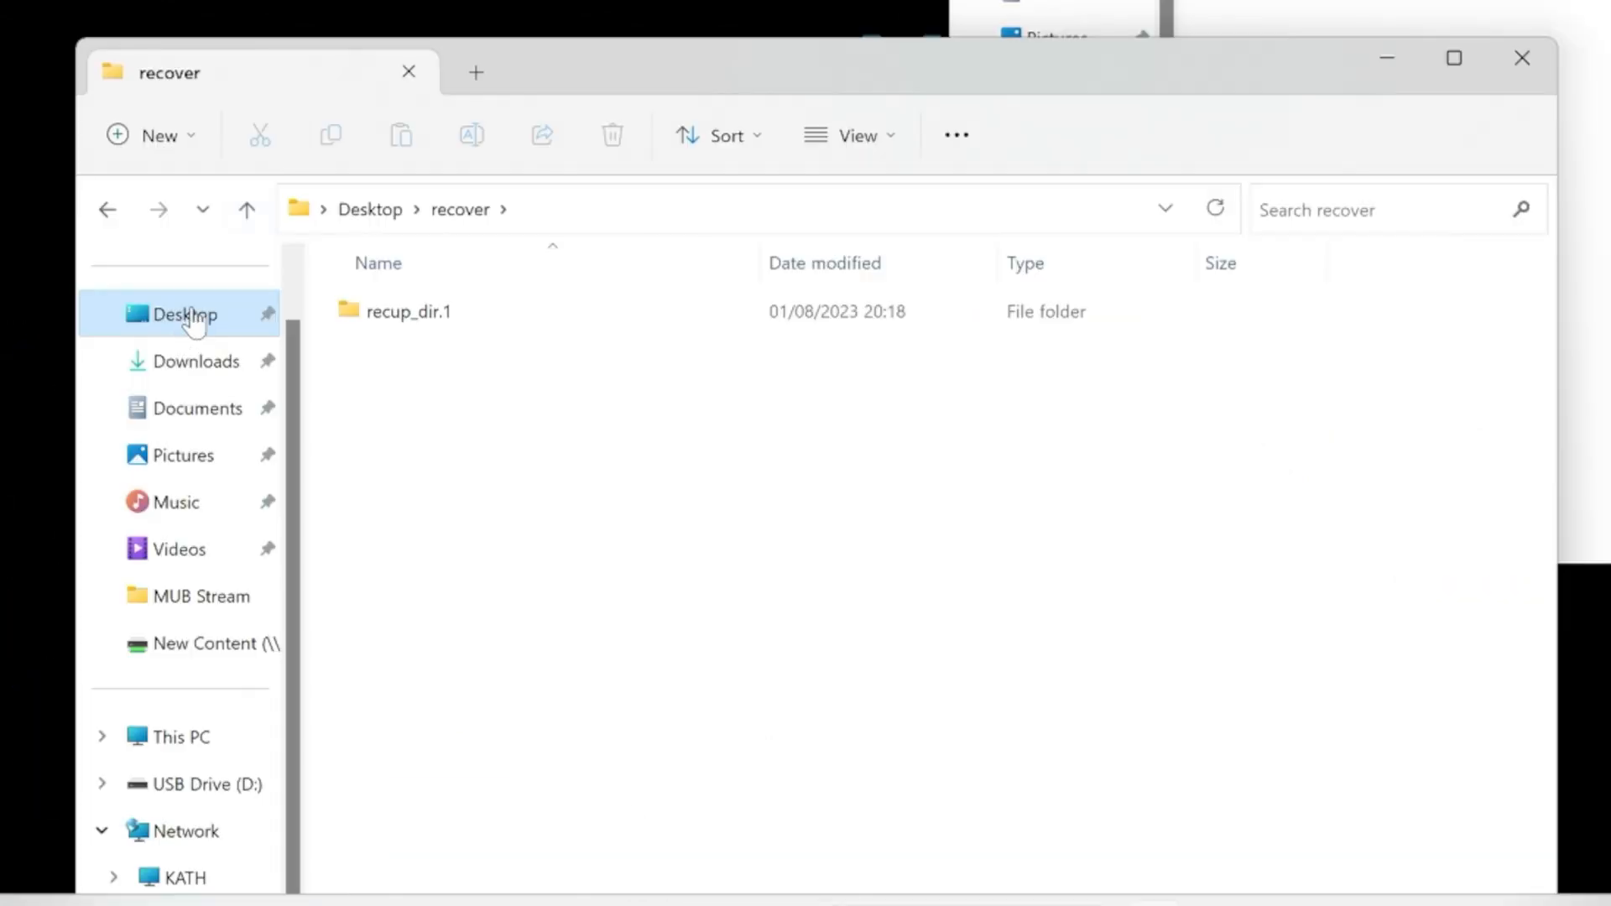
pyautogui.moveTo(398, 365)
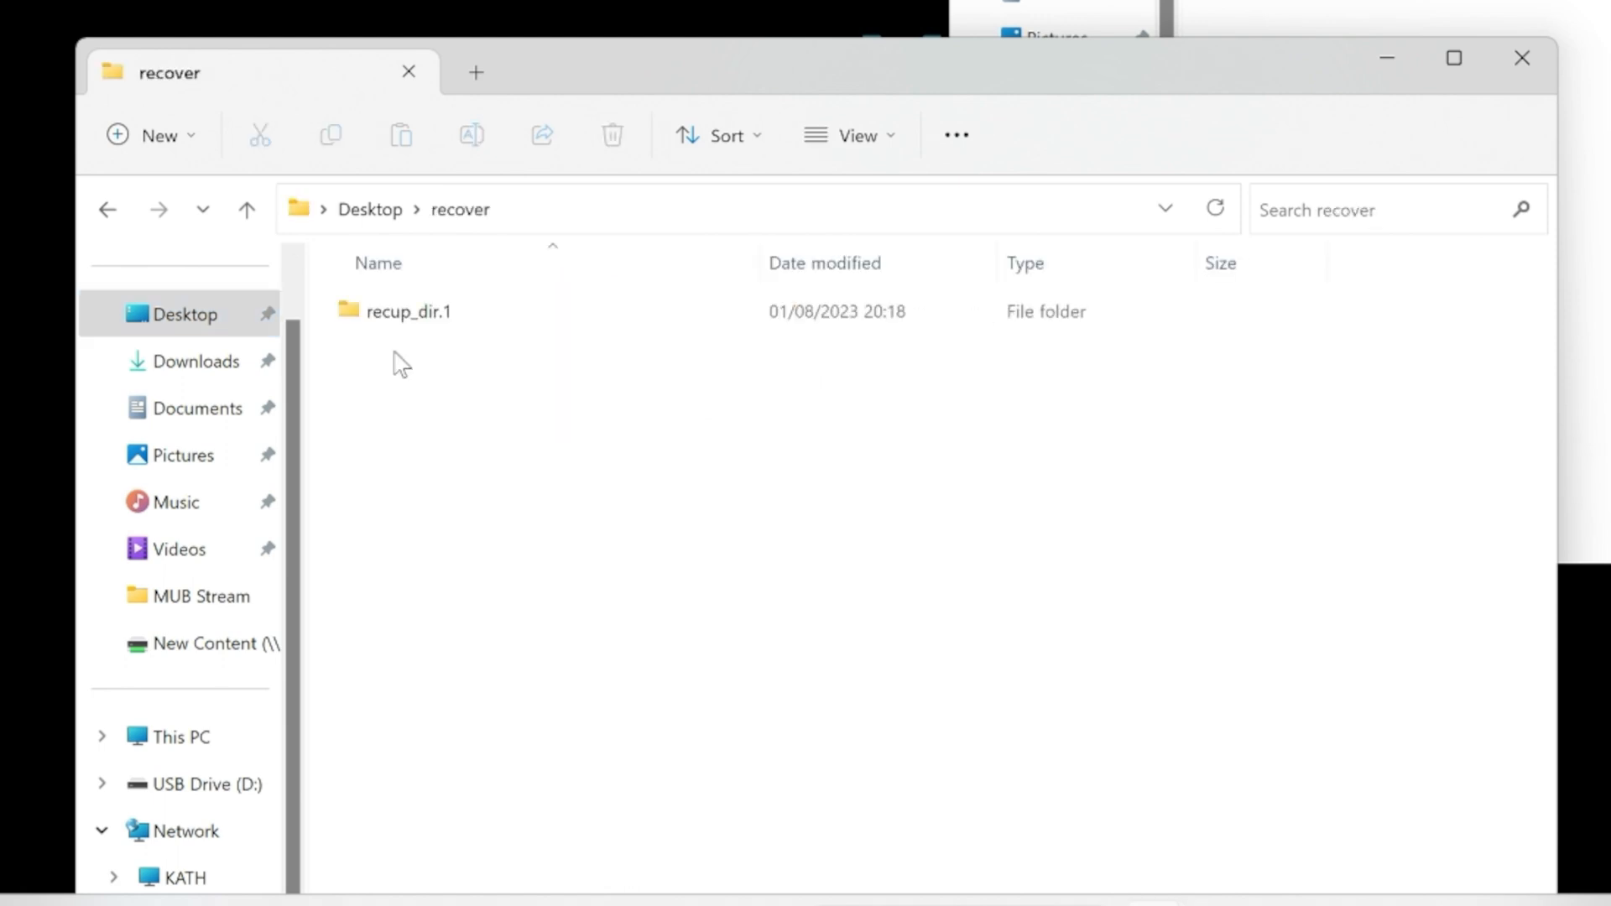
pyautogui.click(408, 311)
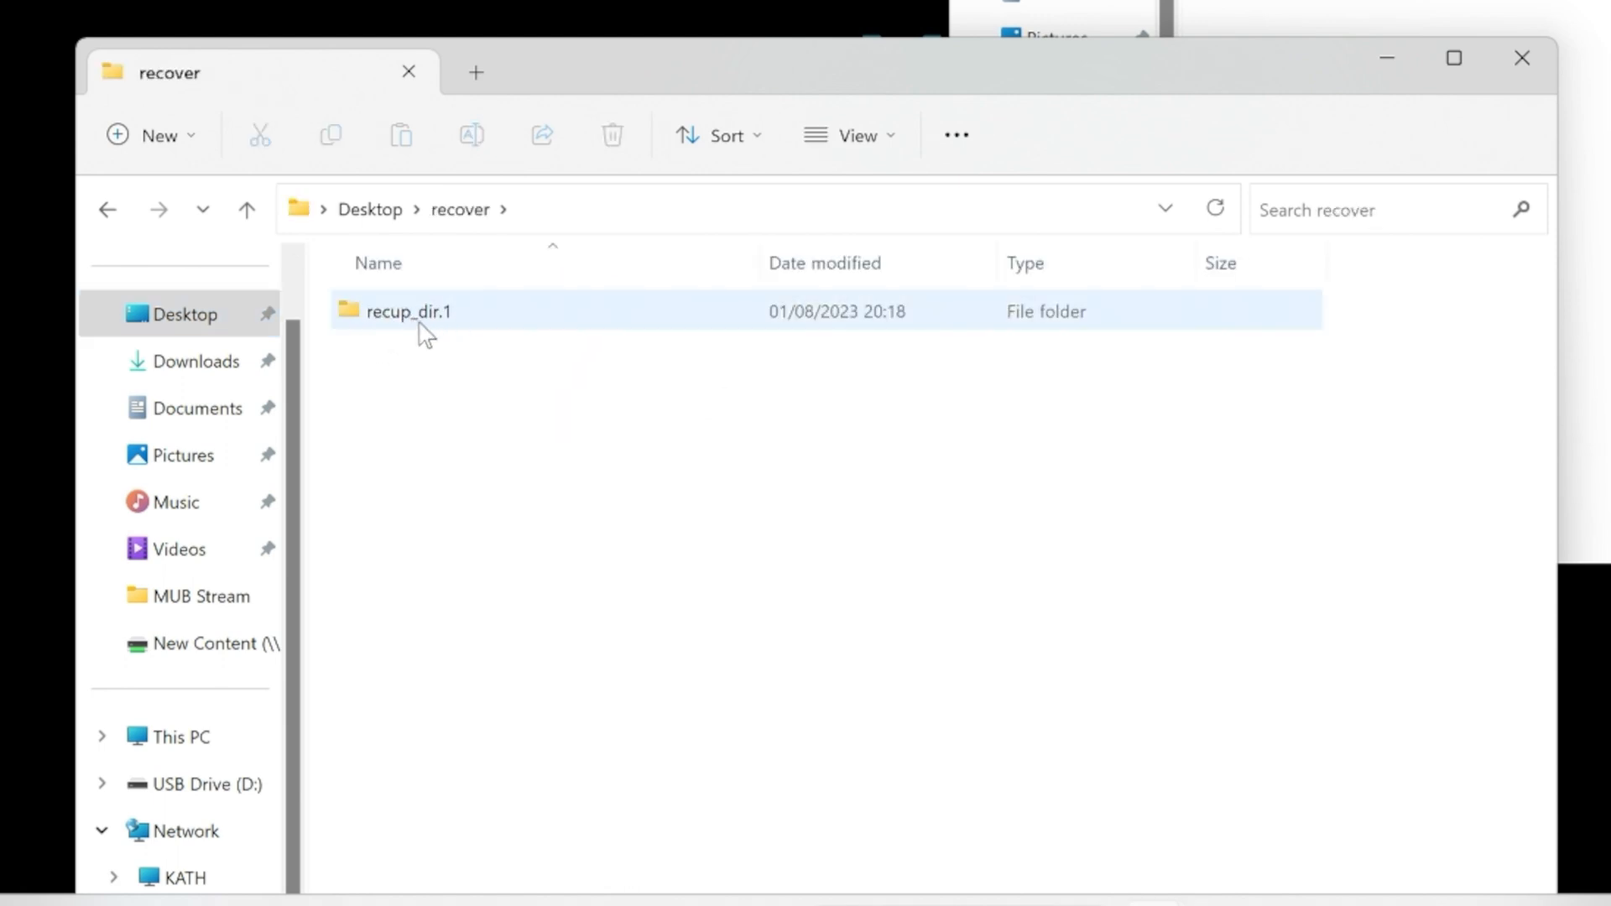
pyautogui.moveTo(380, 319)
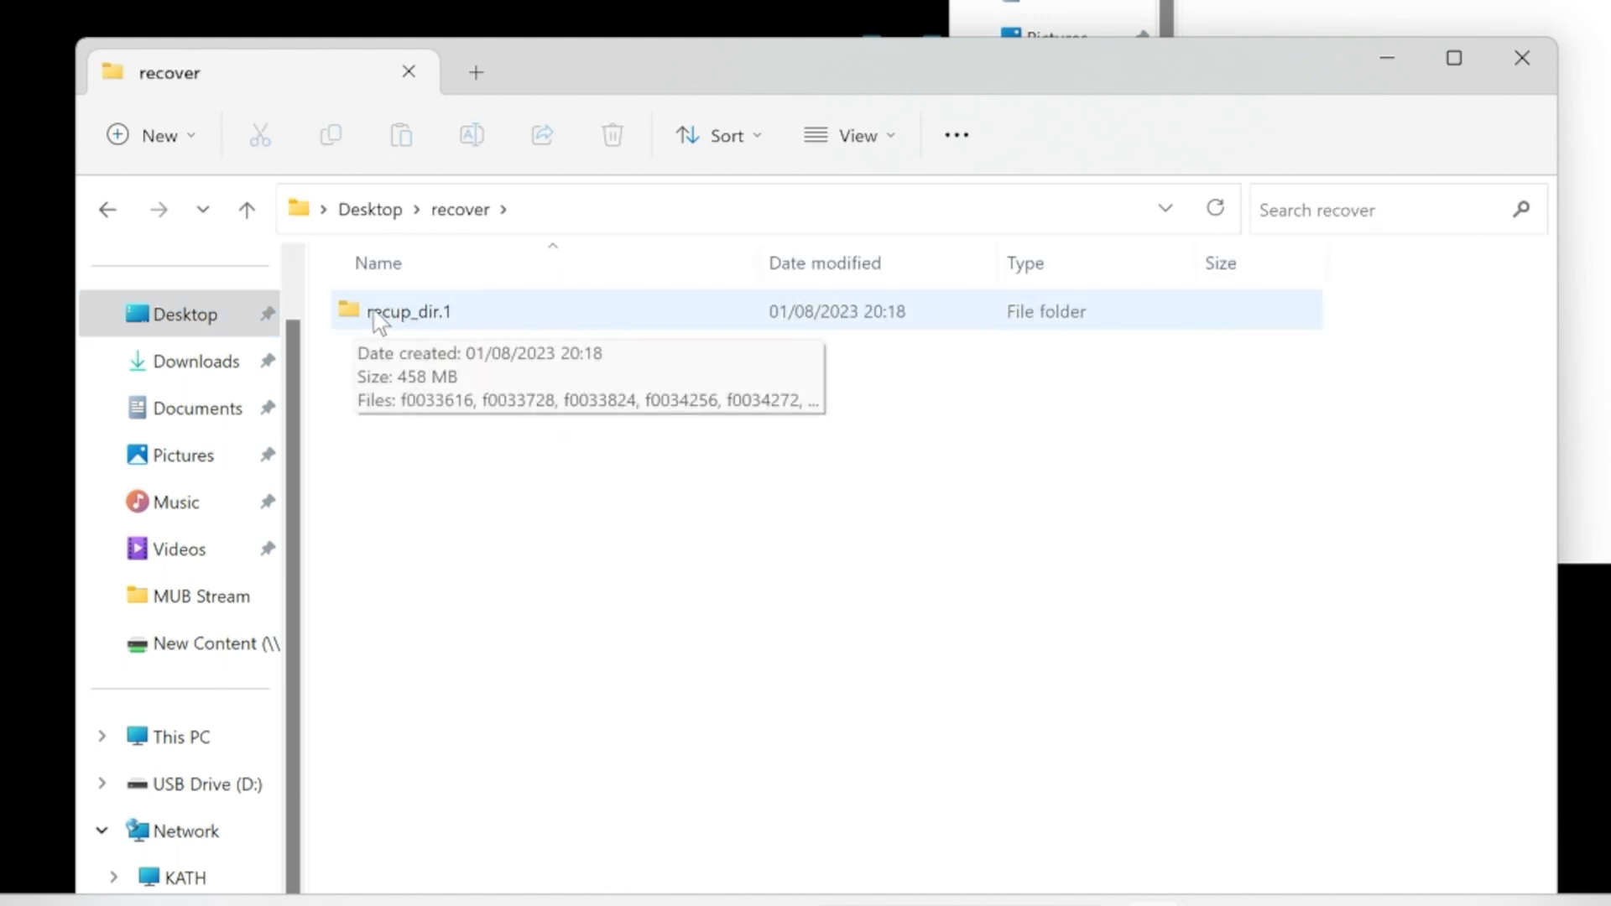
pyautogui.moveTo(422, 324)
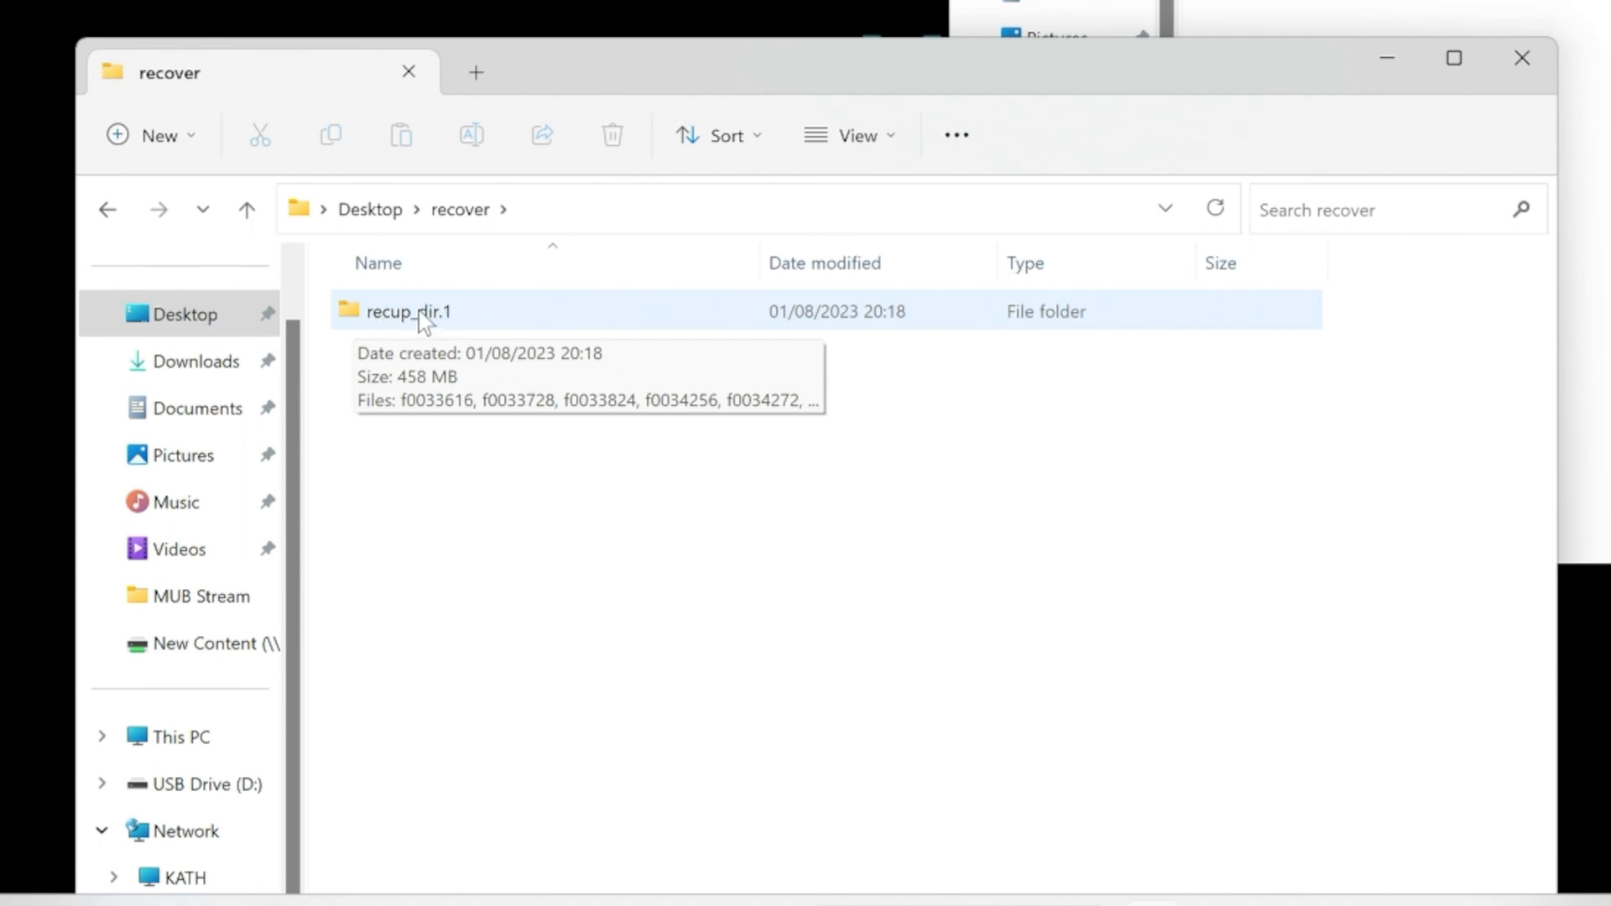
pyautogui.moveTo(383, 324)
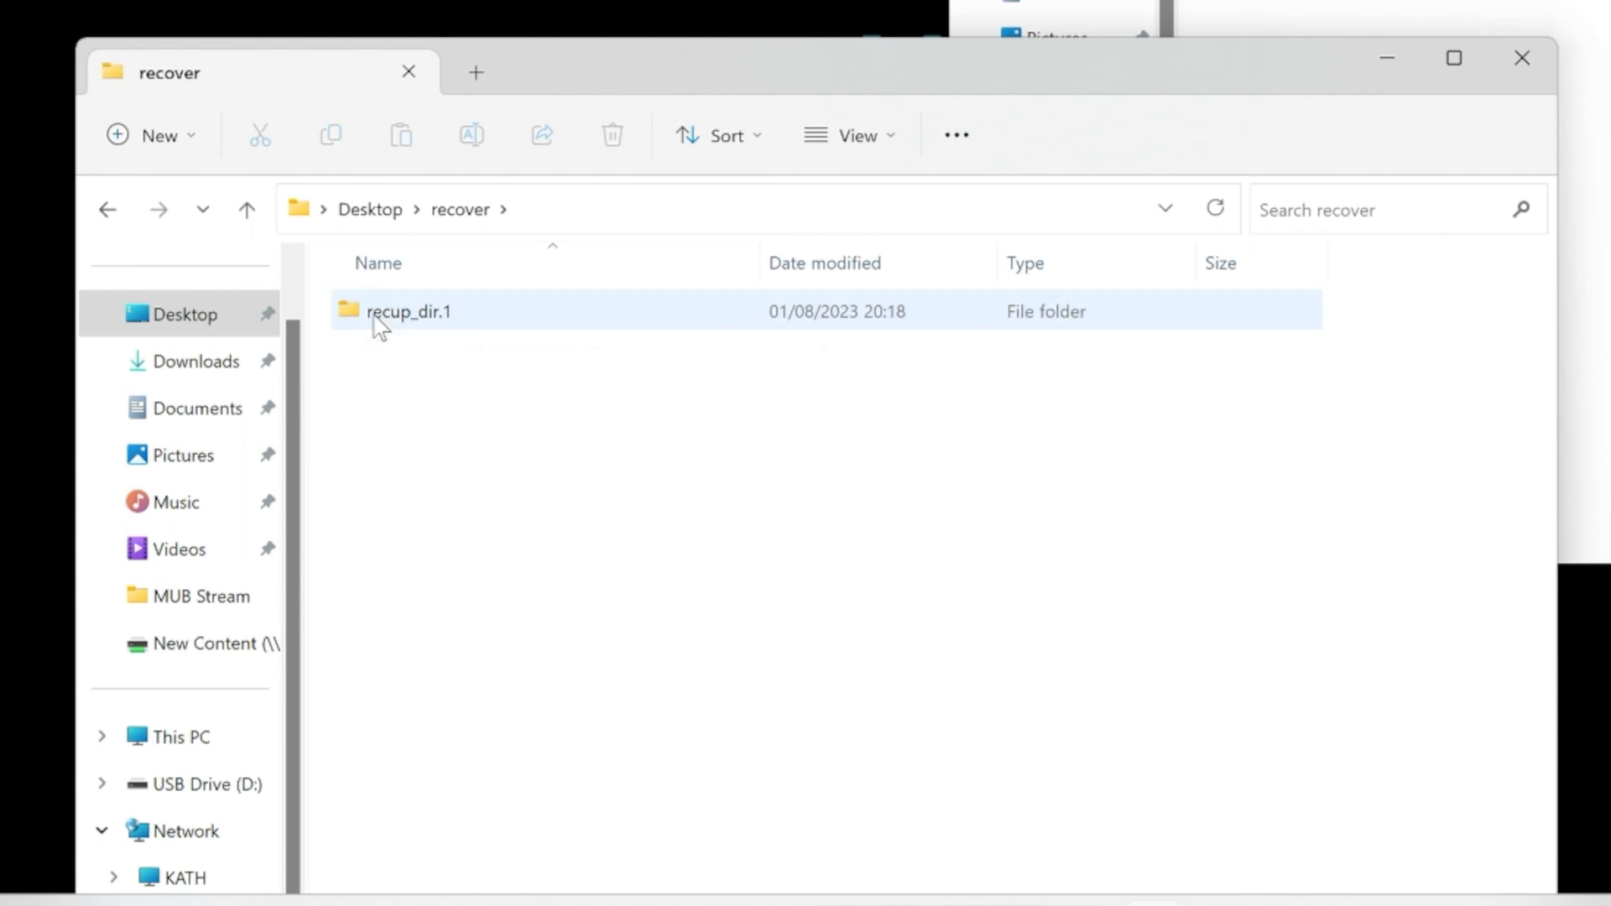
# Step: Browse the recovered text and video files, playing videos f0147664 and f0210320
pyautogui.doubleClick(408, 311)
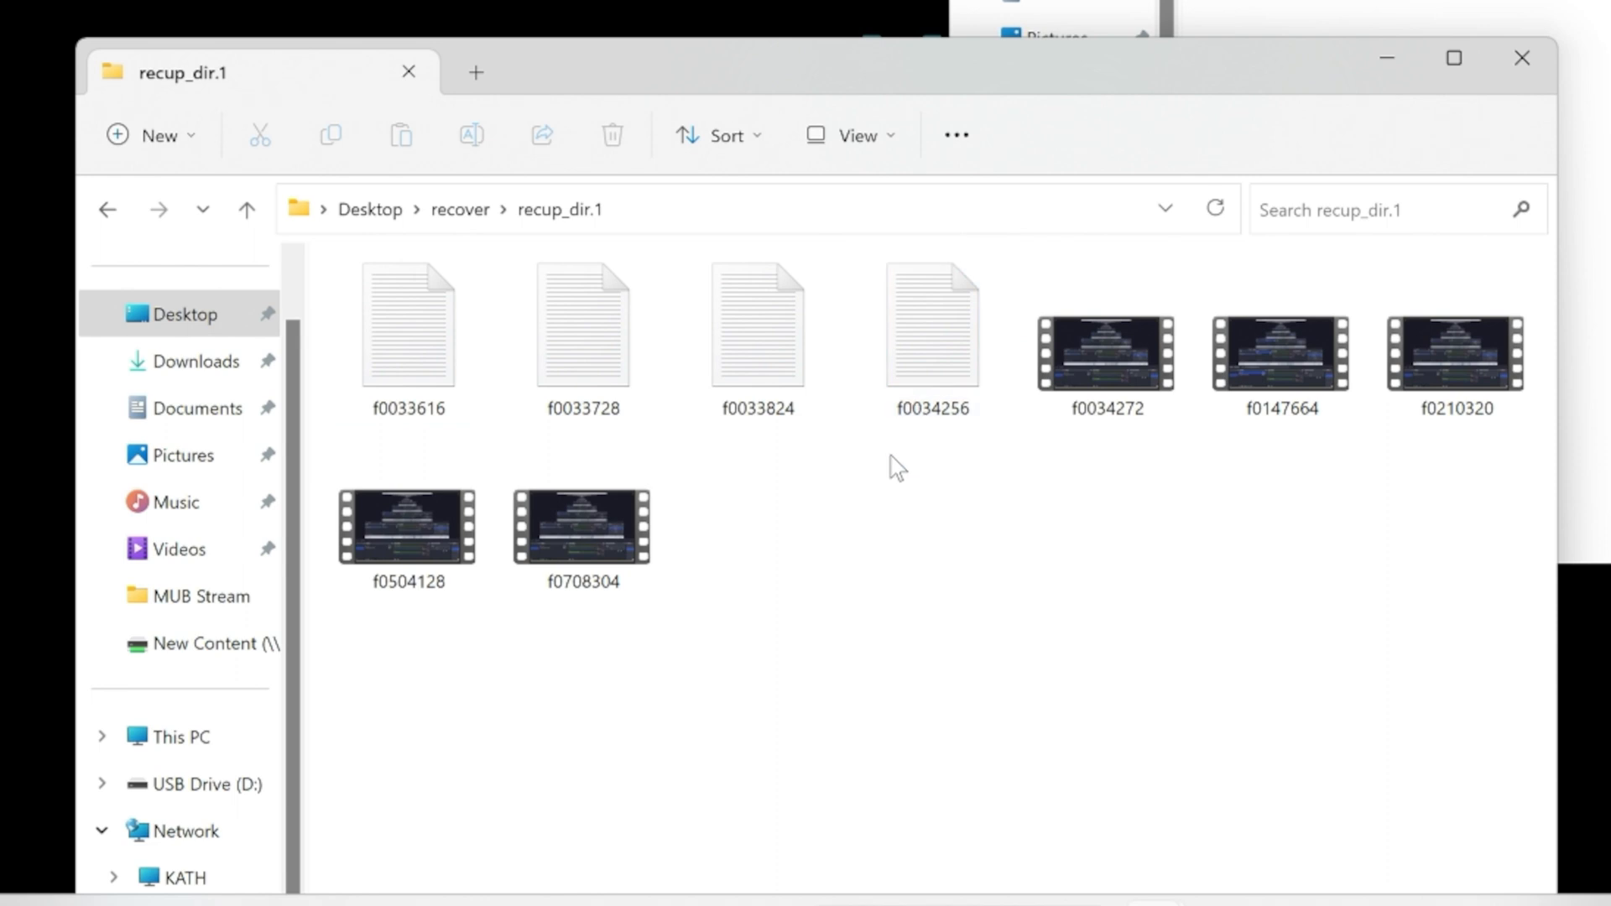
pyautogui.click(931, 323)
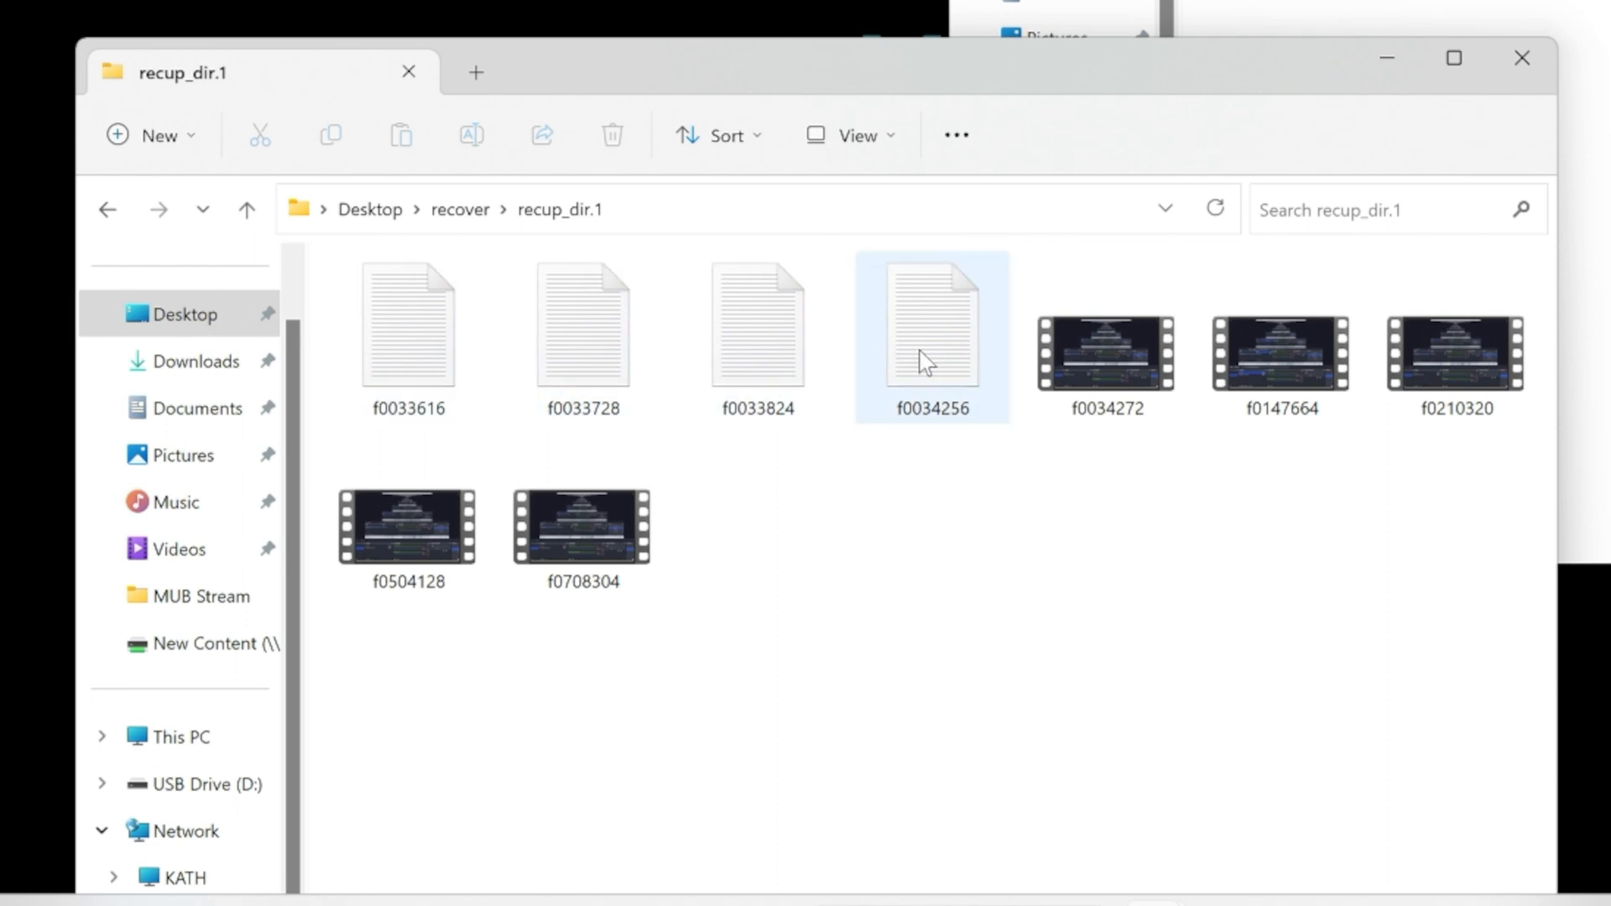
pyautogui.moveTo(1079, 427)
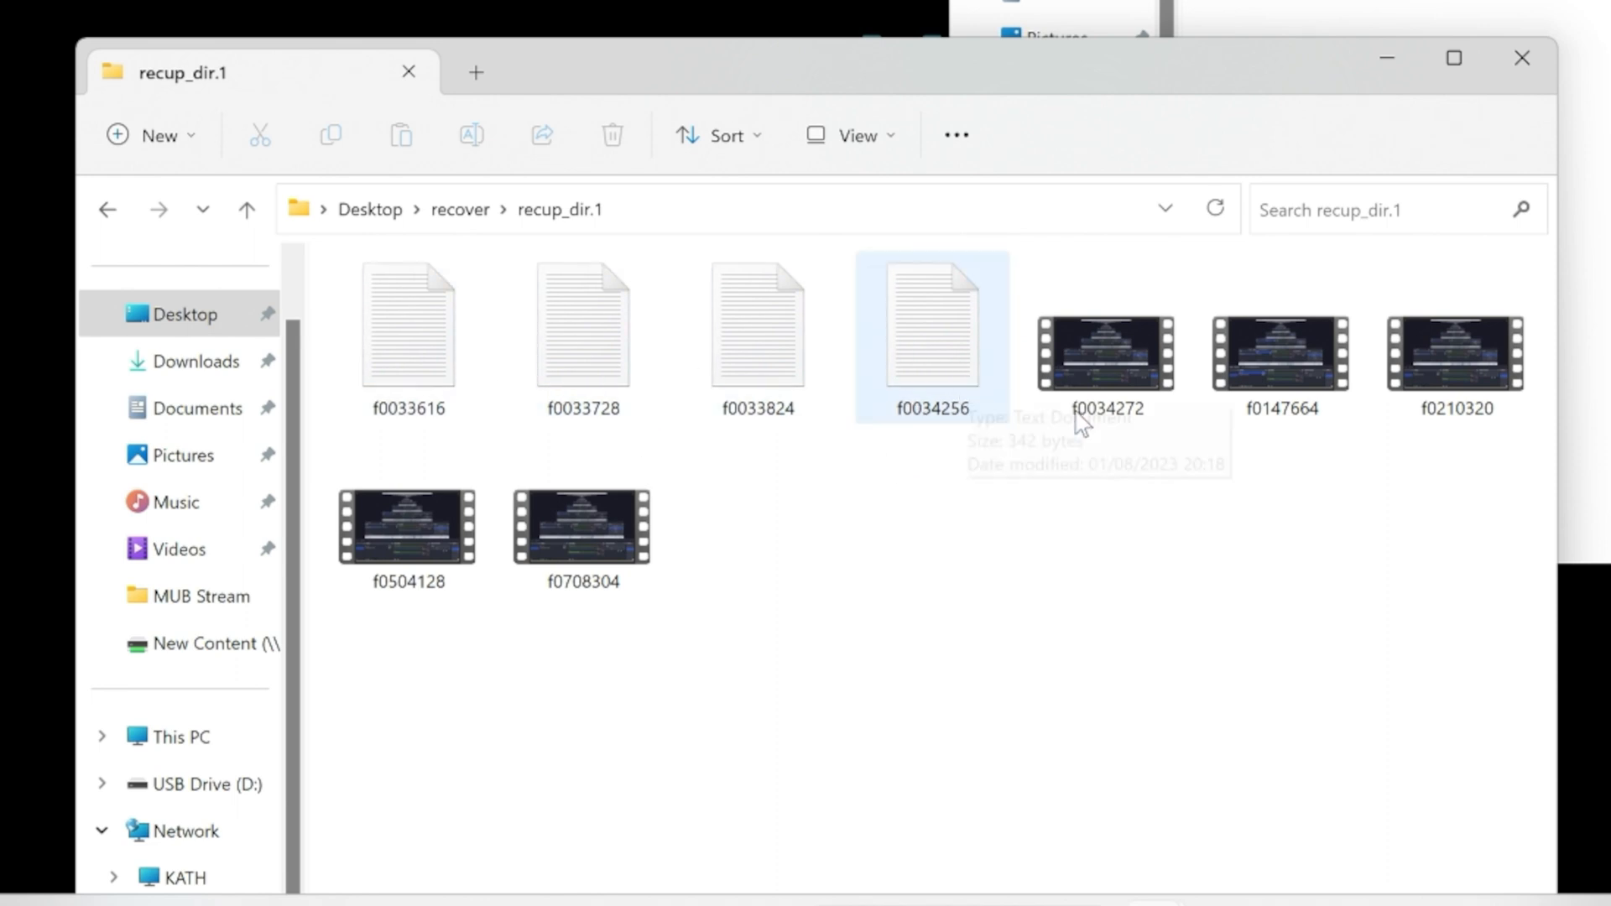
pyautogui.click(1281, 352)
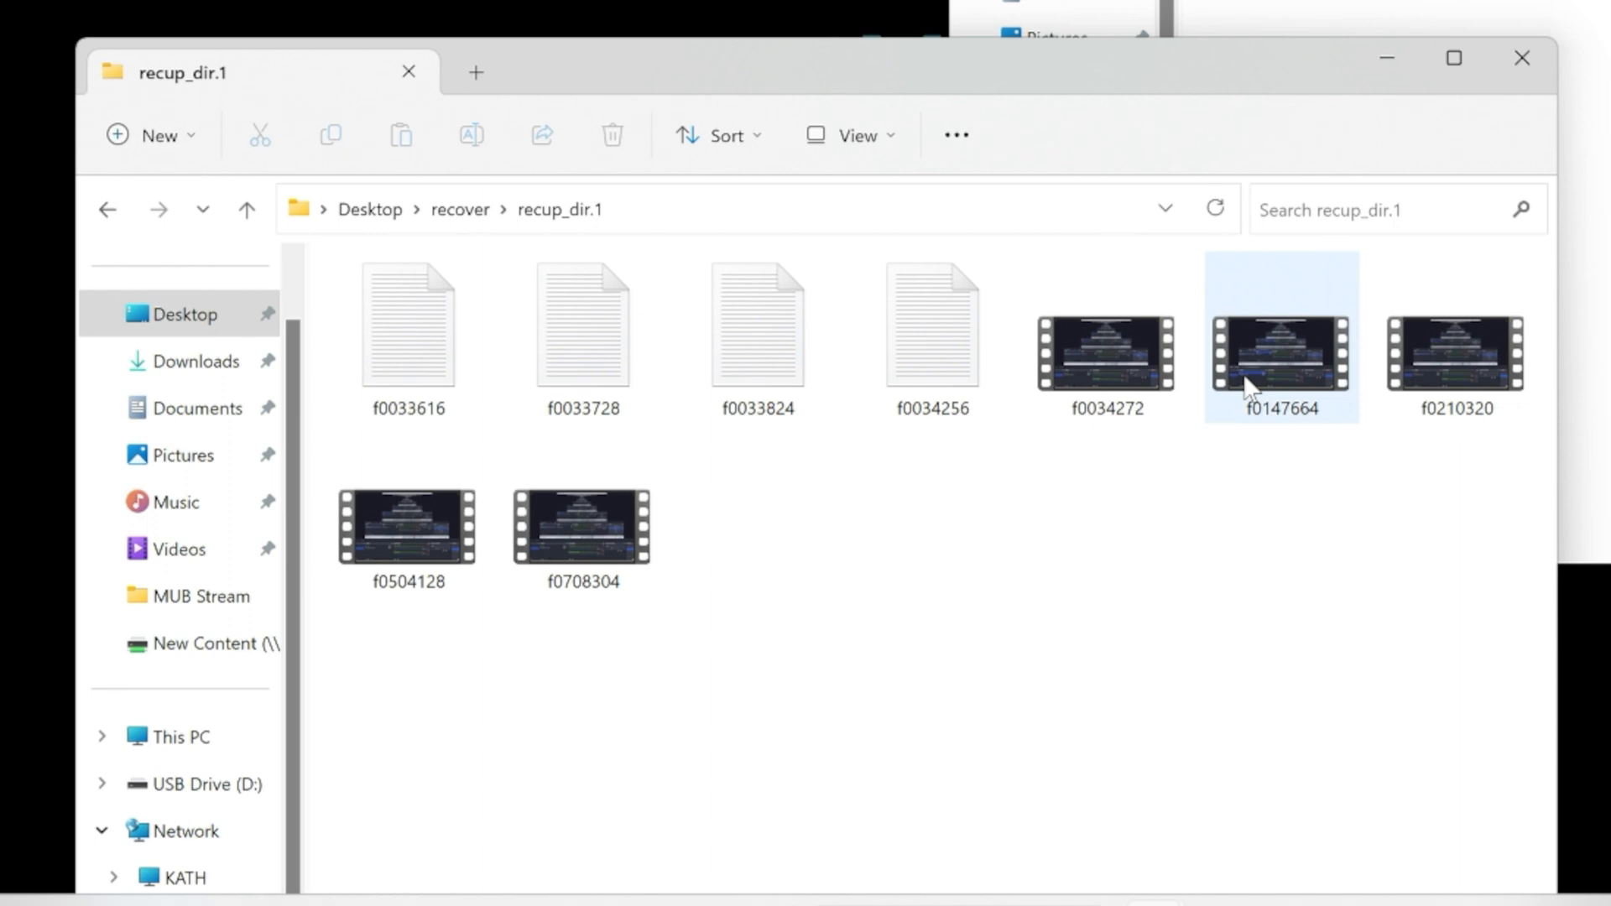
pyautogui.click(581, 527)
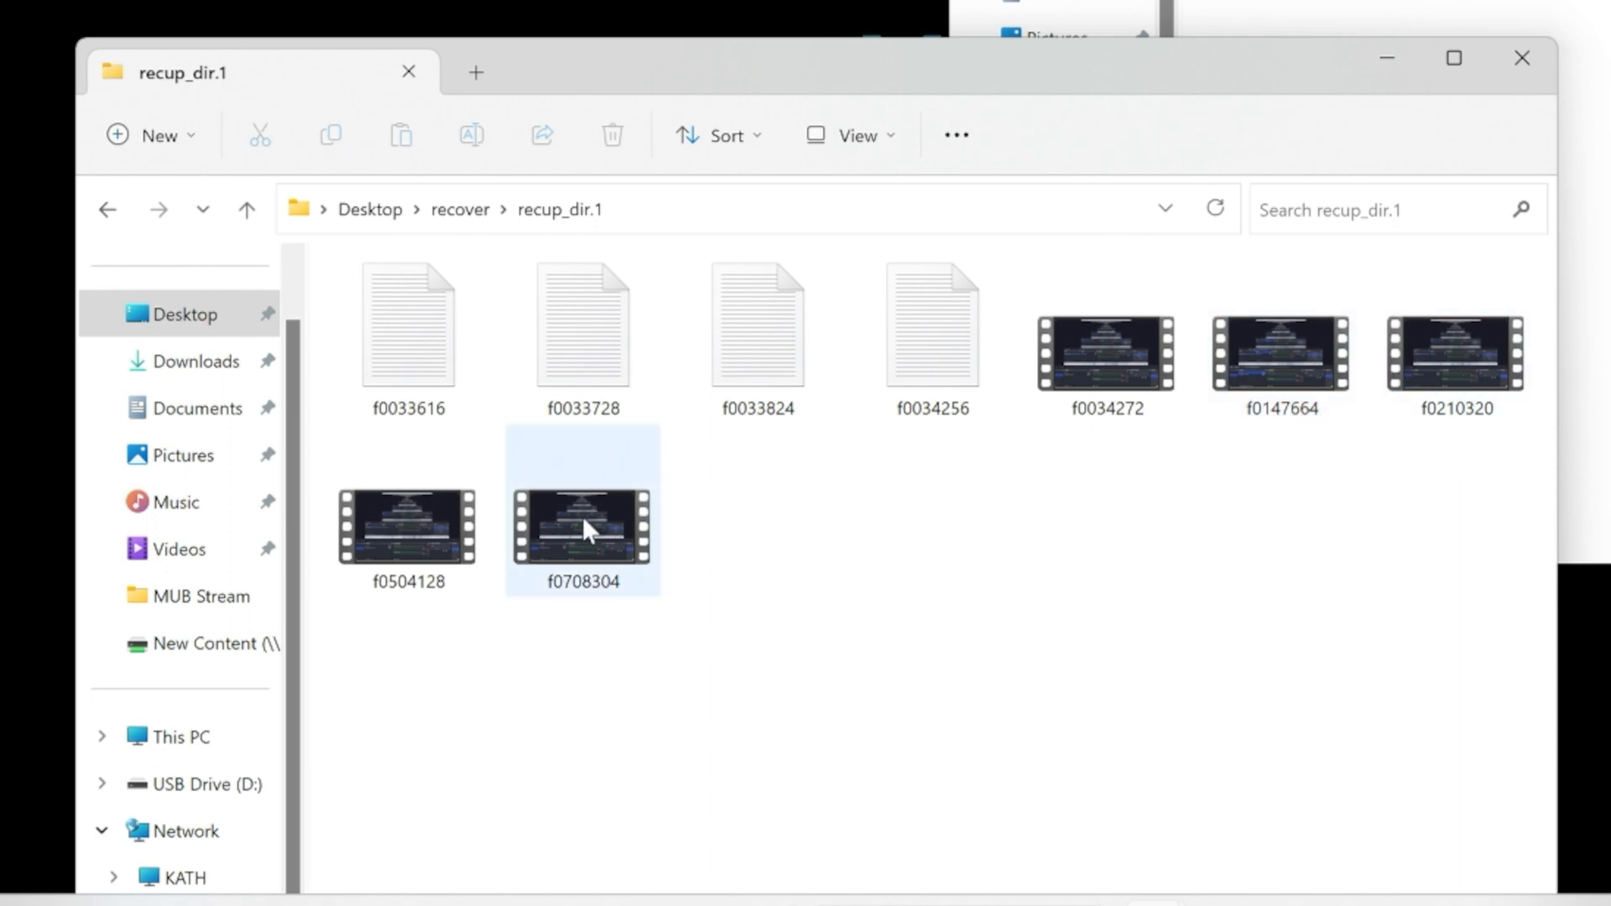
pyautogui.click(1106, 353)
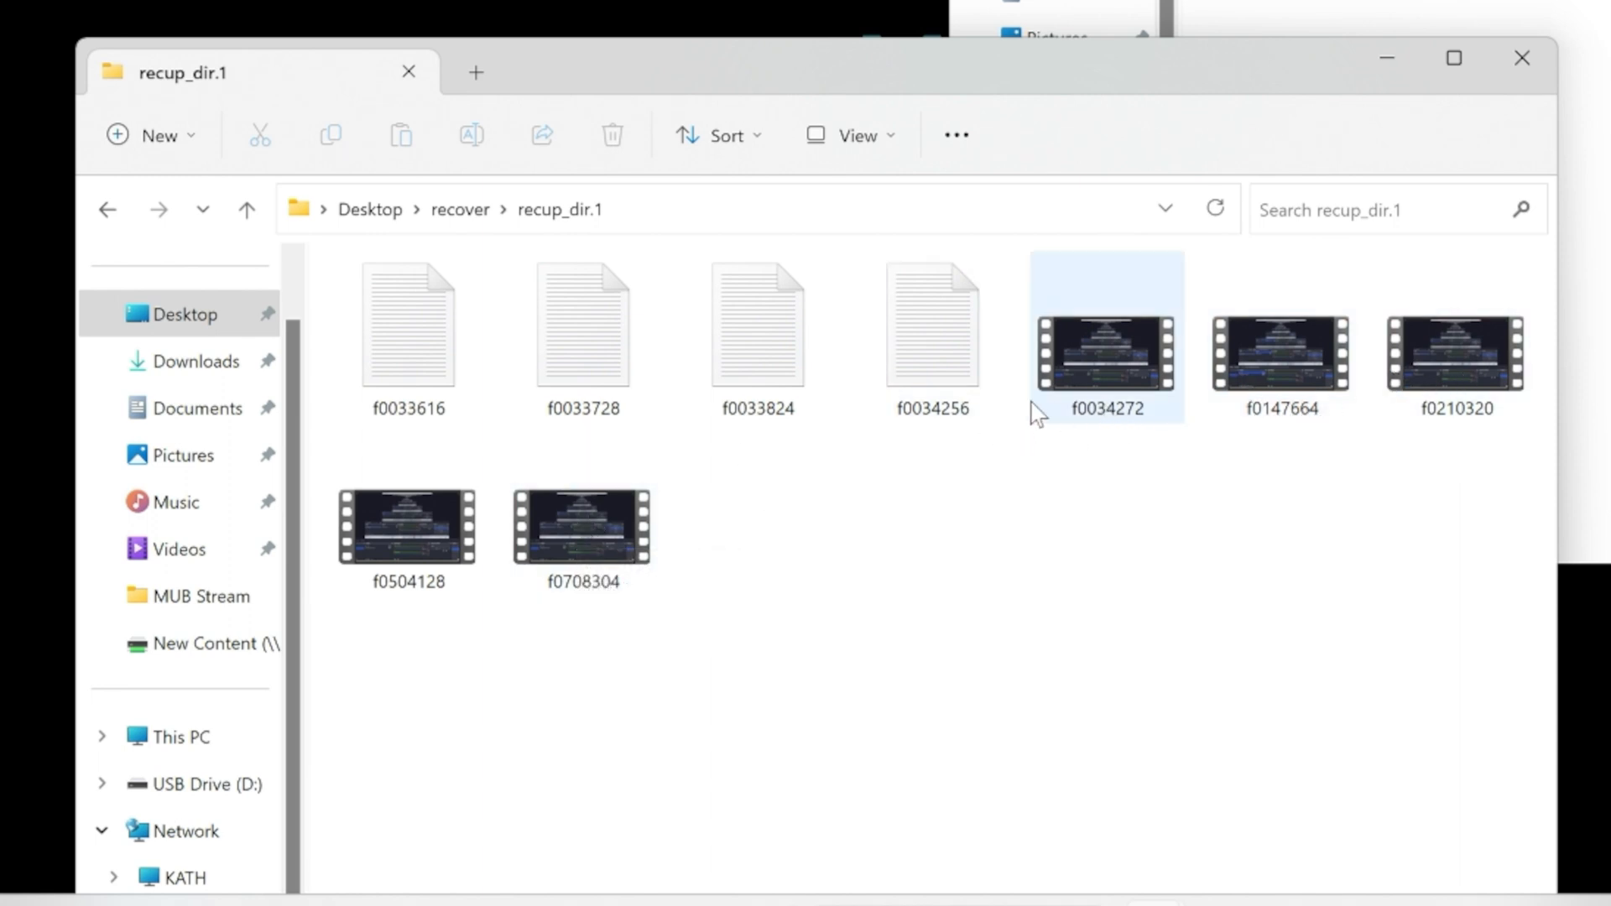
pyautogui.moveTo(1106, 416)
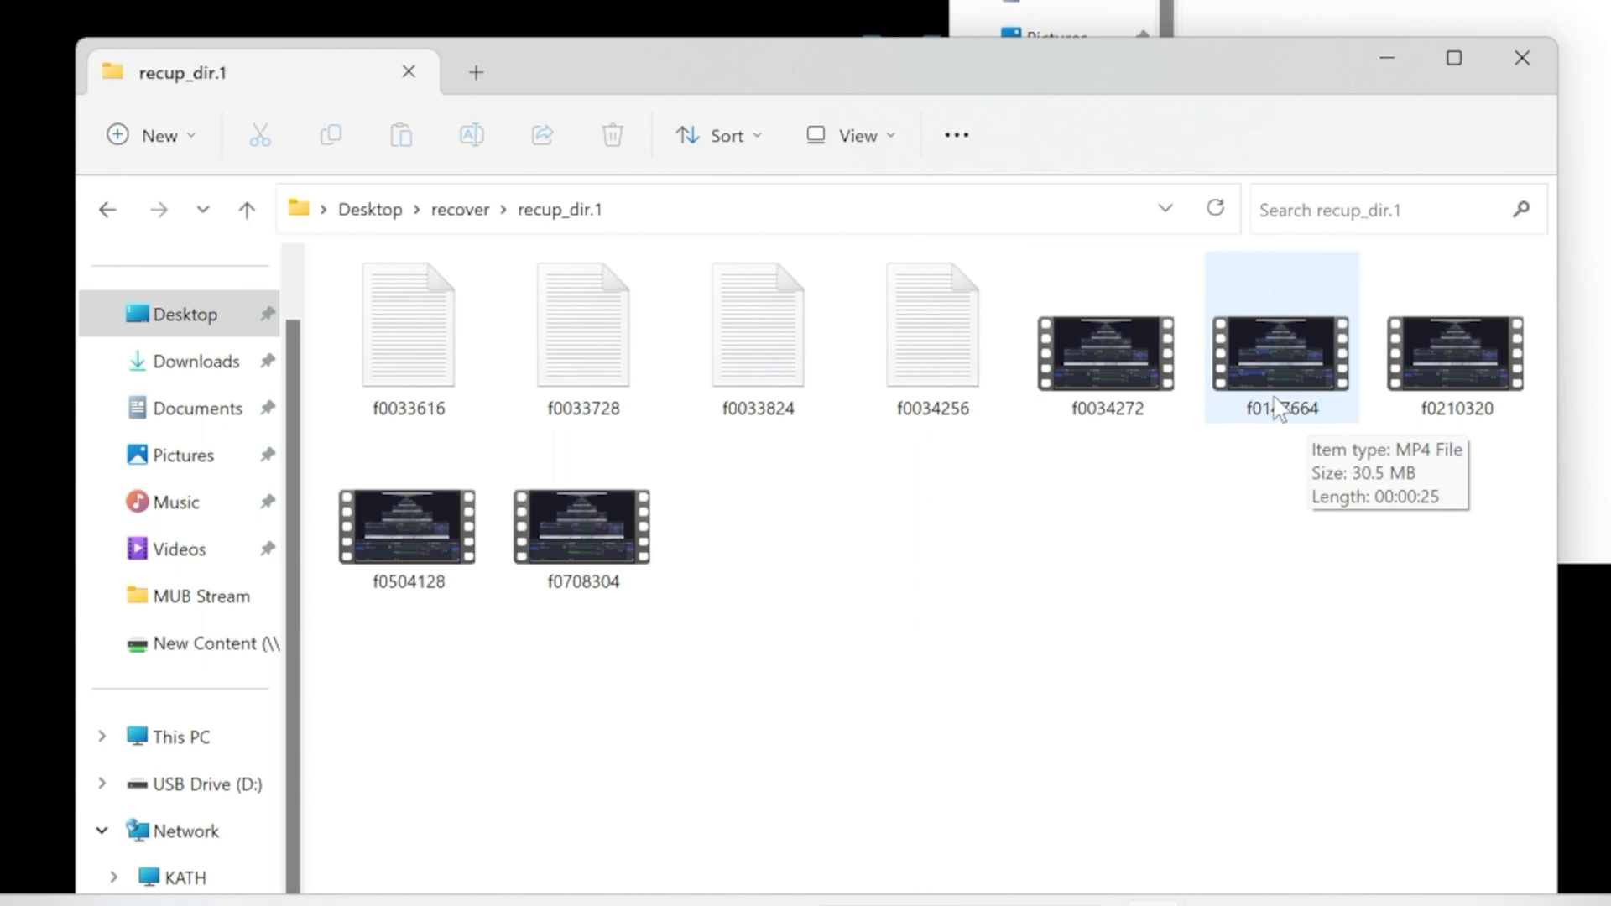
pyautogui.moveTo(1454, 370)
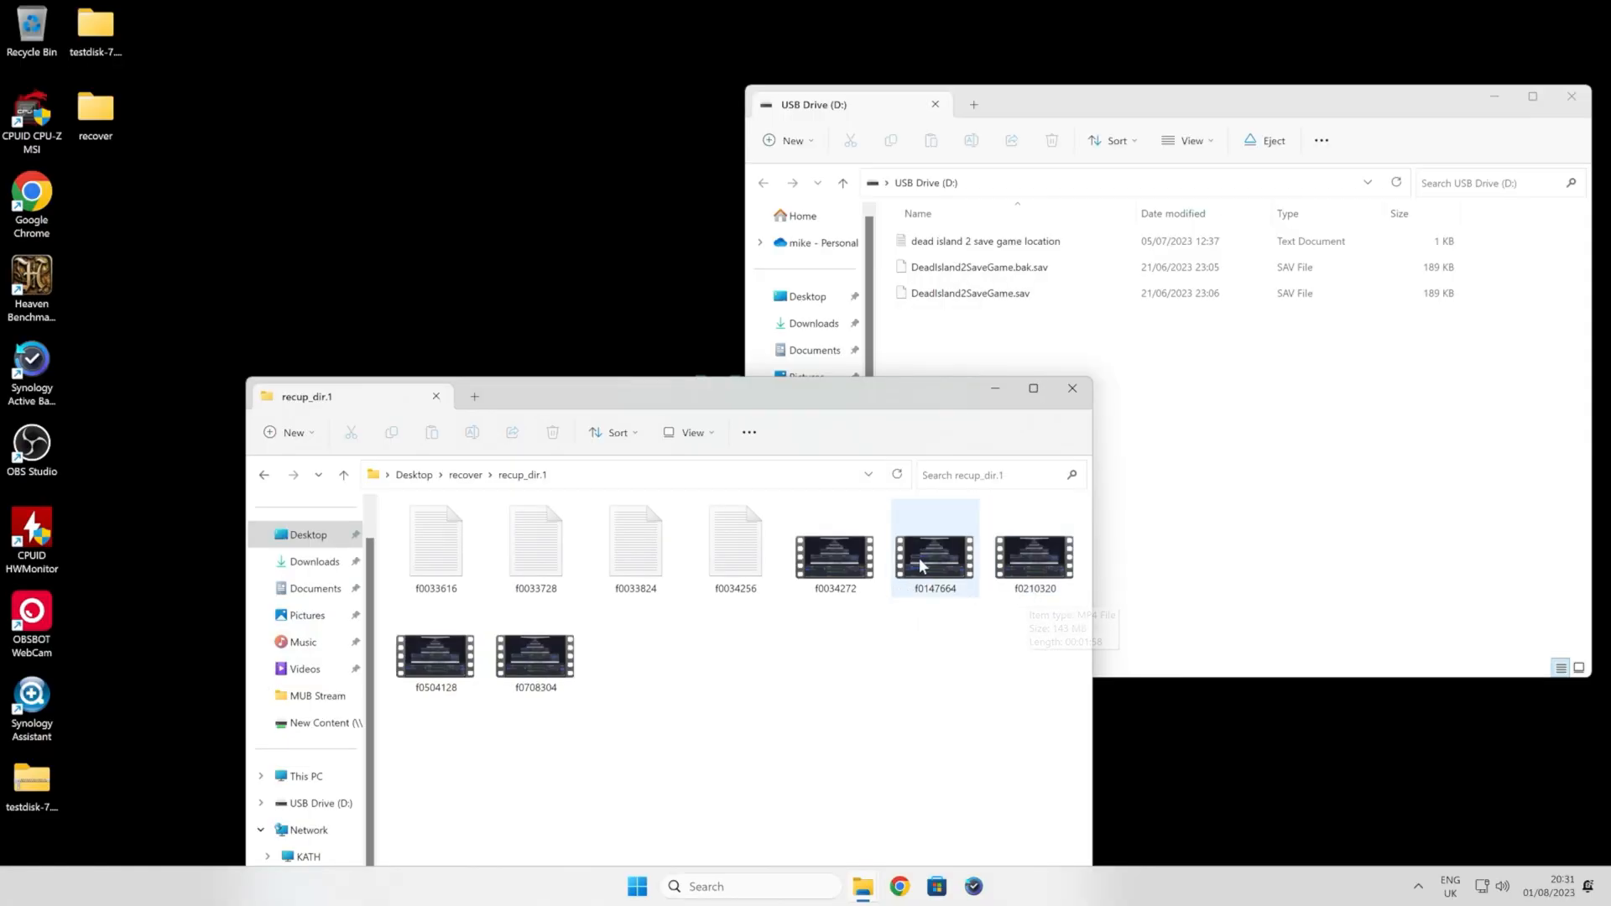
pyautogui.doubleClick(935, 545)
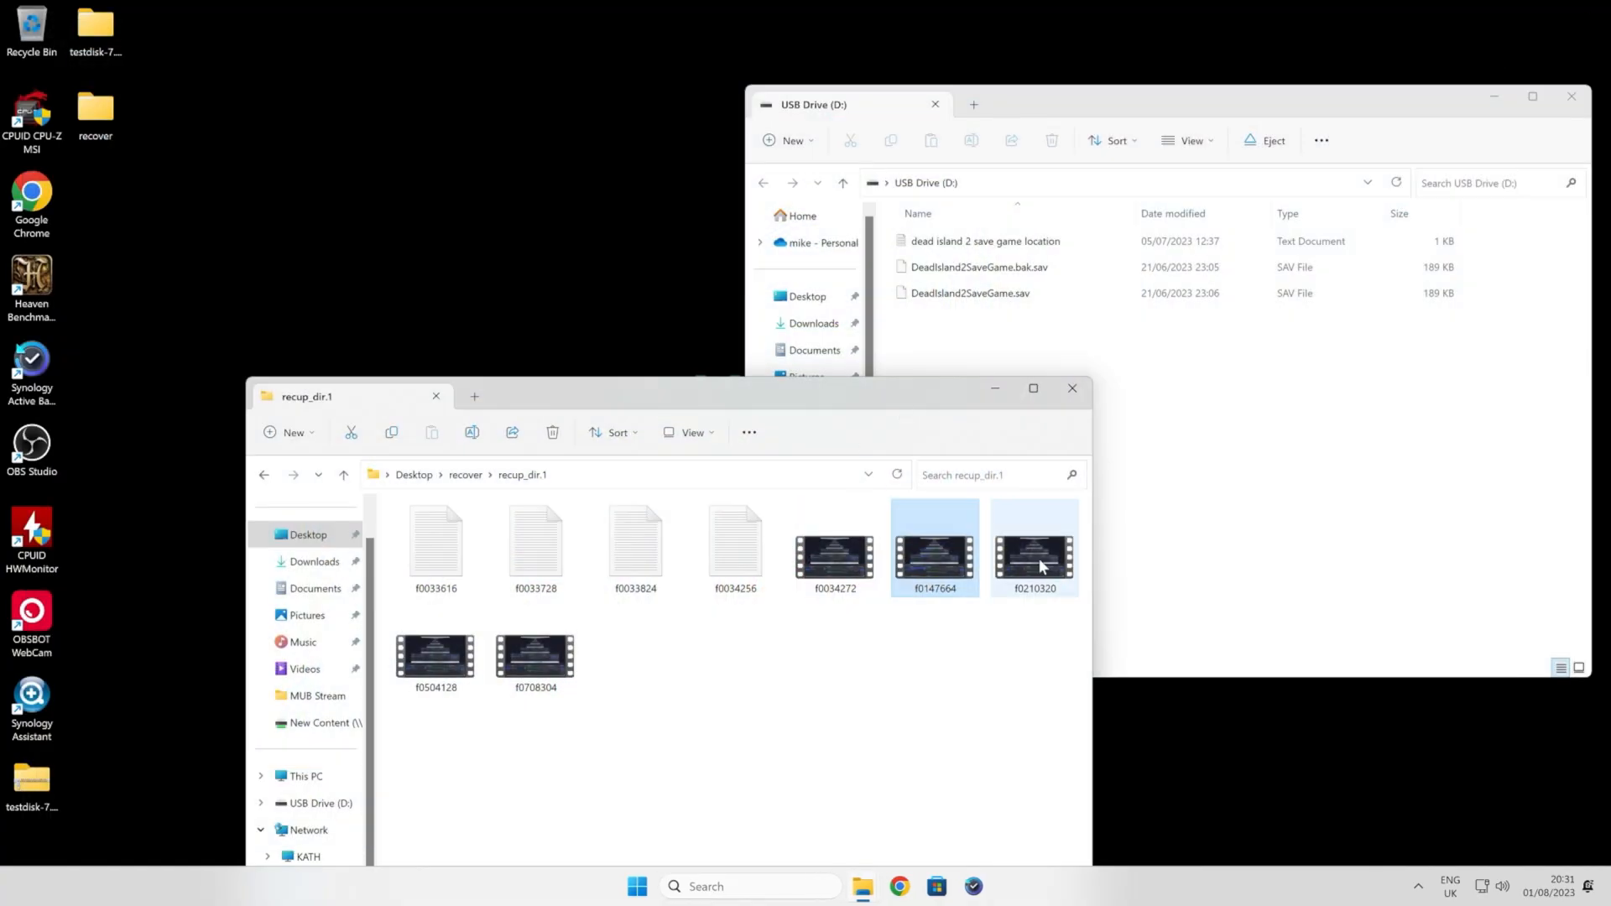
pyautogui.doubleClick(1034, 546)
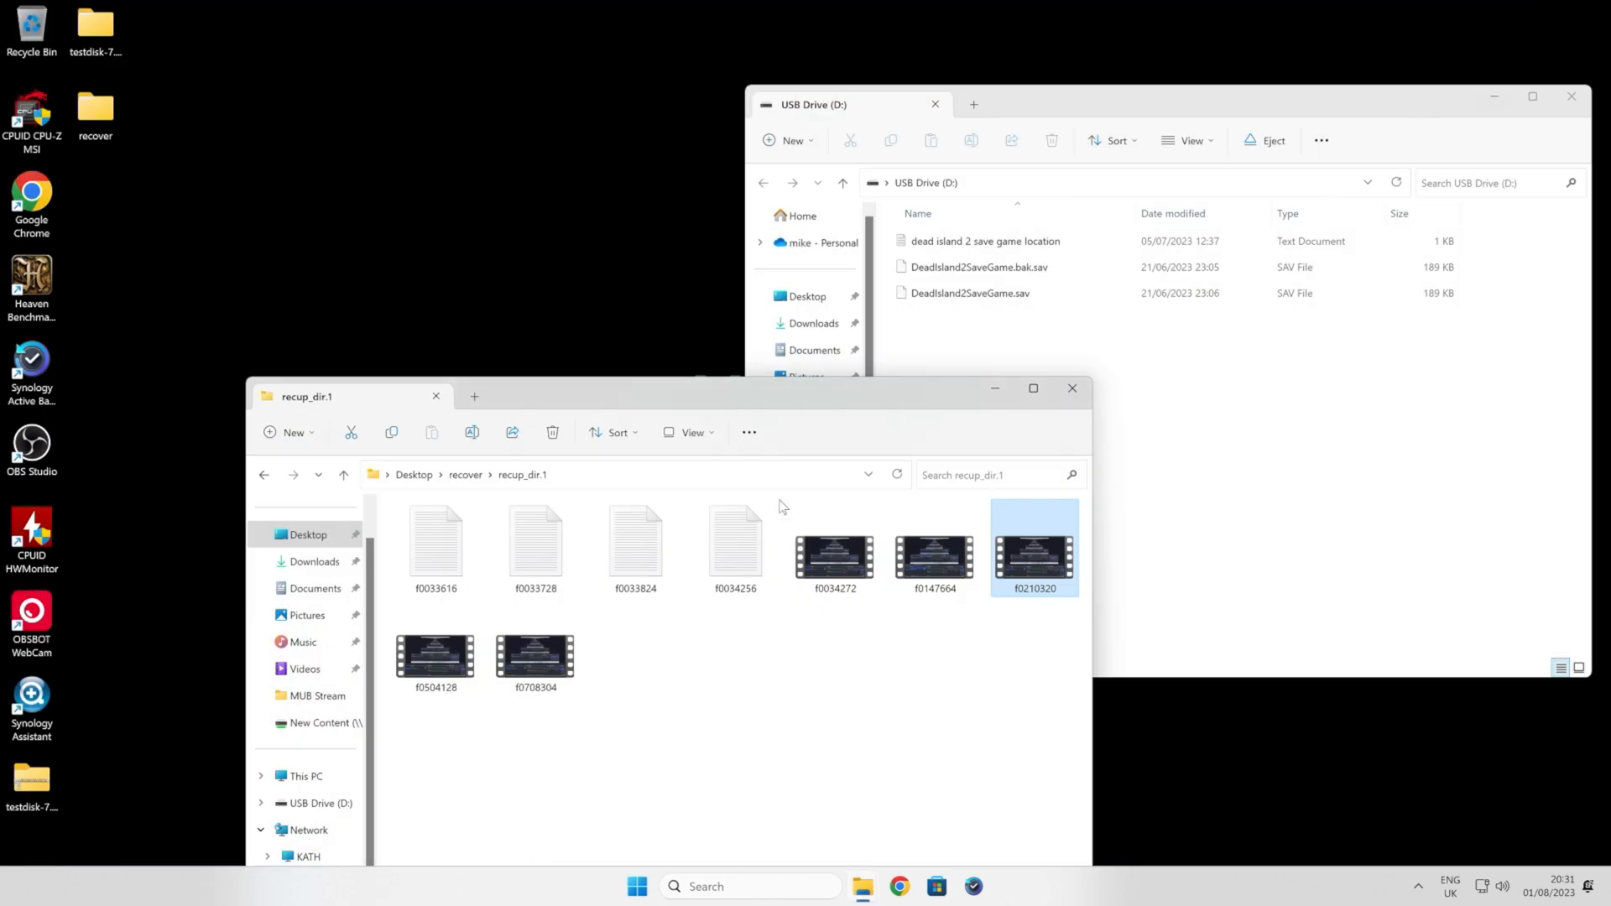
pyautogui.moveTo(868, 668)
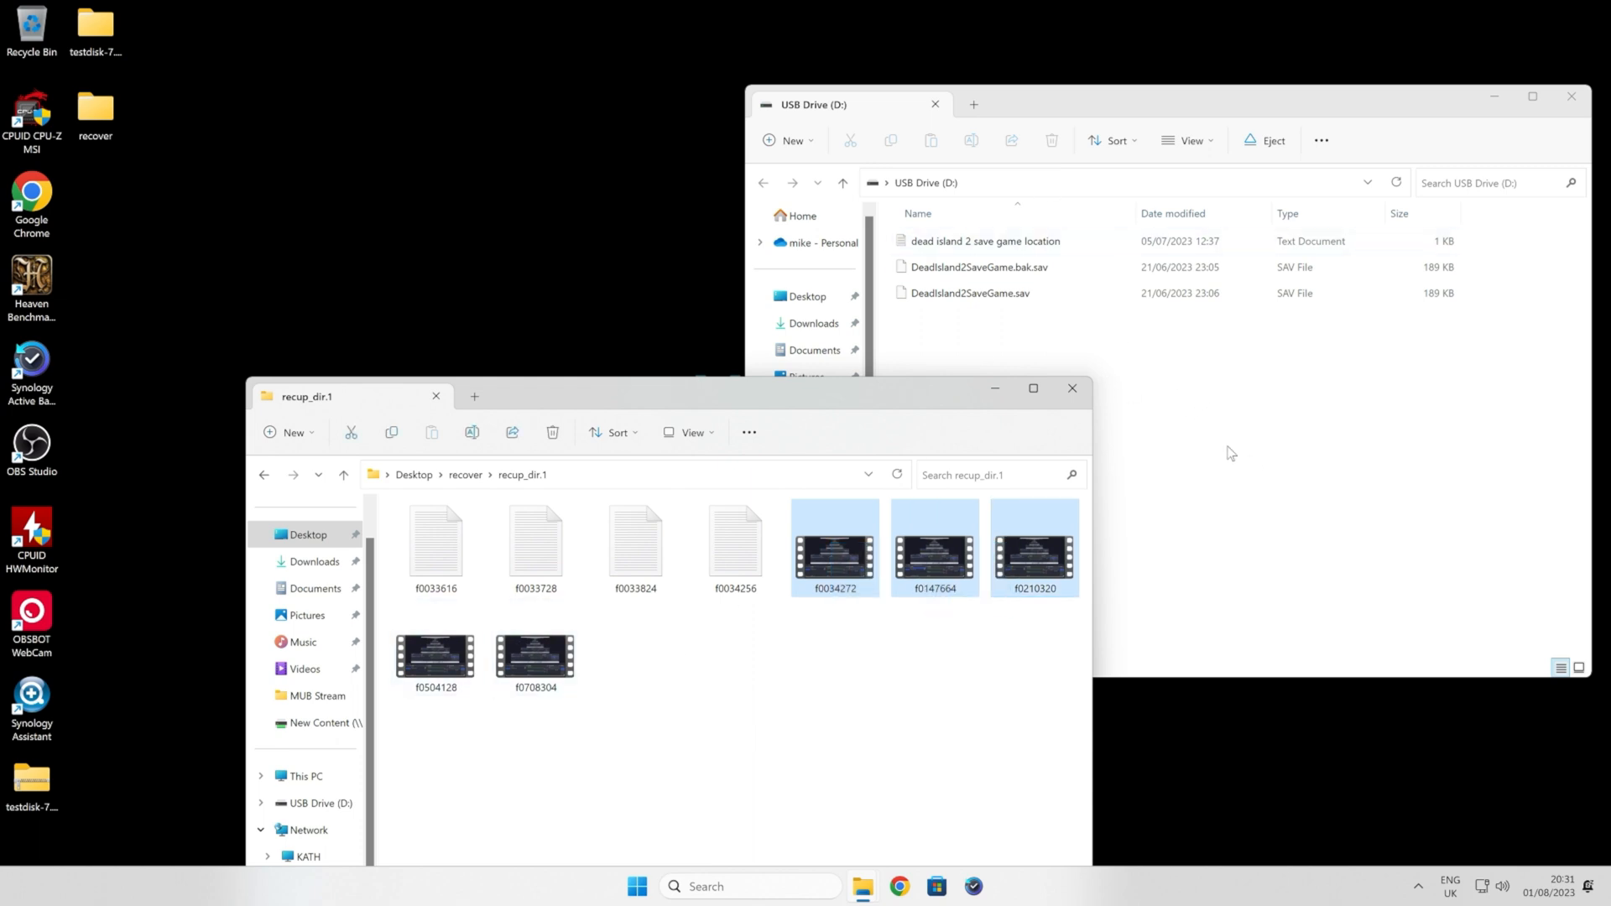
pyautogui.moveTo(1314, 436)
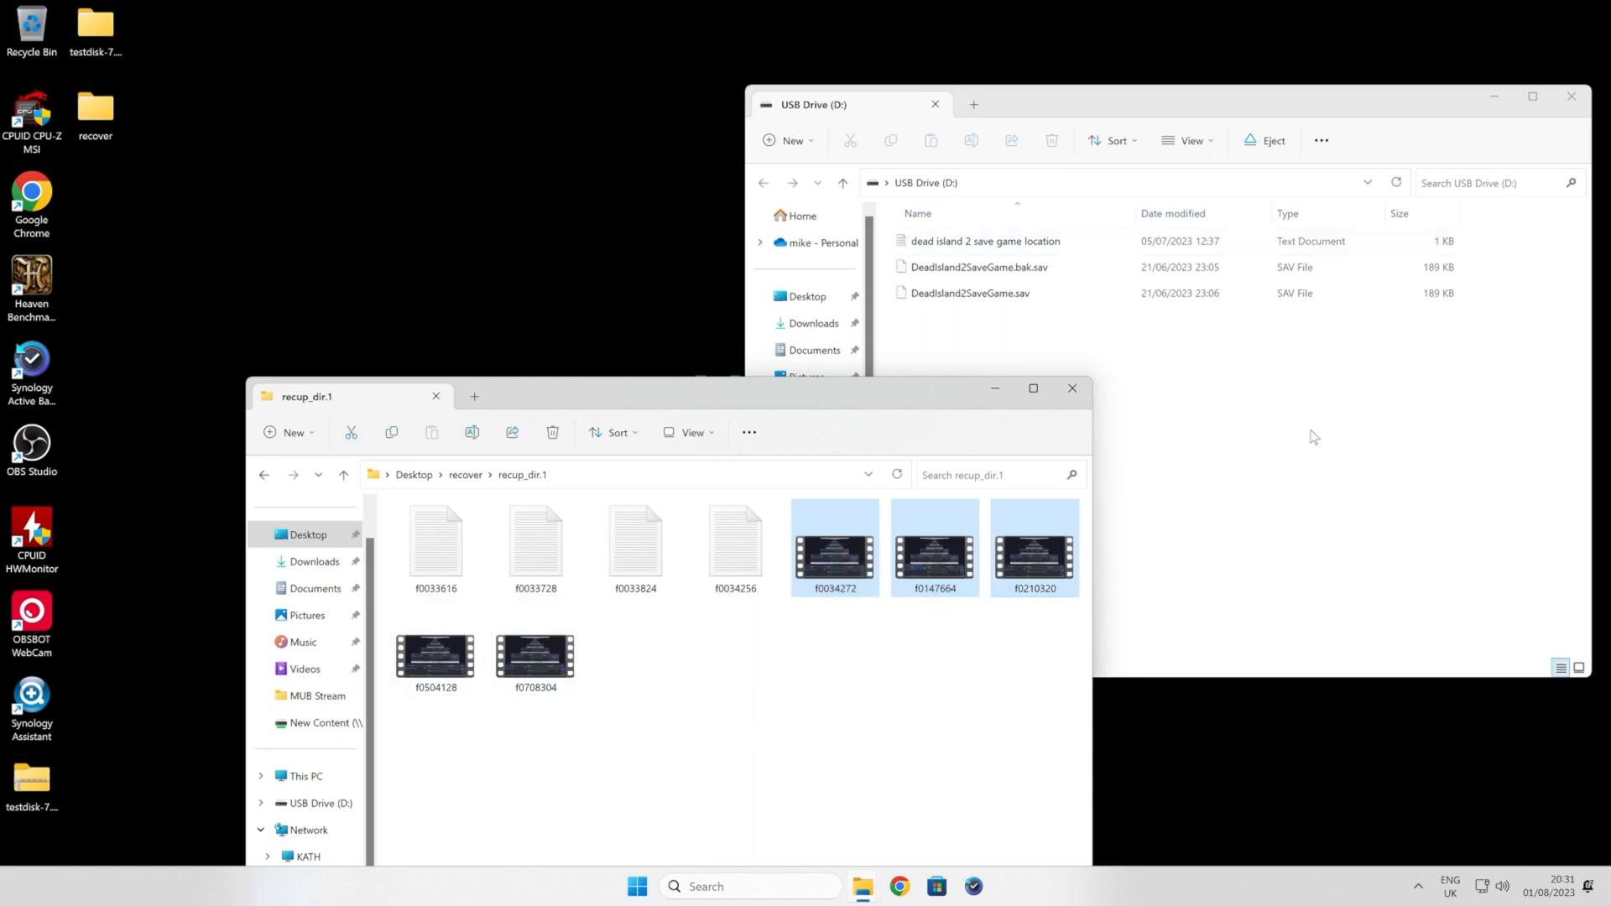
pyautogui.moveTo(783, 403)
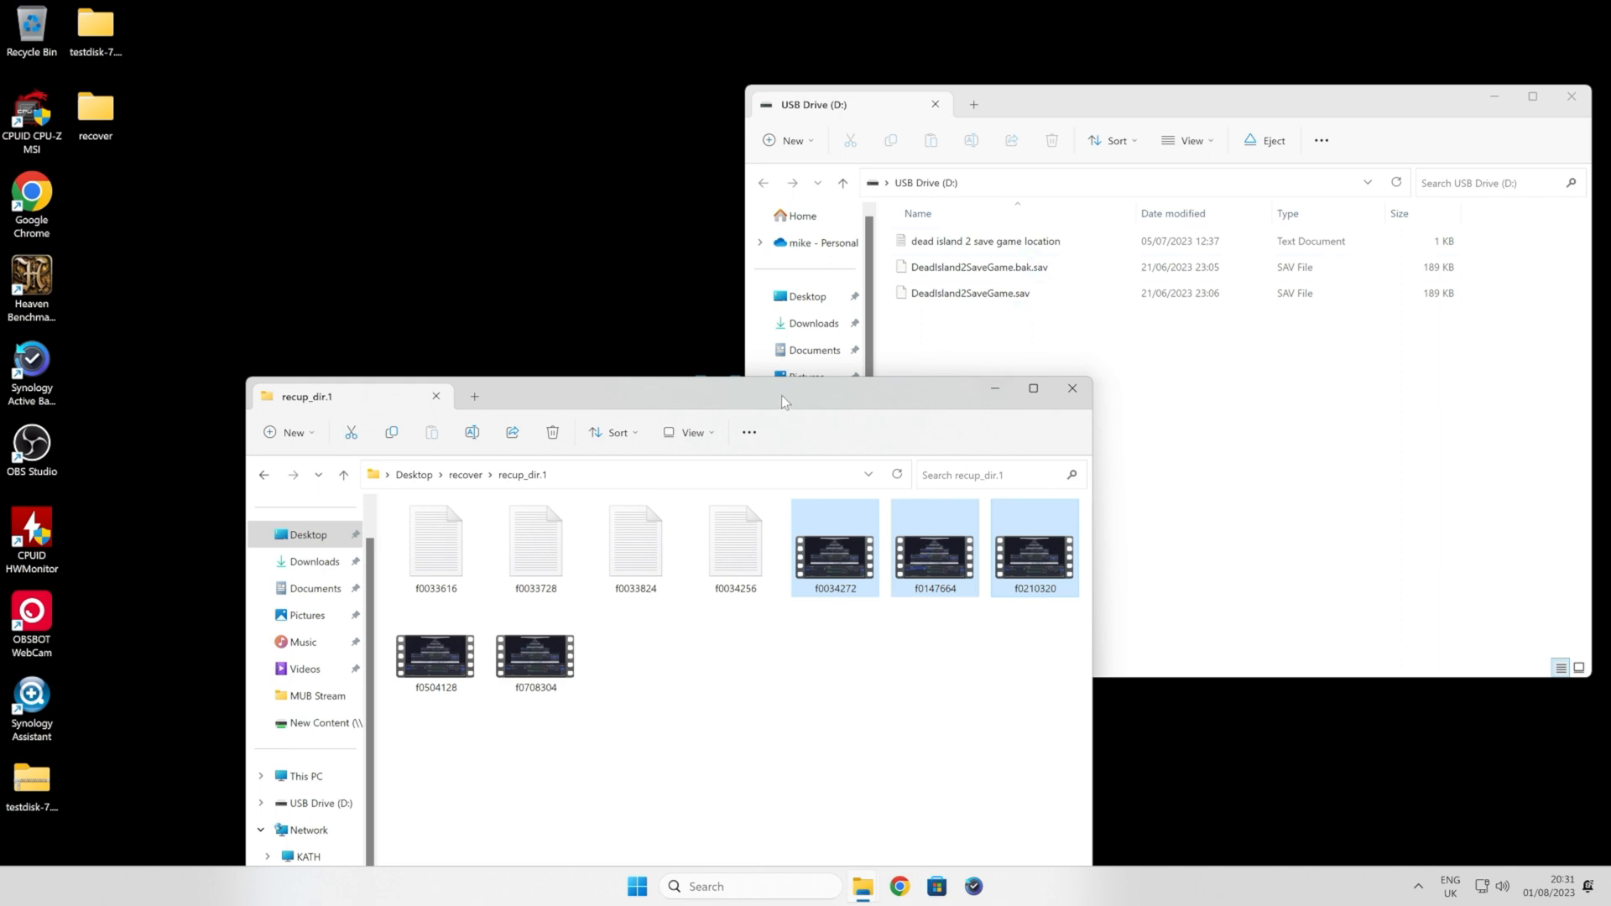